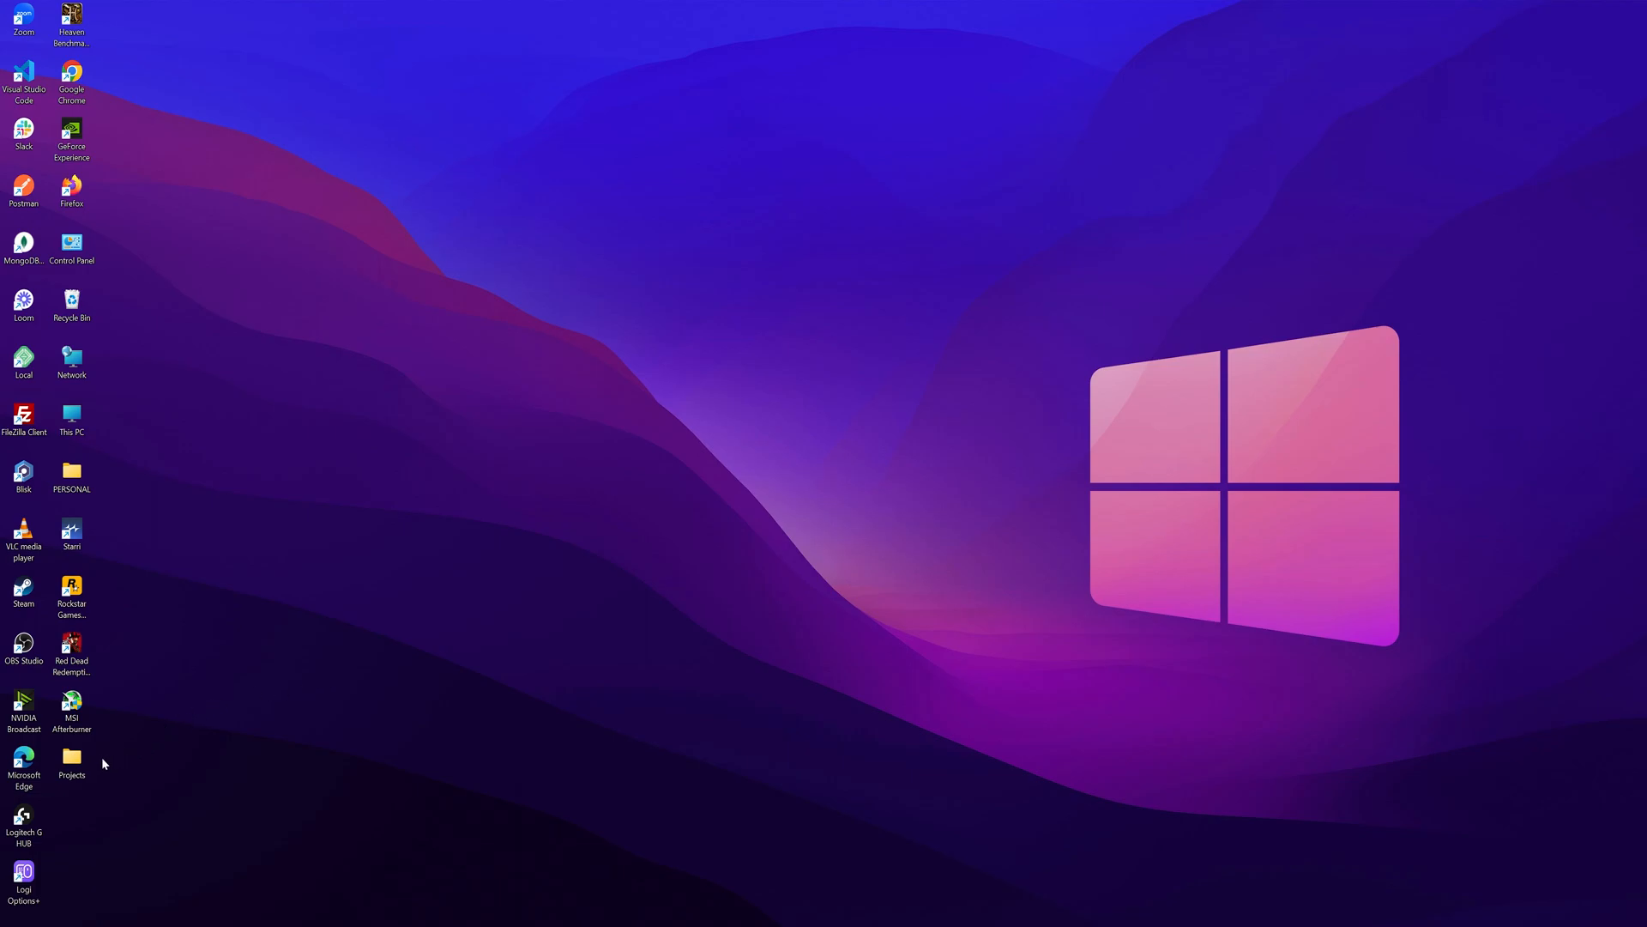
# Step: Open the Projects folder from the Windows desktop in File Explorer
pyautogui.doubleClick(71, 759)
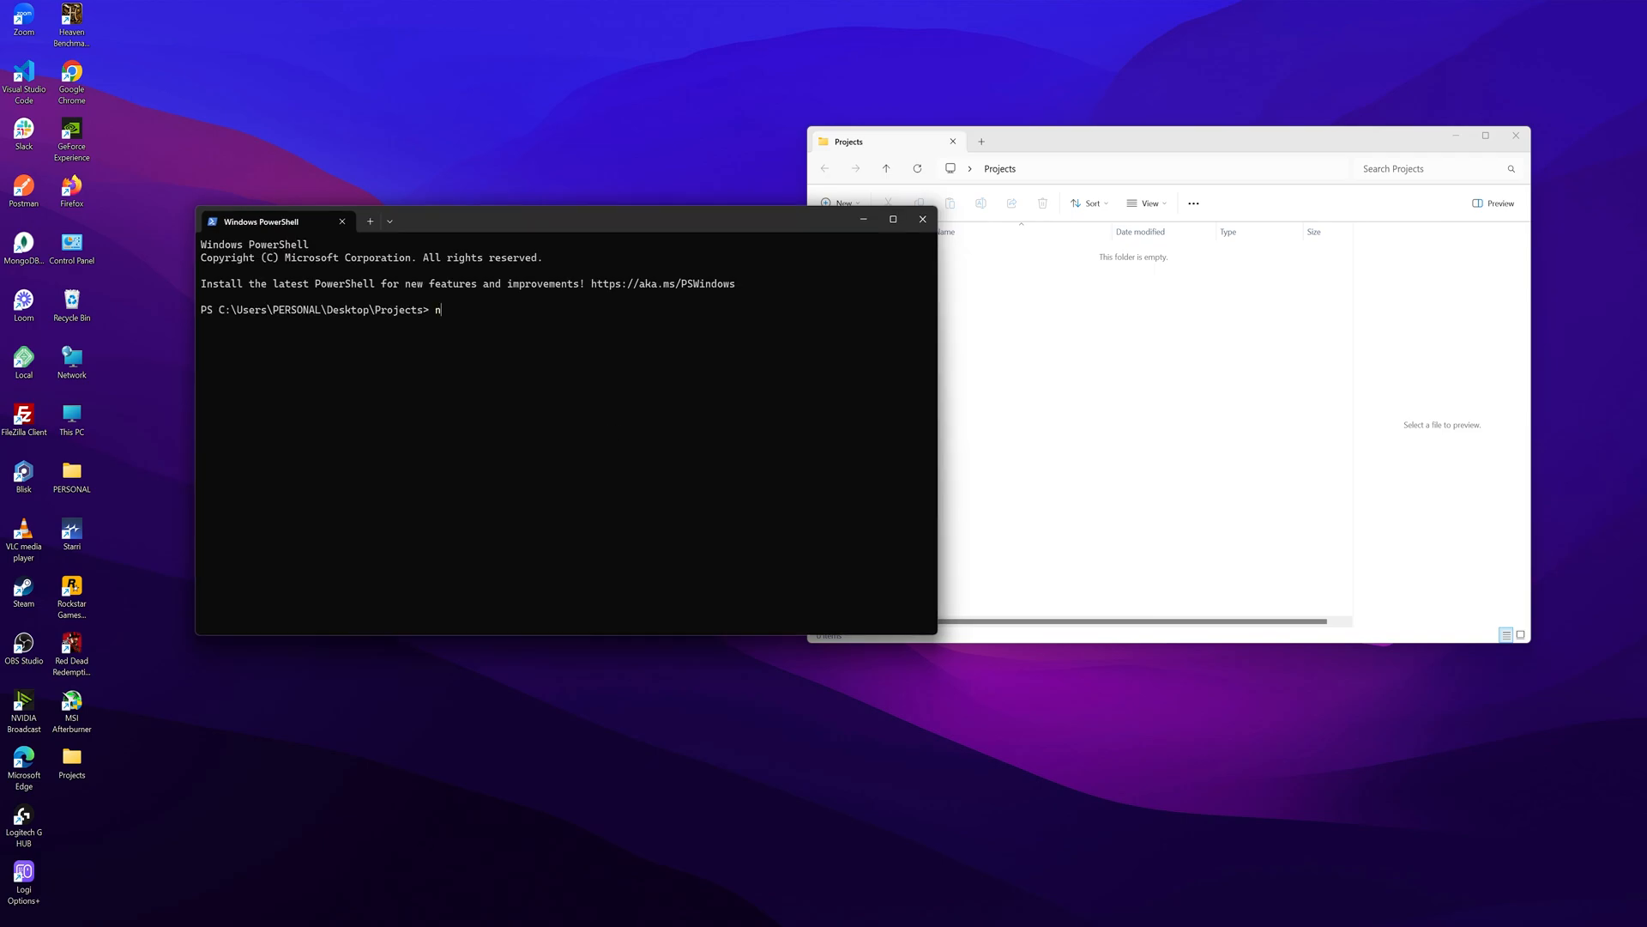
# Step: Scaffold Nuxt project 'Eslint' with npx nuxi@latest init using npm, then open it in VS Code
pyautogui.write('px nuxi@lat')
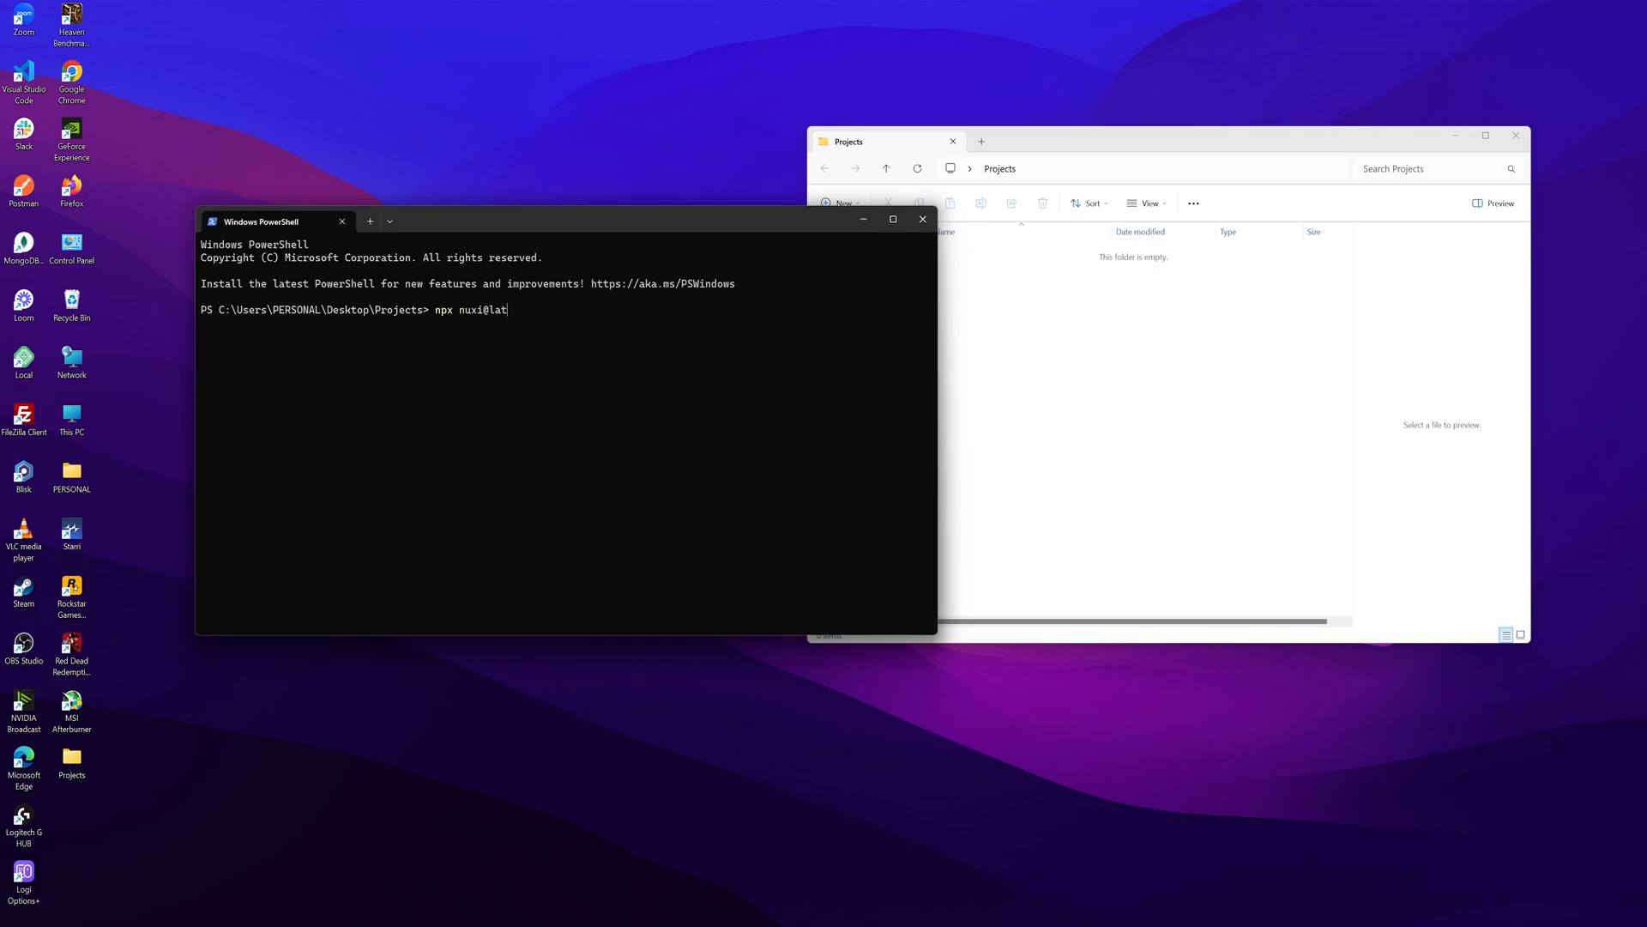
pyautogui.write('est init')
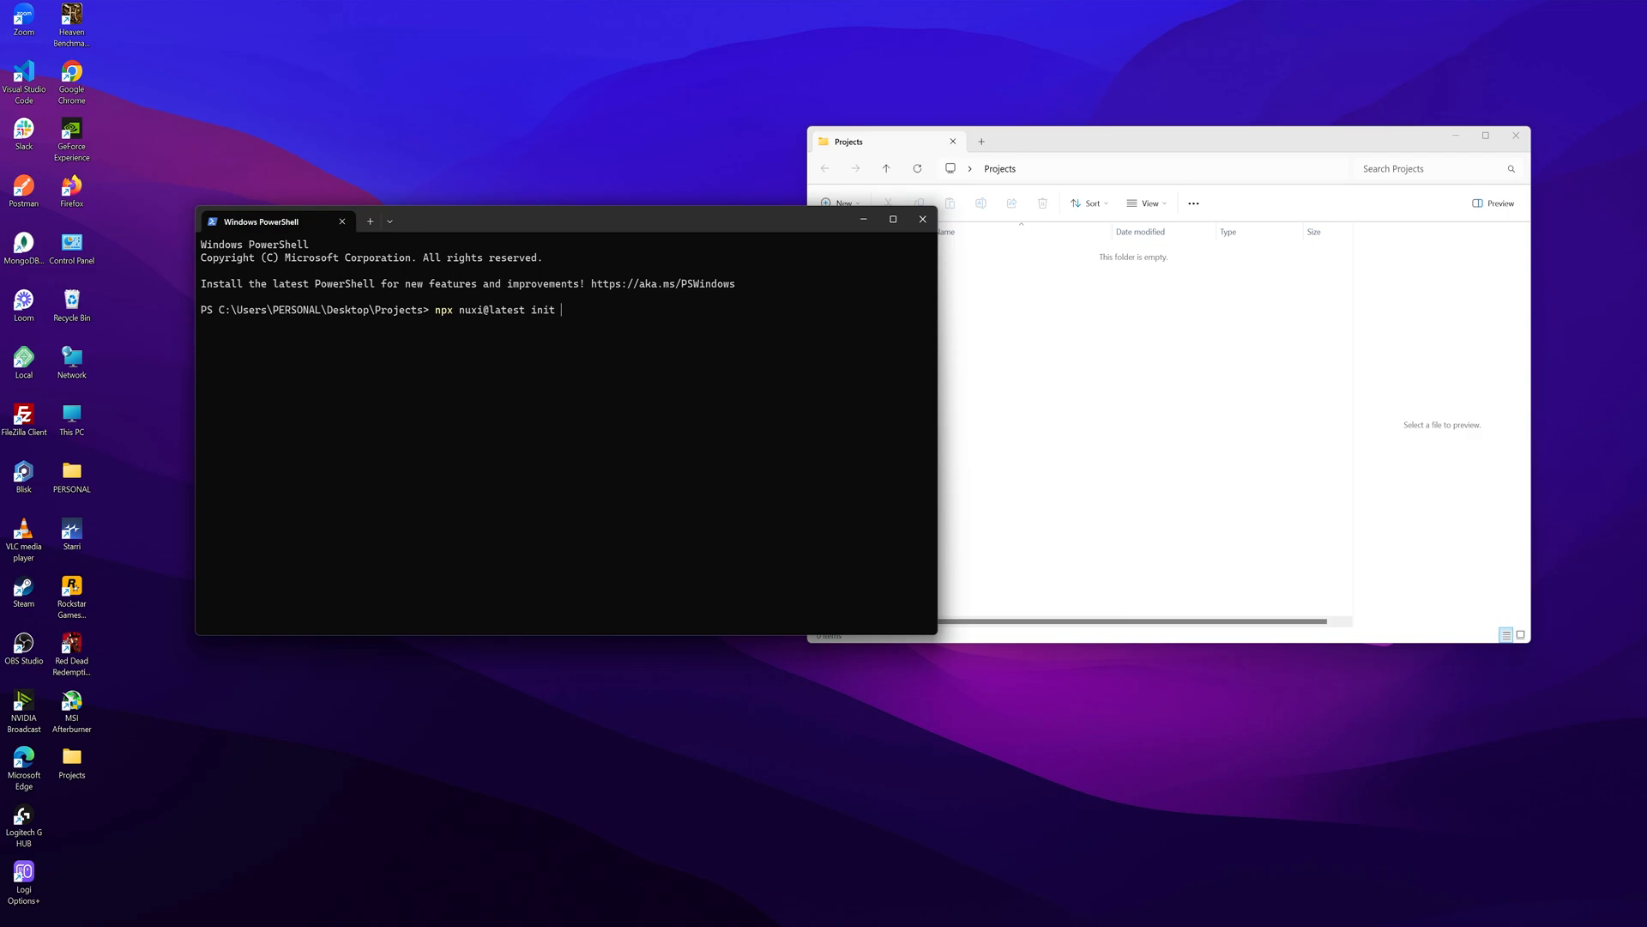
pyautogui.write('E')
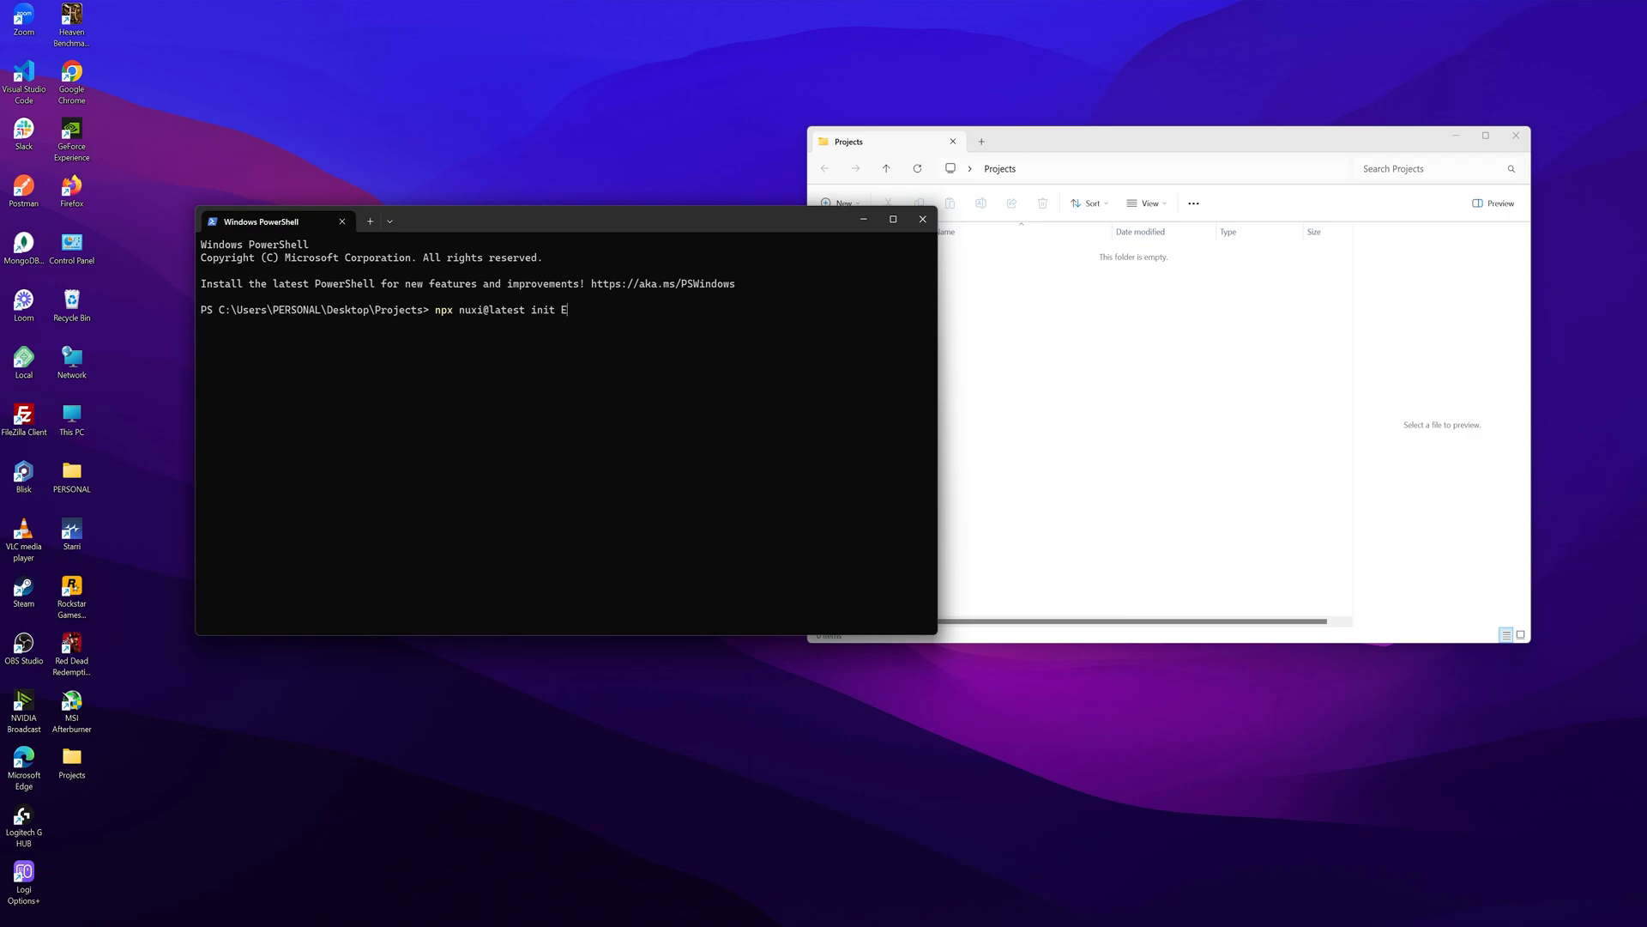
pyautogui.write('slint')
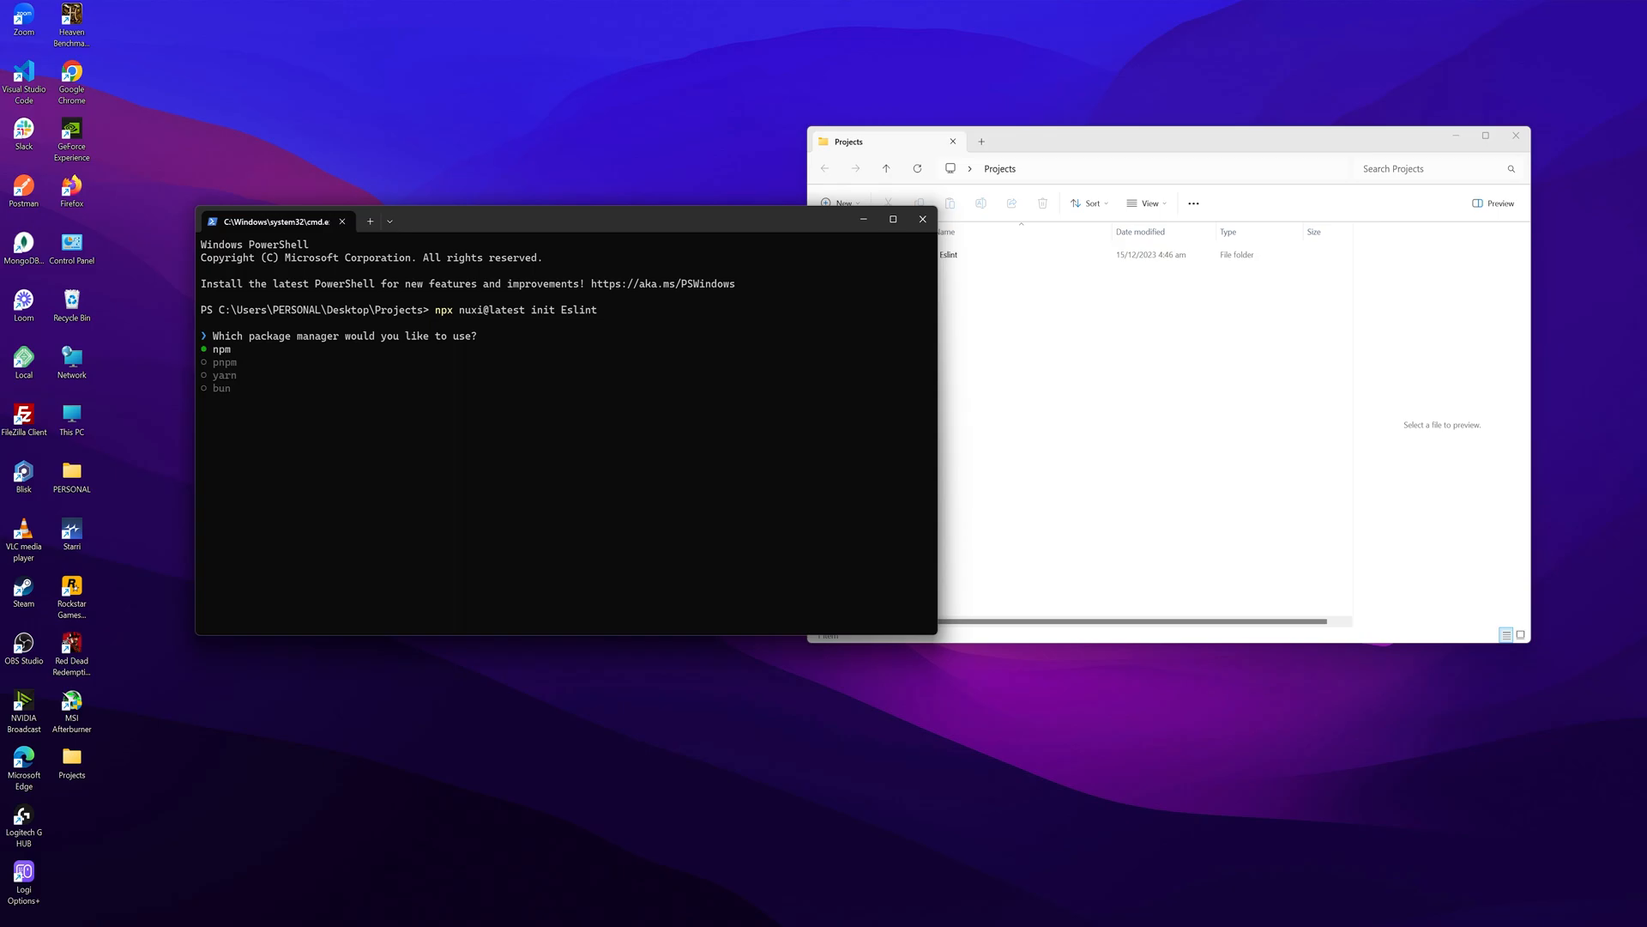
pyautogui.press('enter')
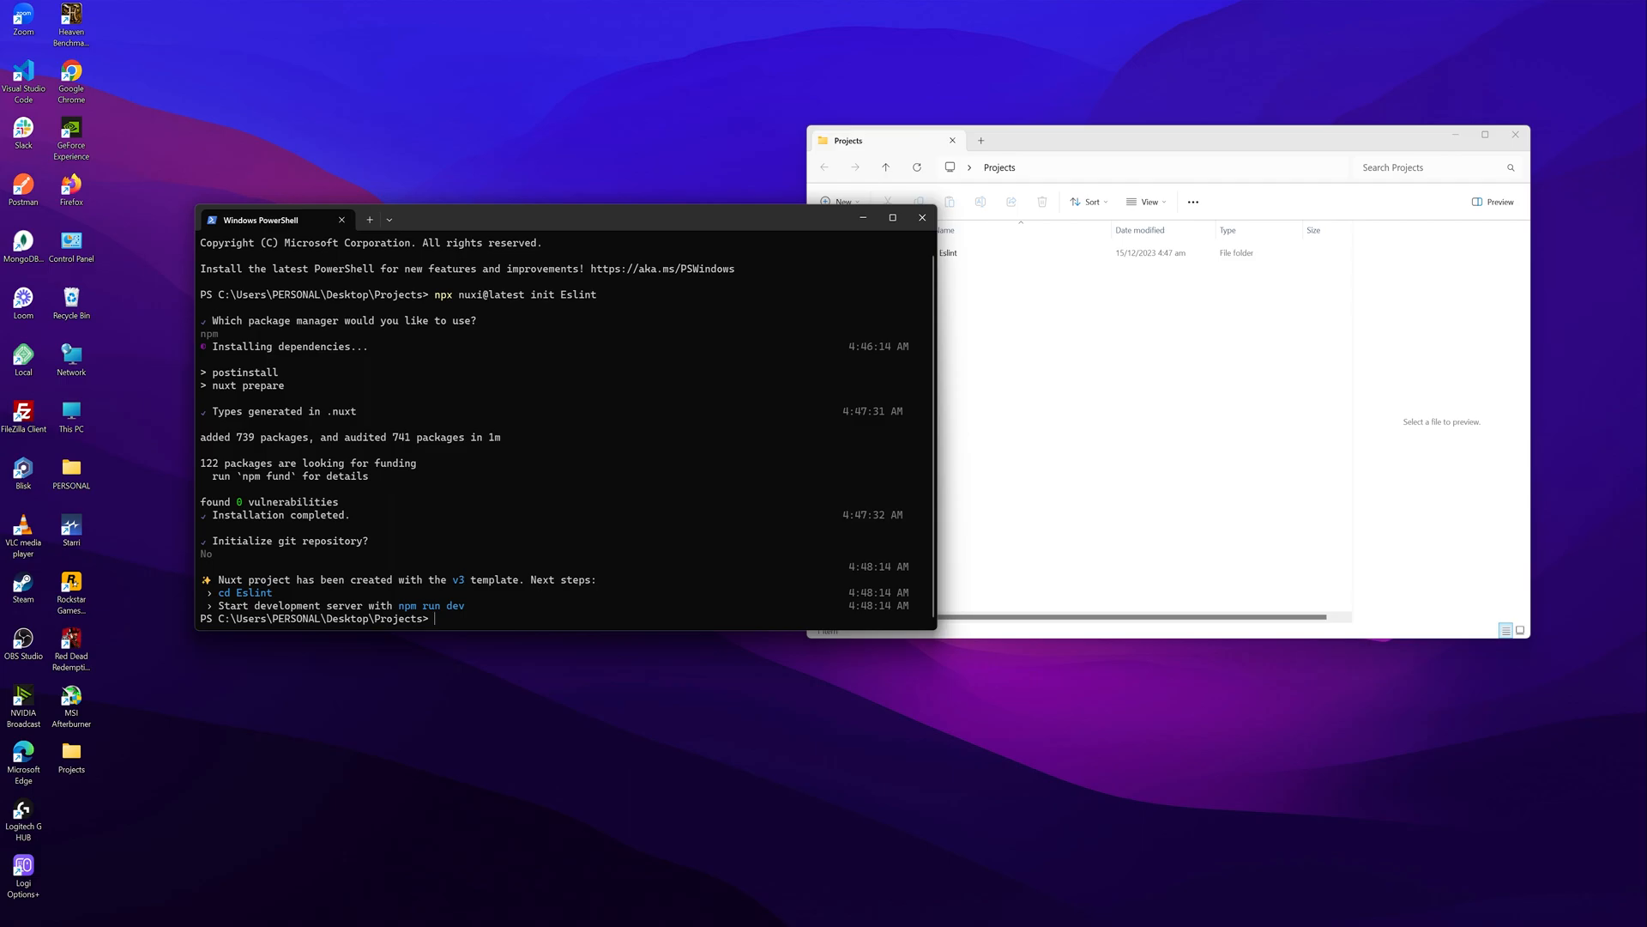
pyautogui.write('cd Eslint')
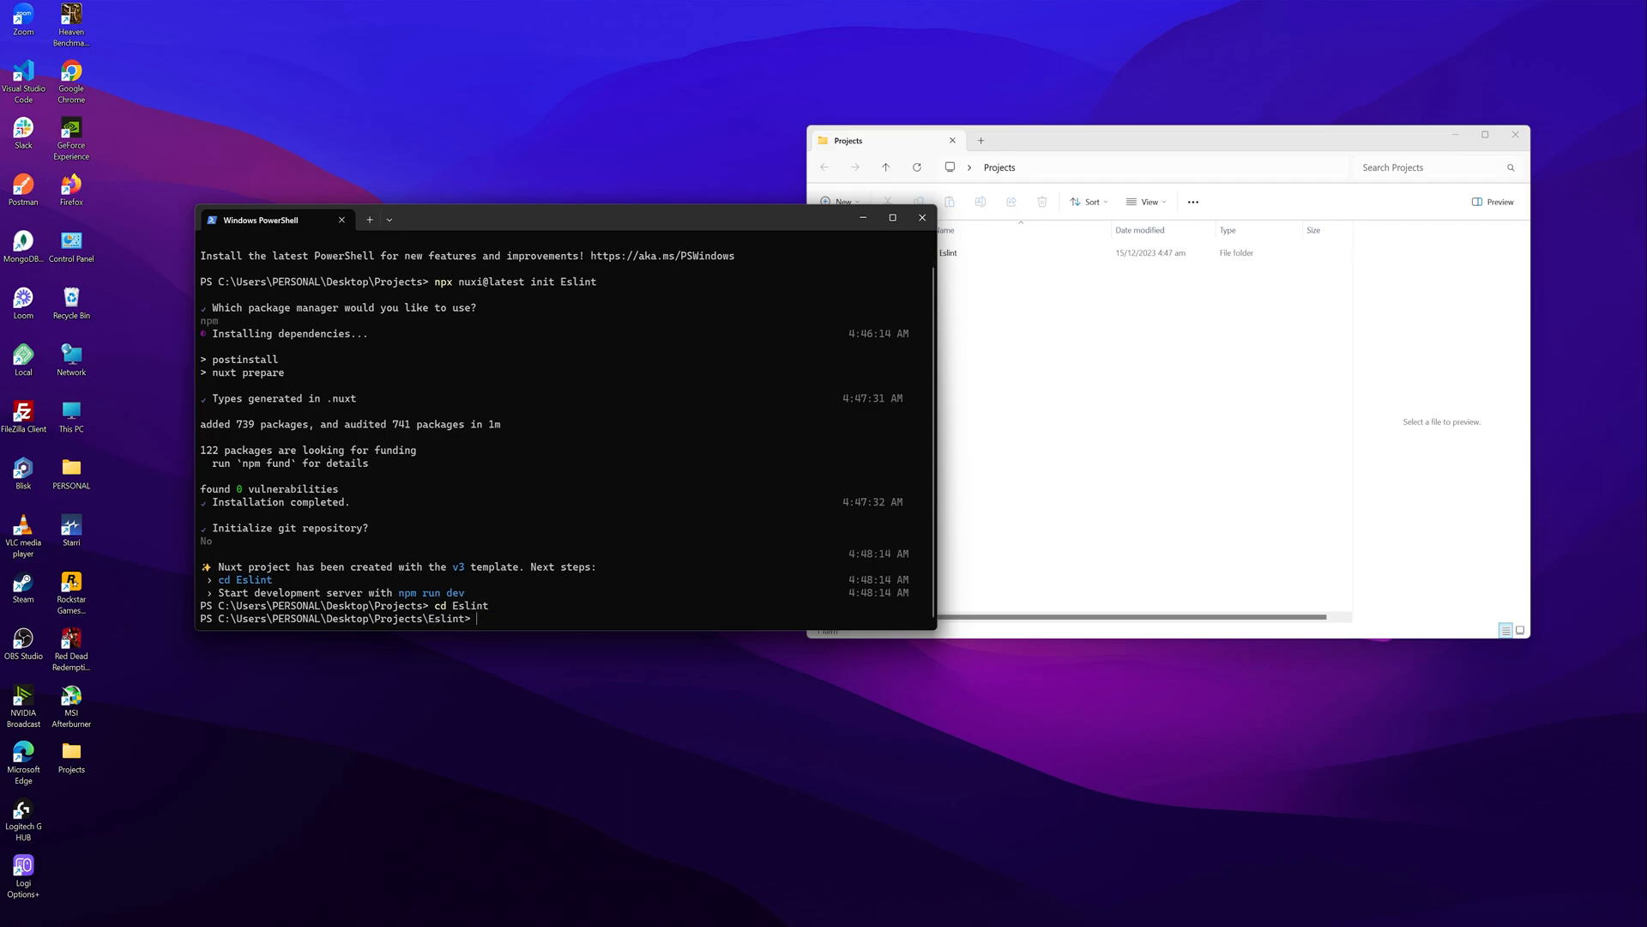
pyautogui.write('code .')
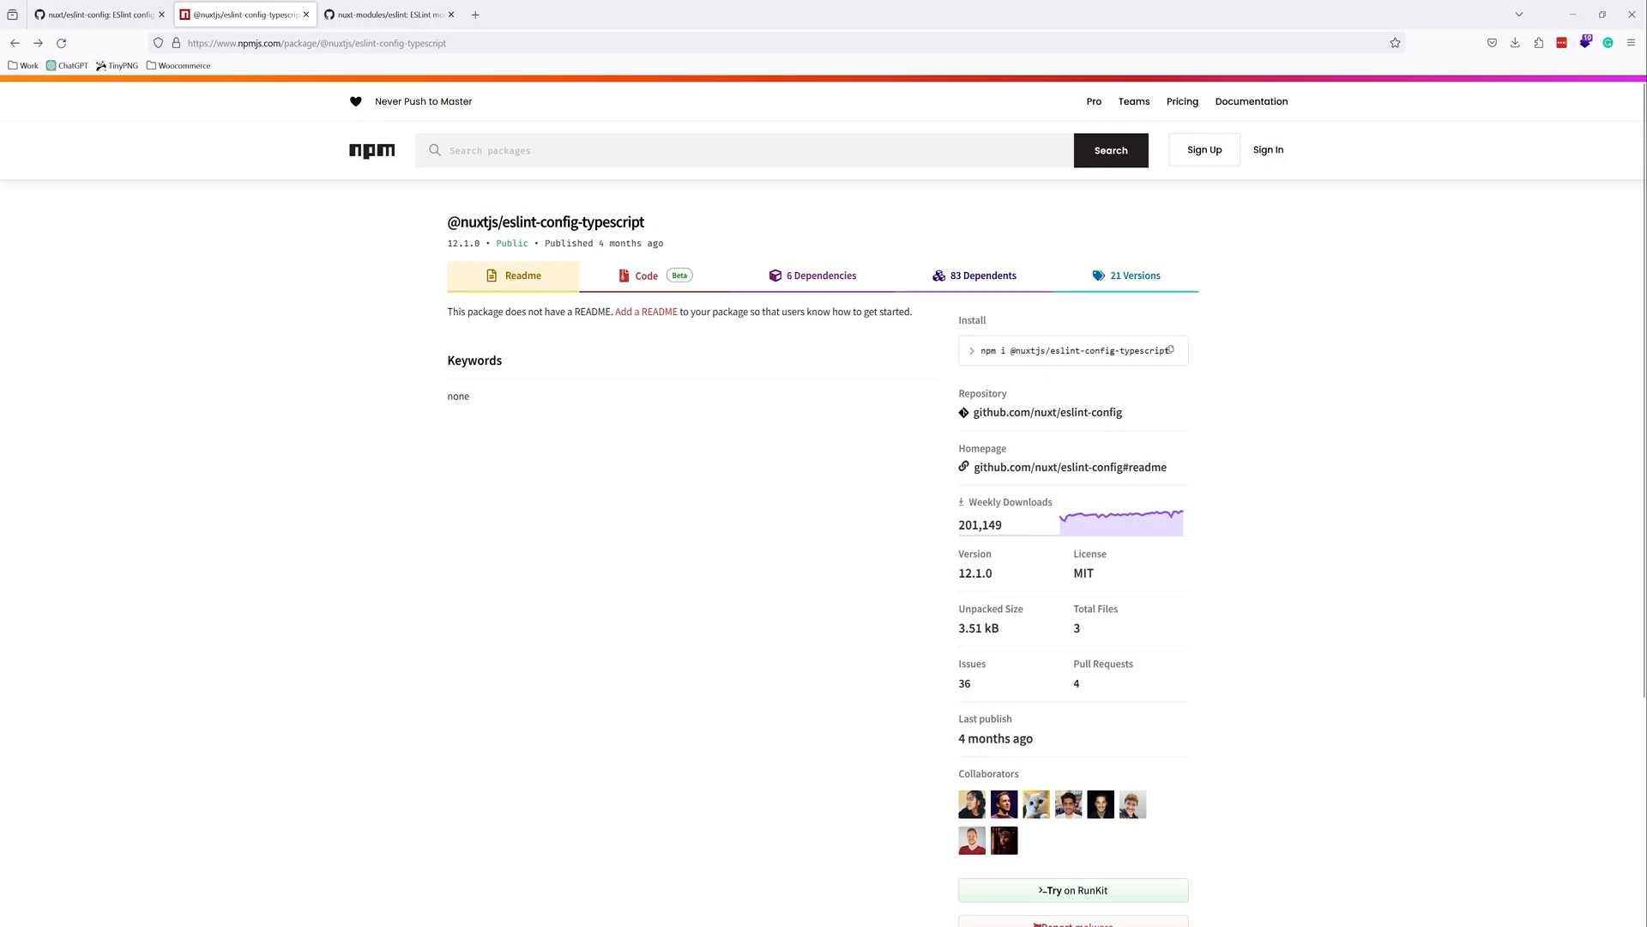
pyautogui.moveTo(663, 233)
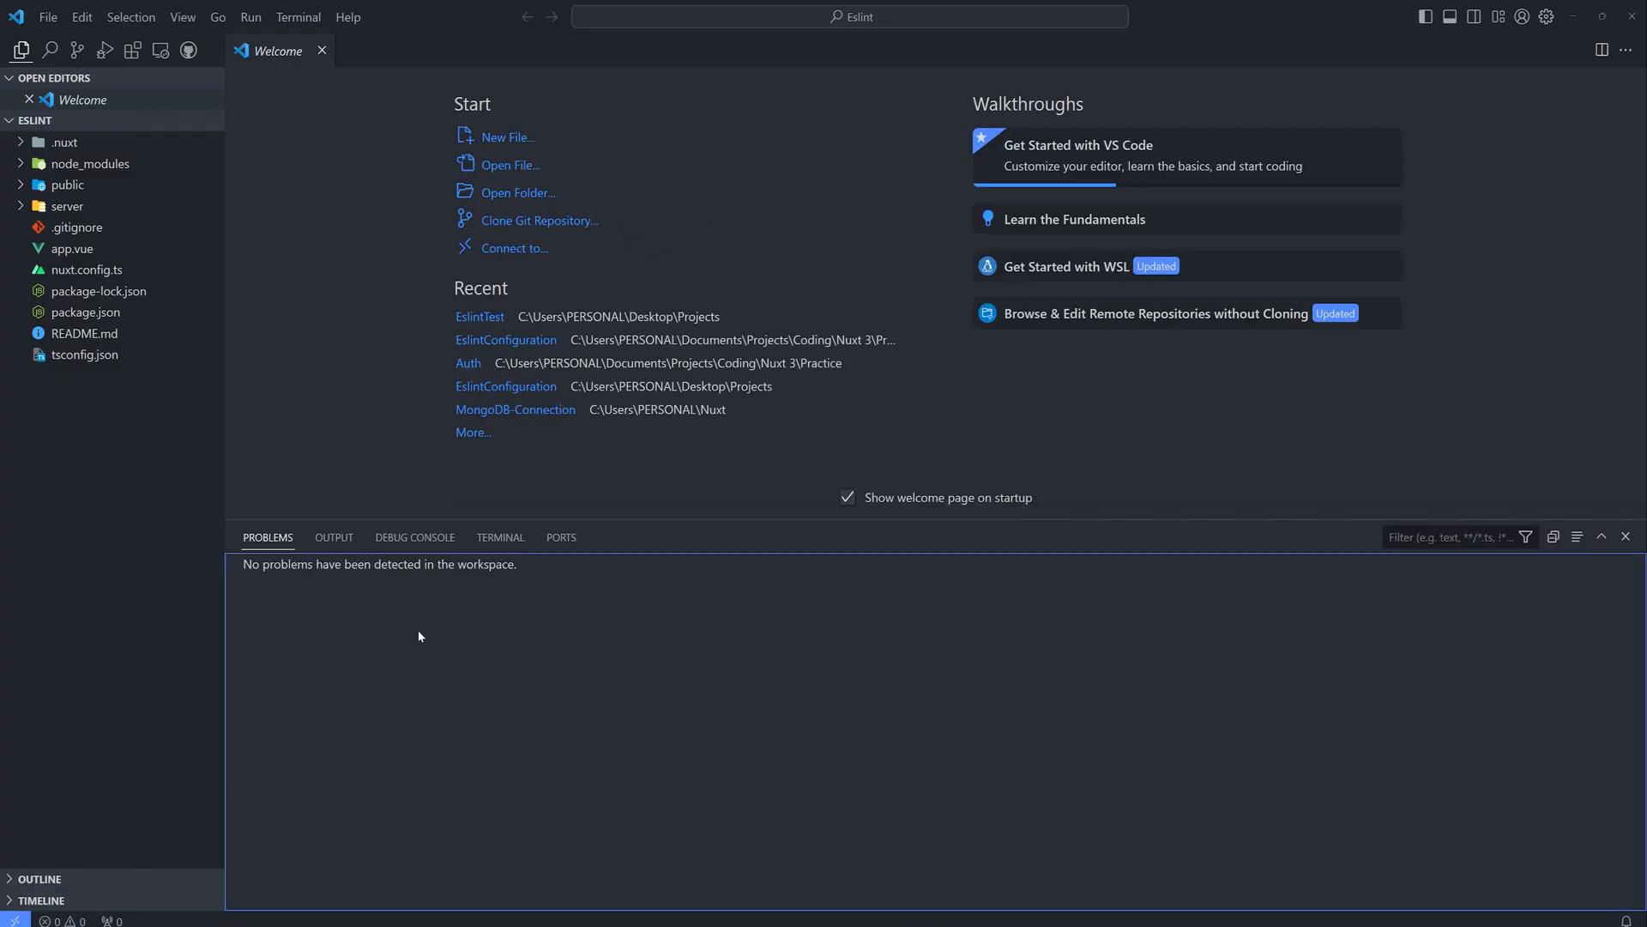
pyautogui.click(500, 537)
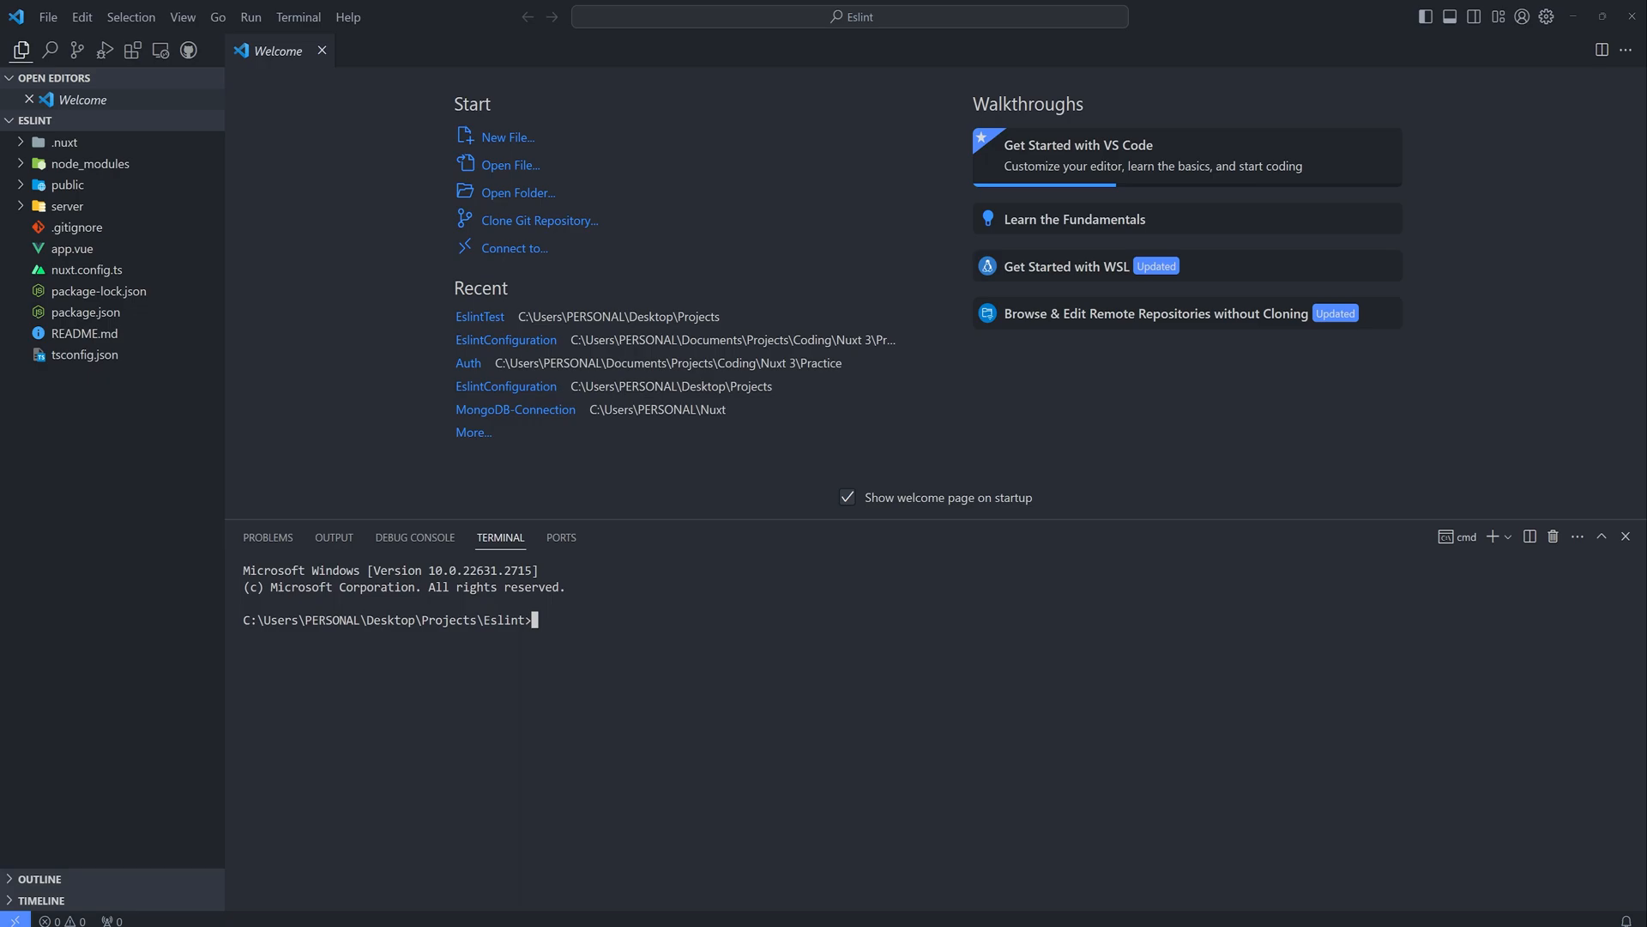
pyautogui.write('npm i -D')
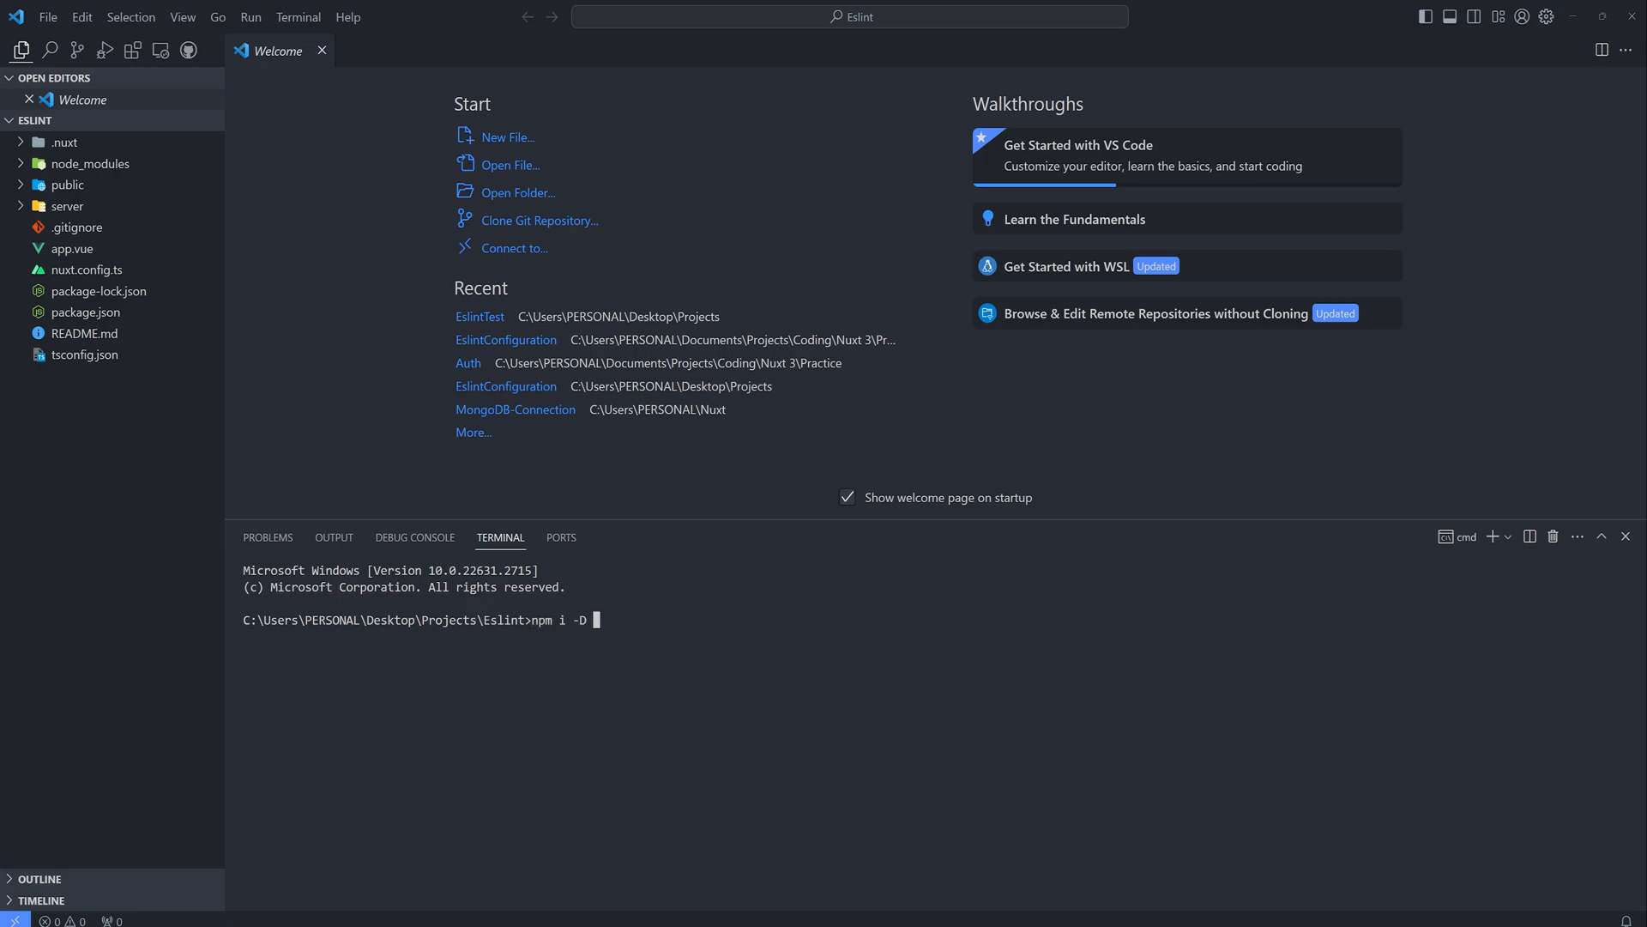
pyautogui.write('@nuxtjs/eslint-config-typescript es')
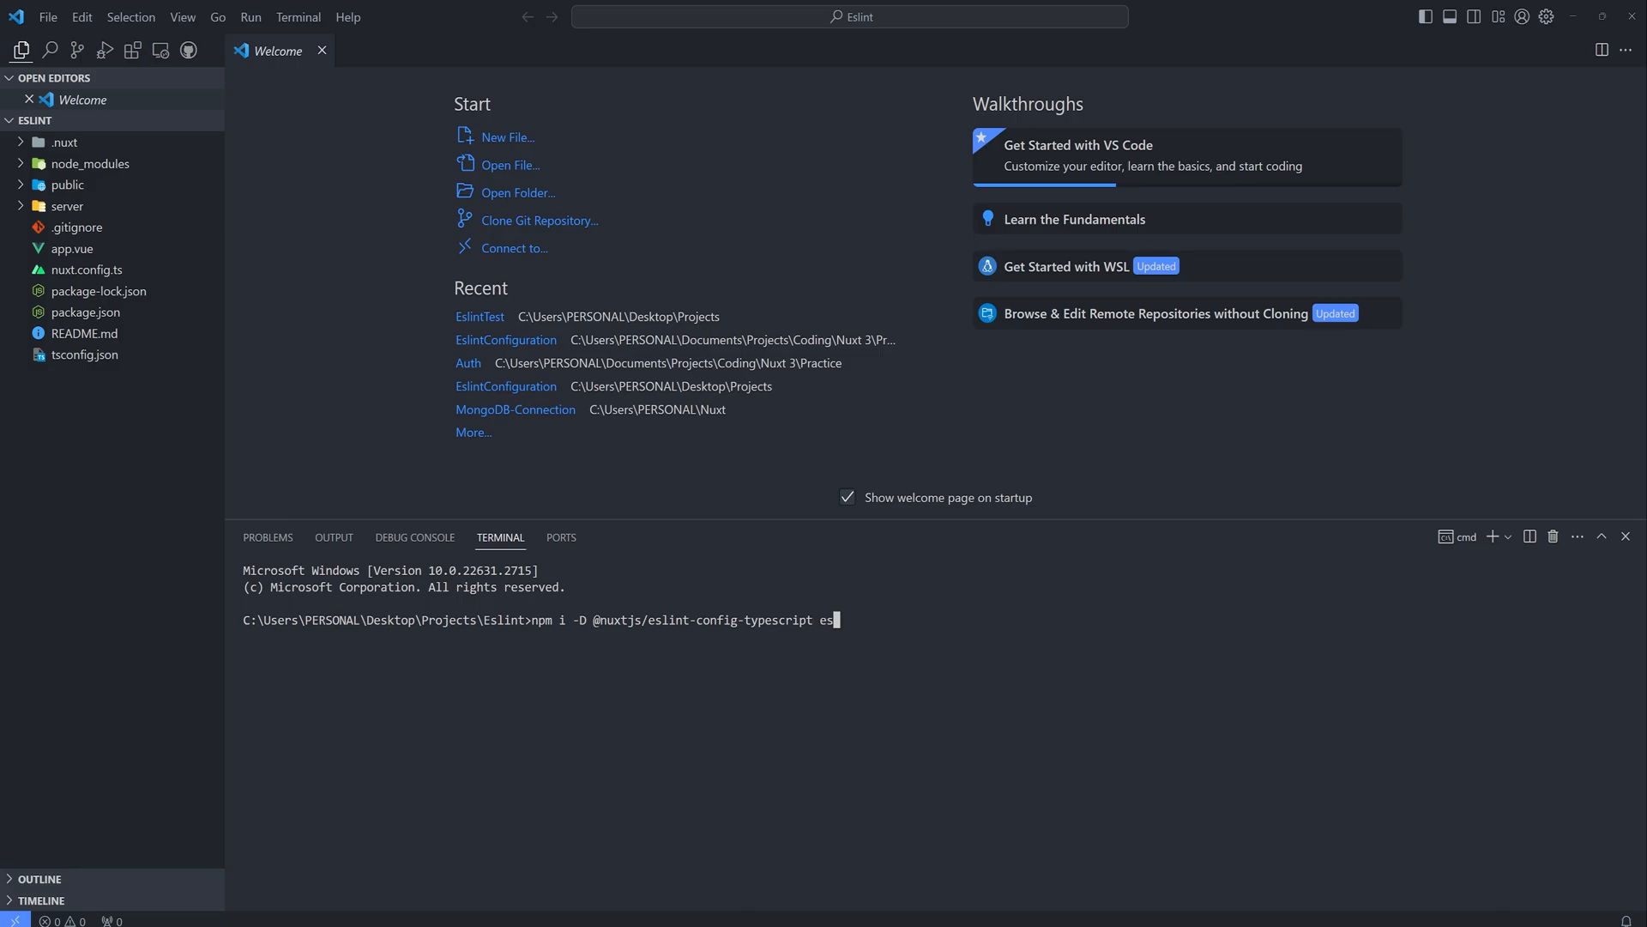
pyautogui.write('lint')
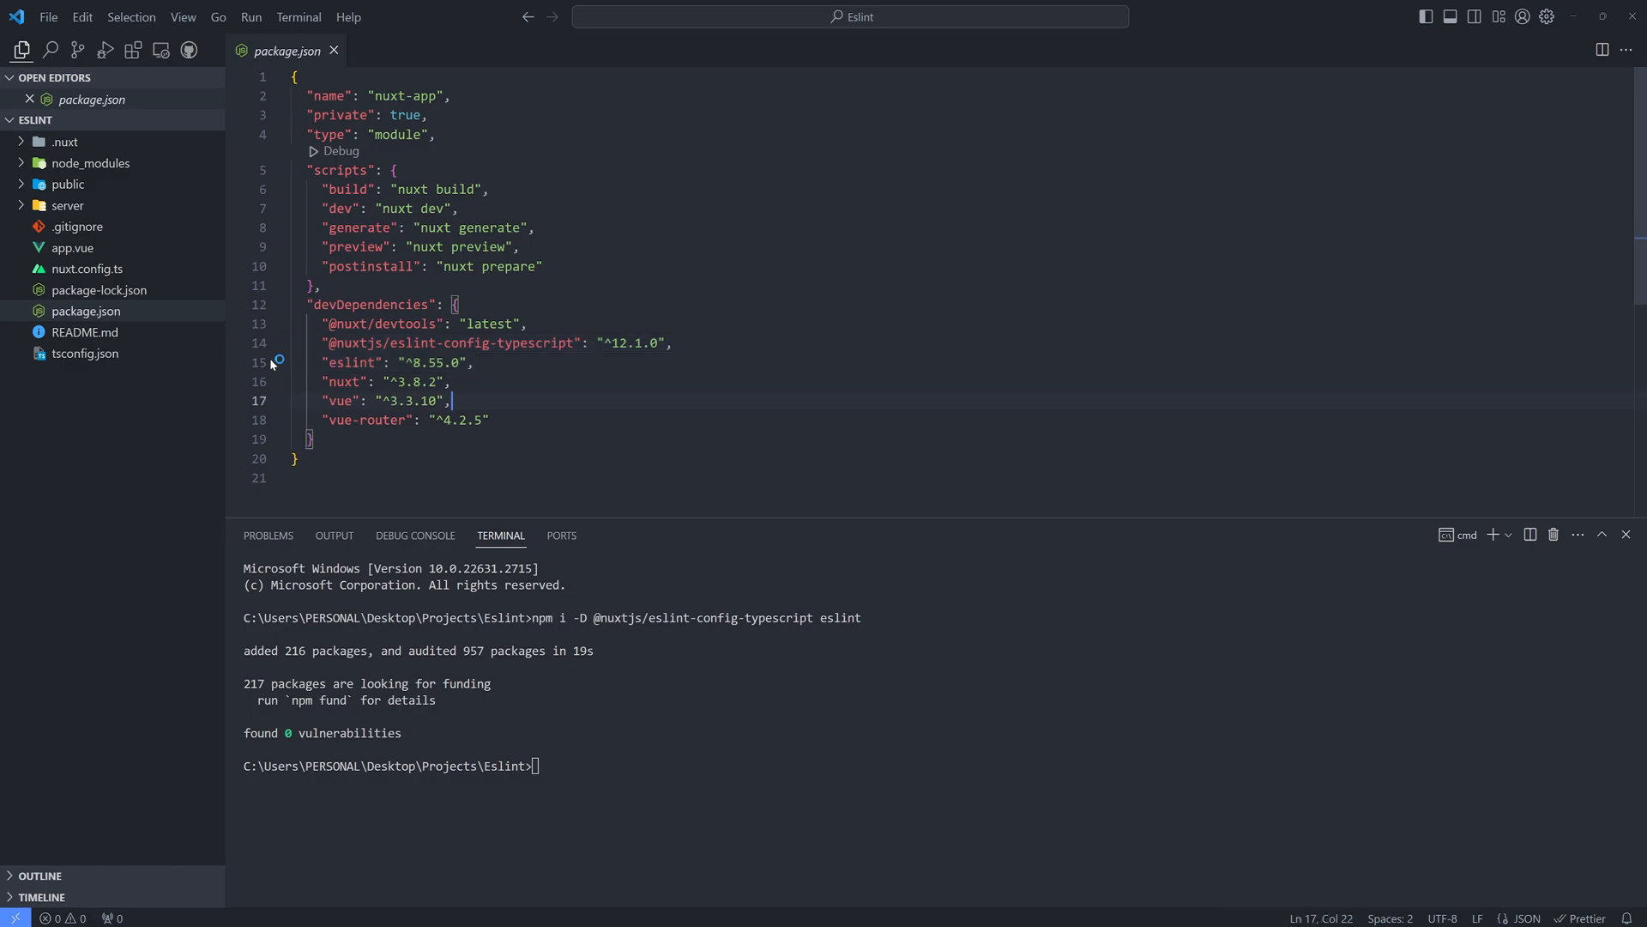
# Step: Create a .eslintrc file in the project root with an "extends" key
pyautogui.click(144, 120)
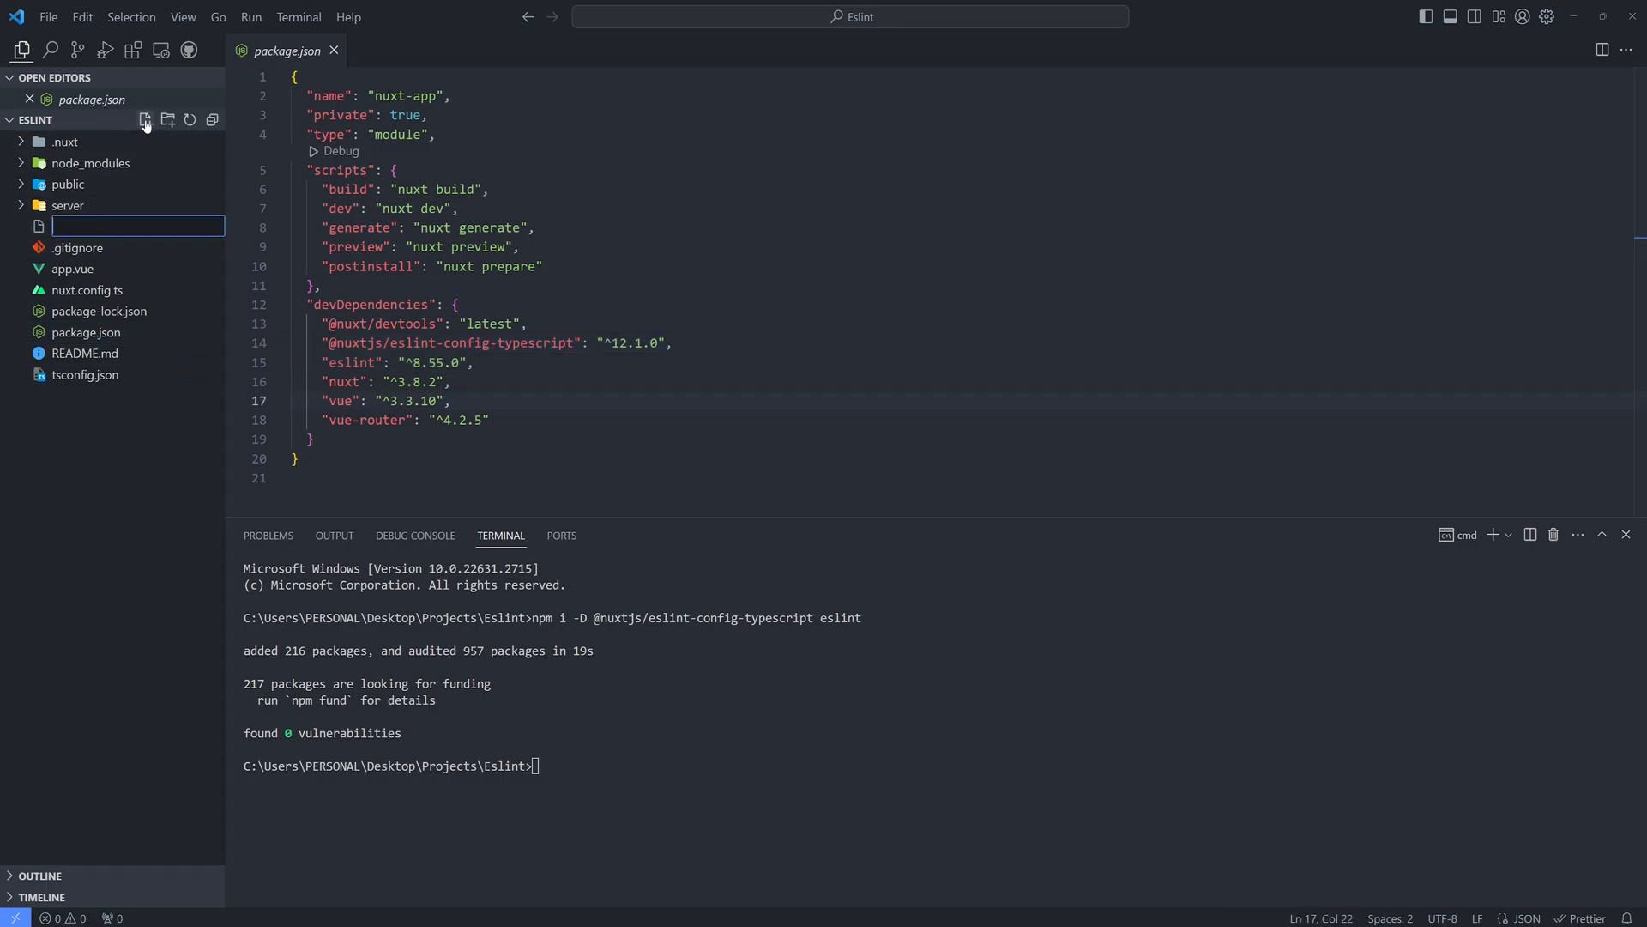
pyautogui.write('.')
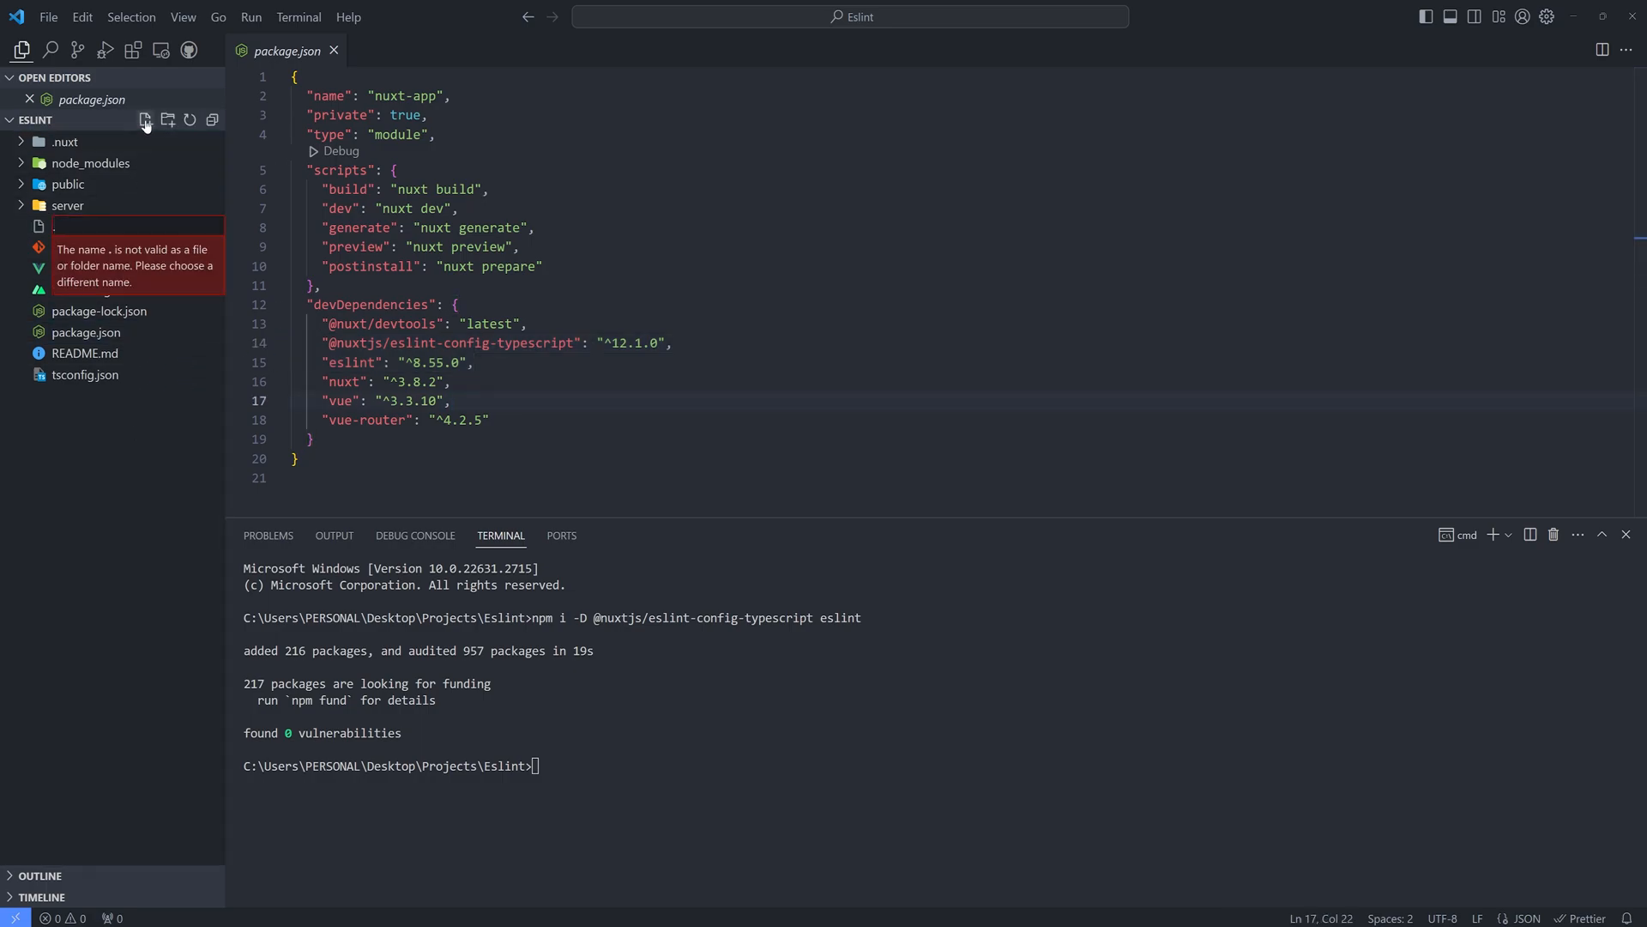
pyautogui.write('eslintrc')
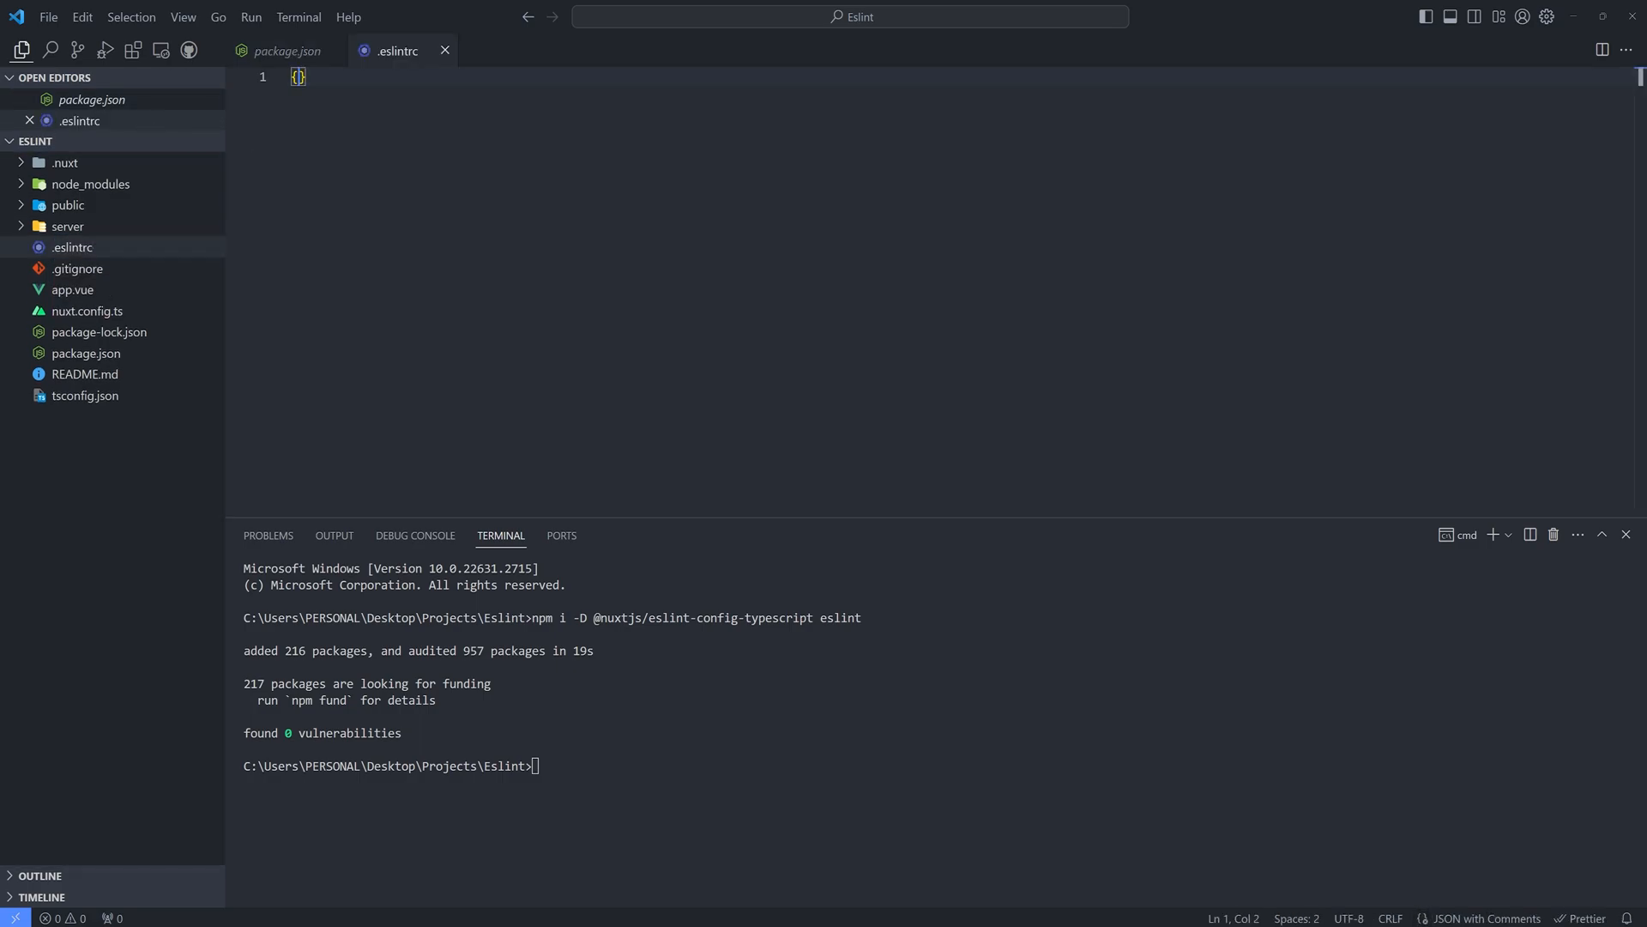
pyautogui.write('"extends": ["')
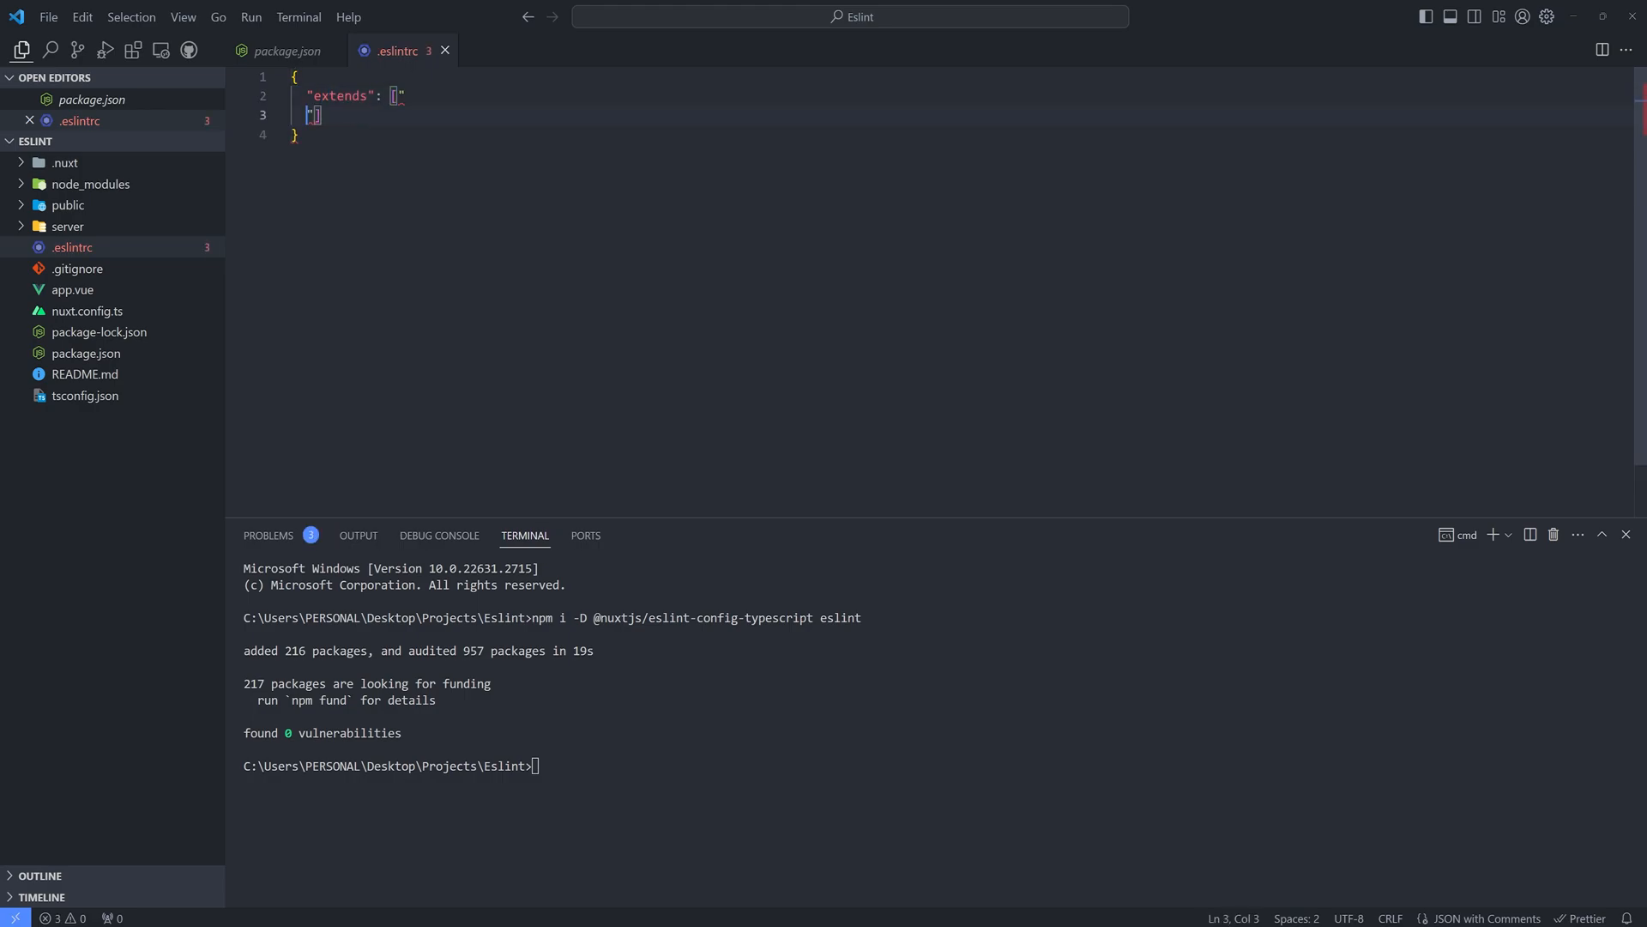
pyautogui.click(86, 352)
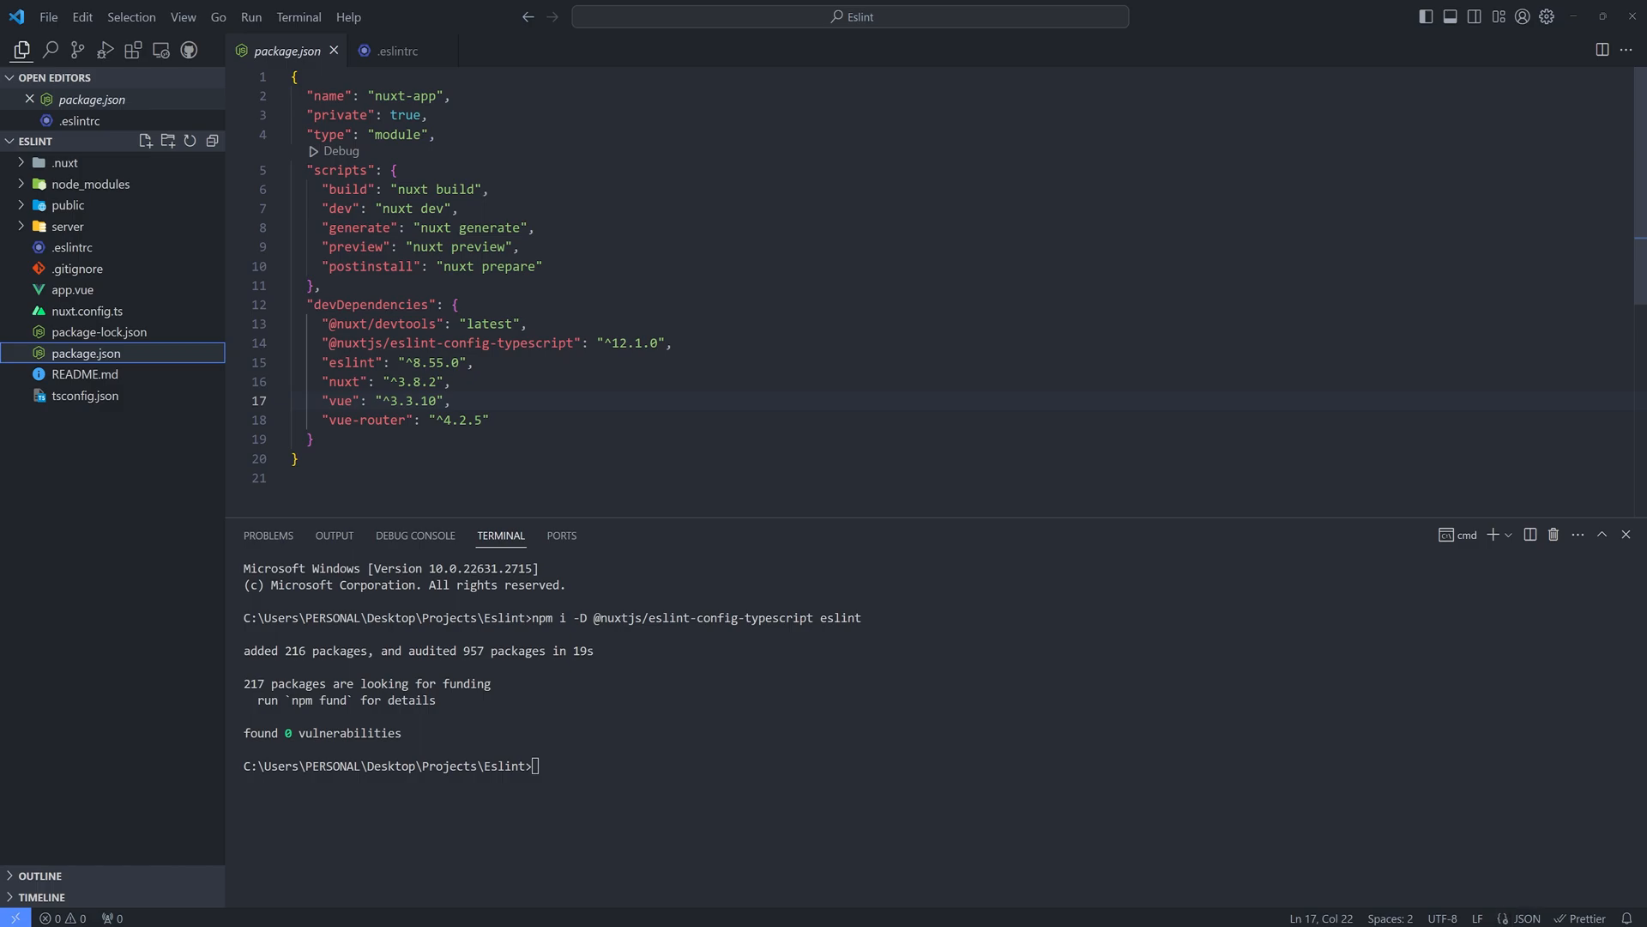
pyautogui.doubleClick(448, 343)
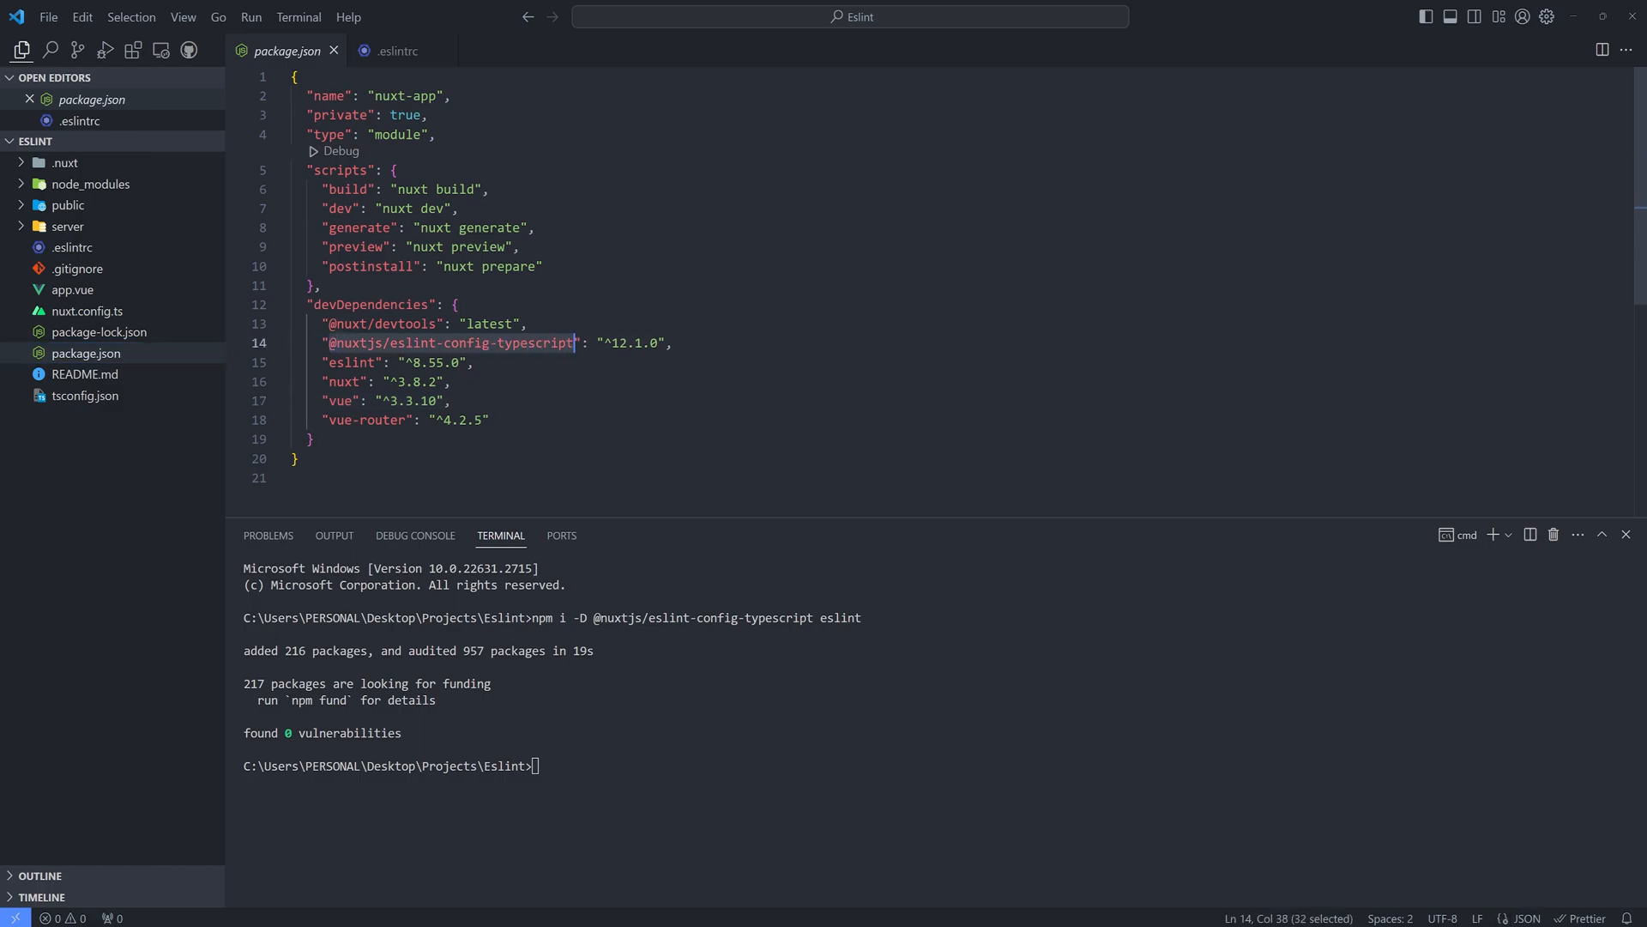
pyautogui.click(397, 51)
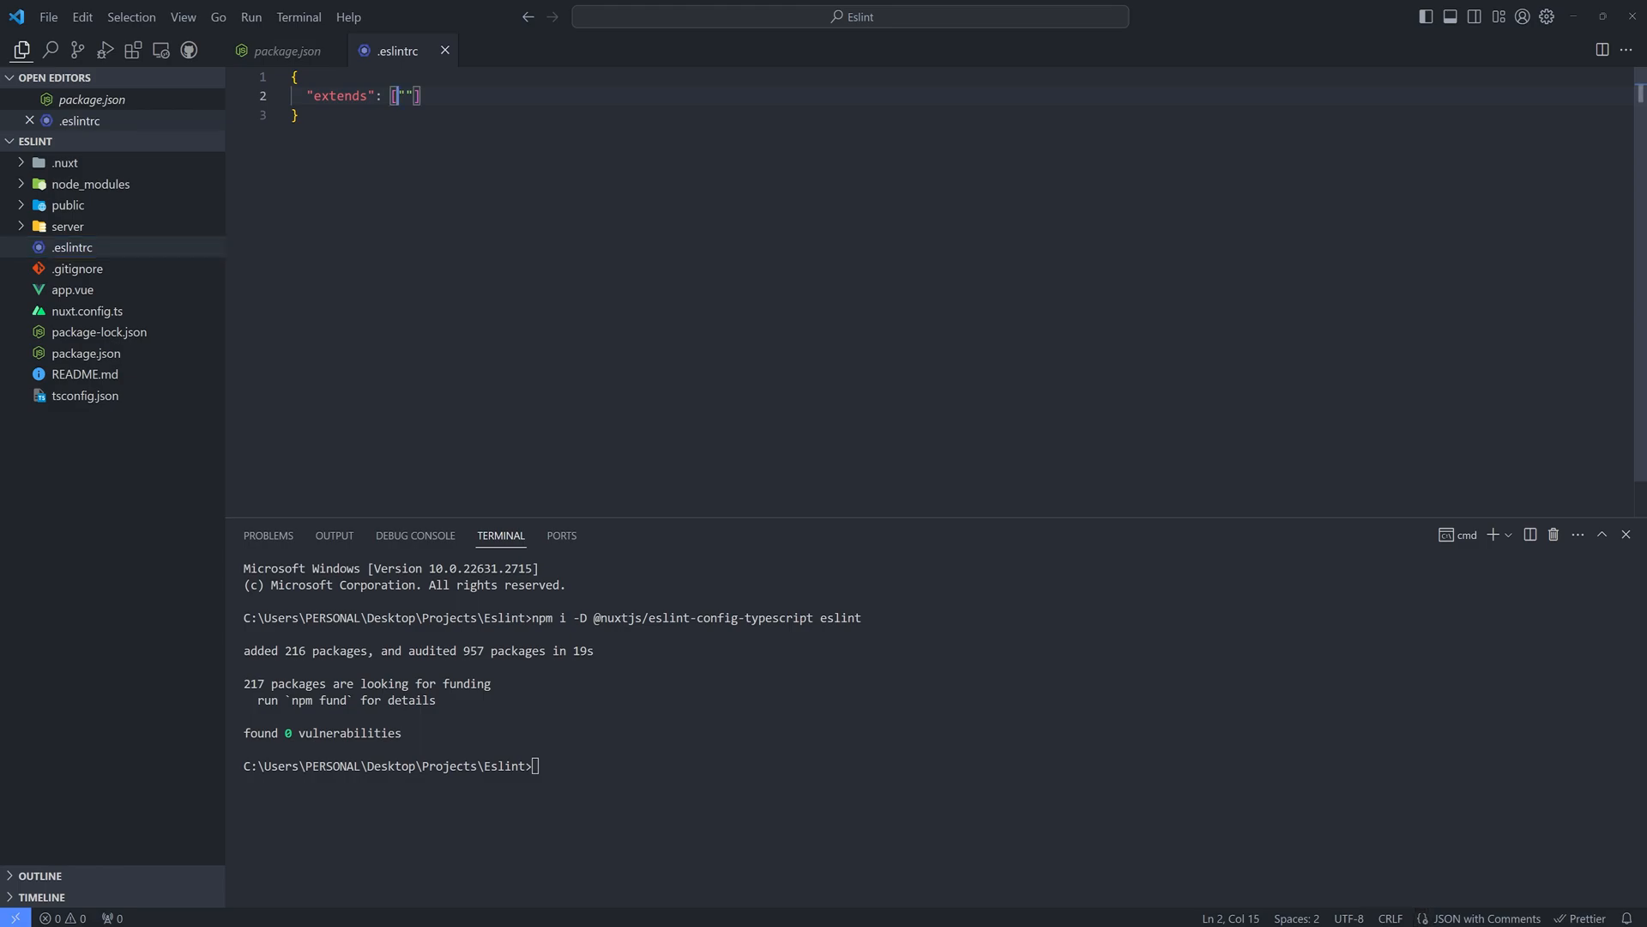
pyautogui.write('@nuxtjs/eslint-config-typescript')
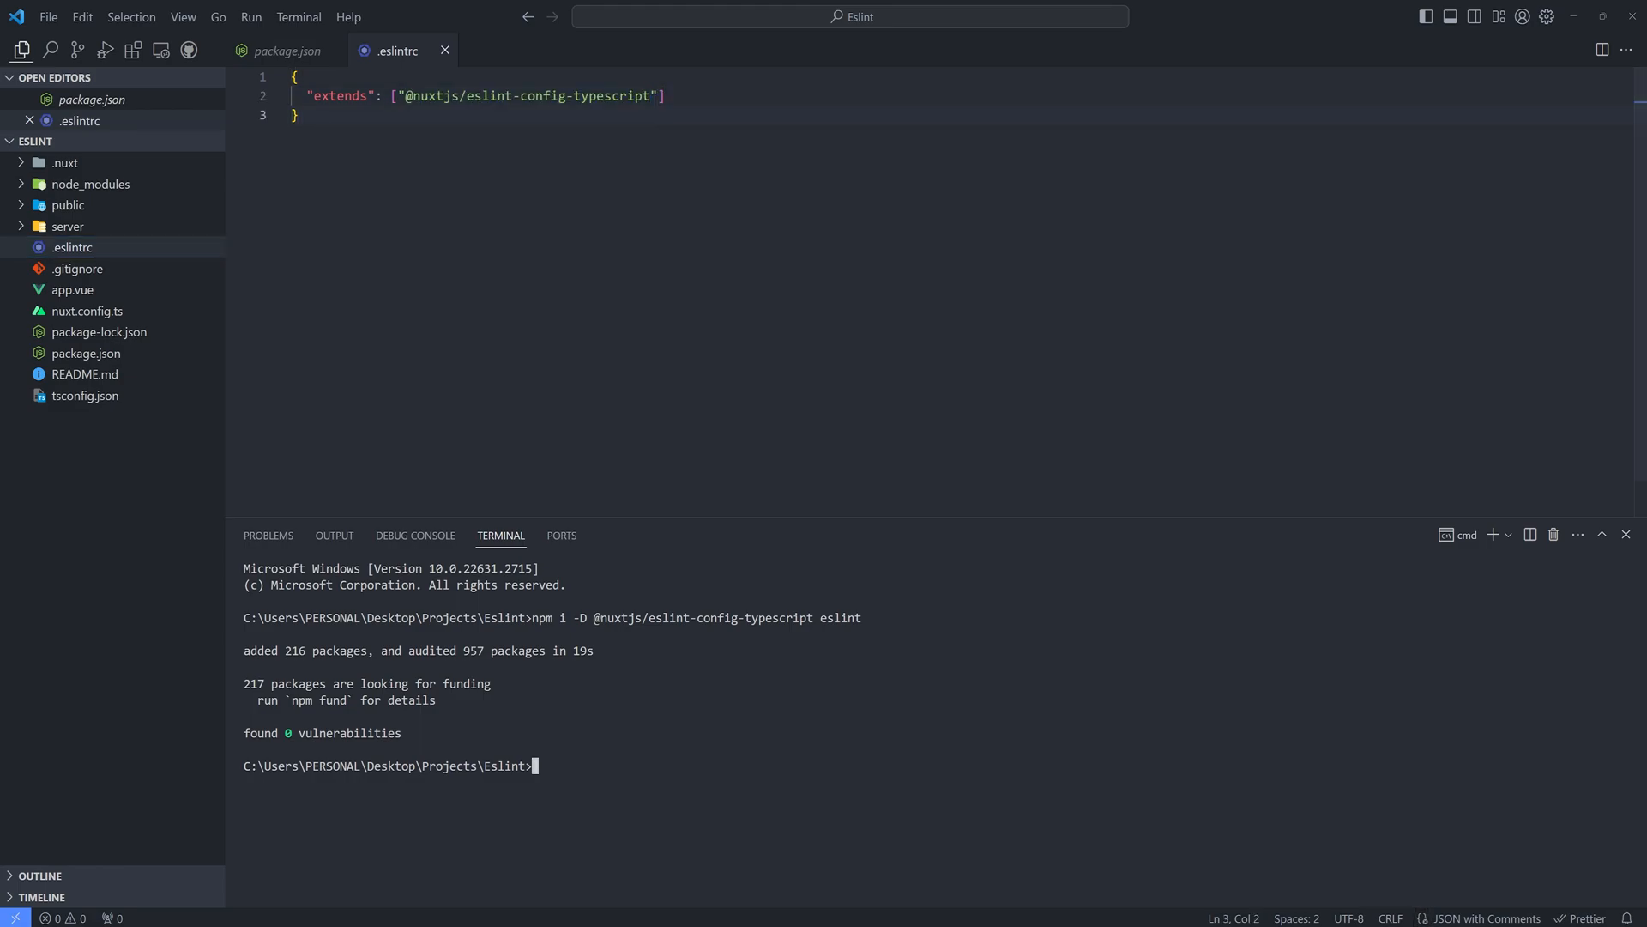
pyautogui.write('npm n')
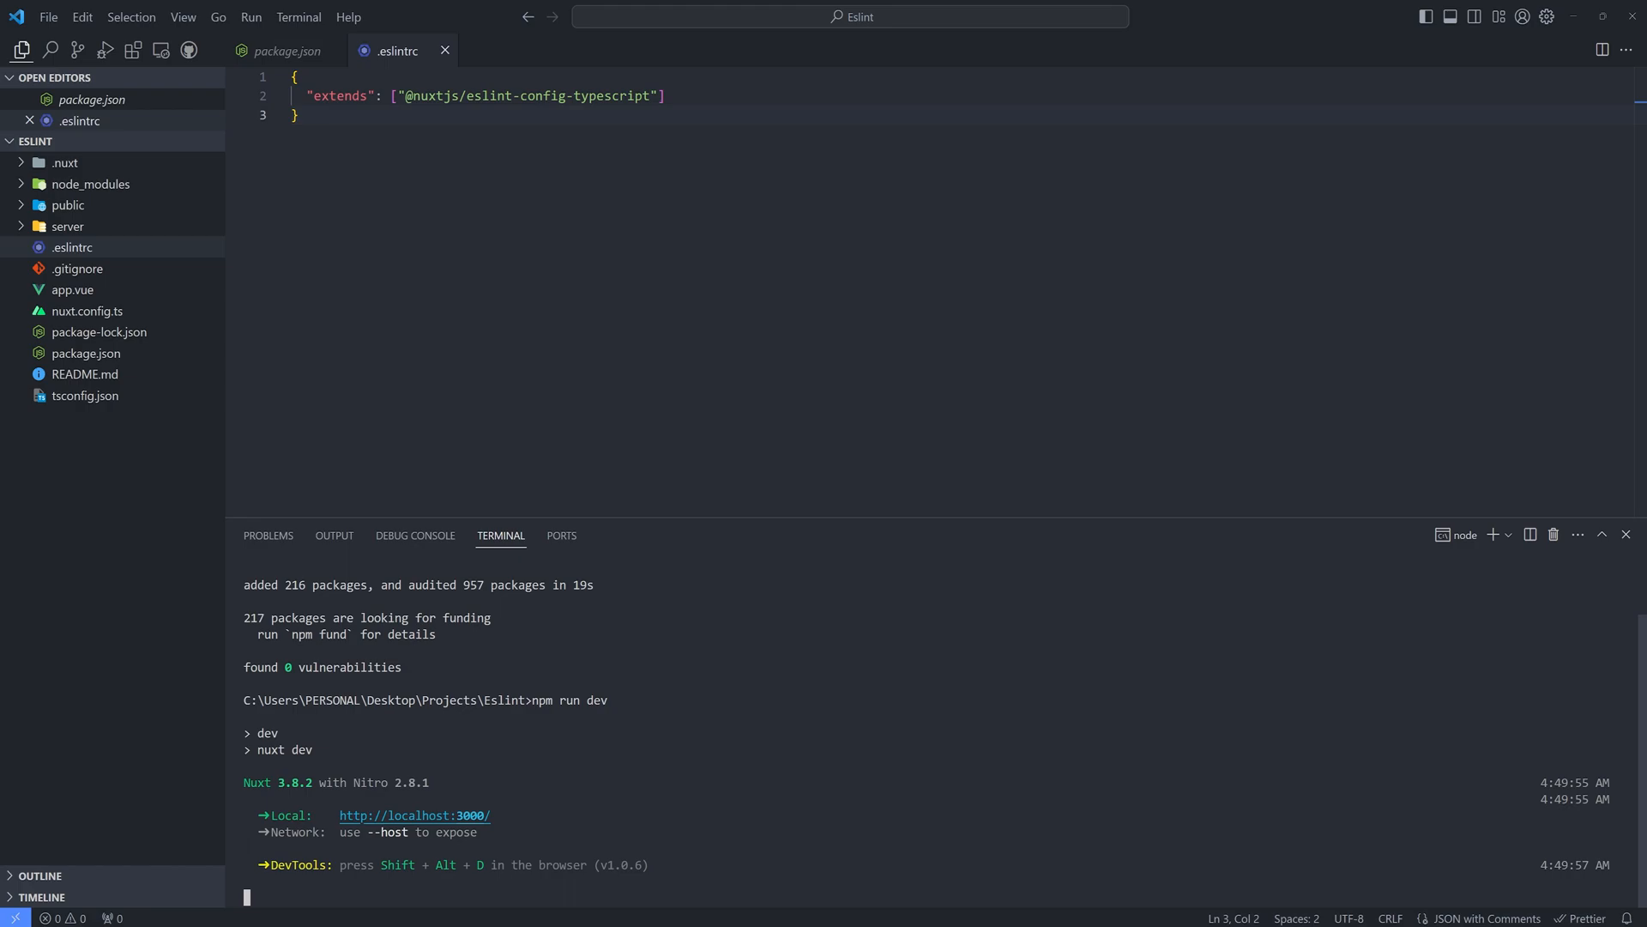
# Step: Add a Vue template and a test ref to app.vue, then check the no-unused-vars warning
pyautogui.click(73, 289)
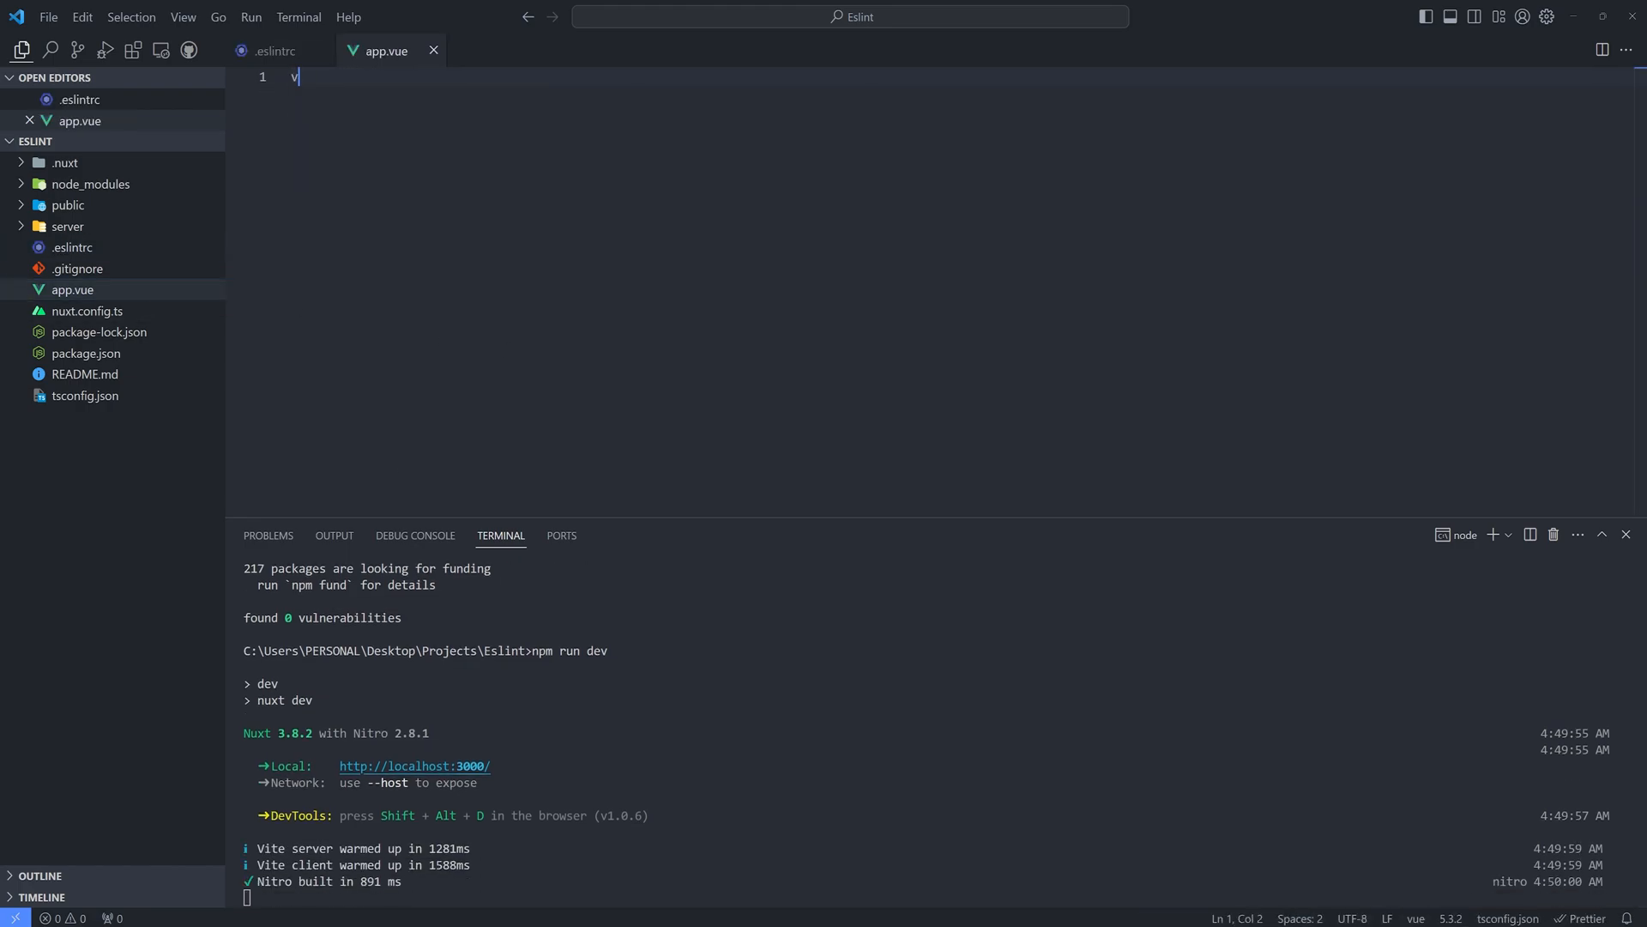
pyautogui.write('ue')
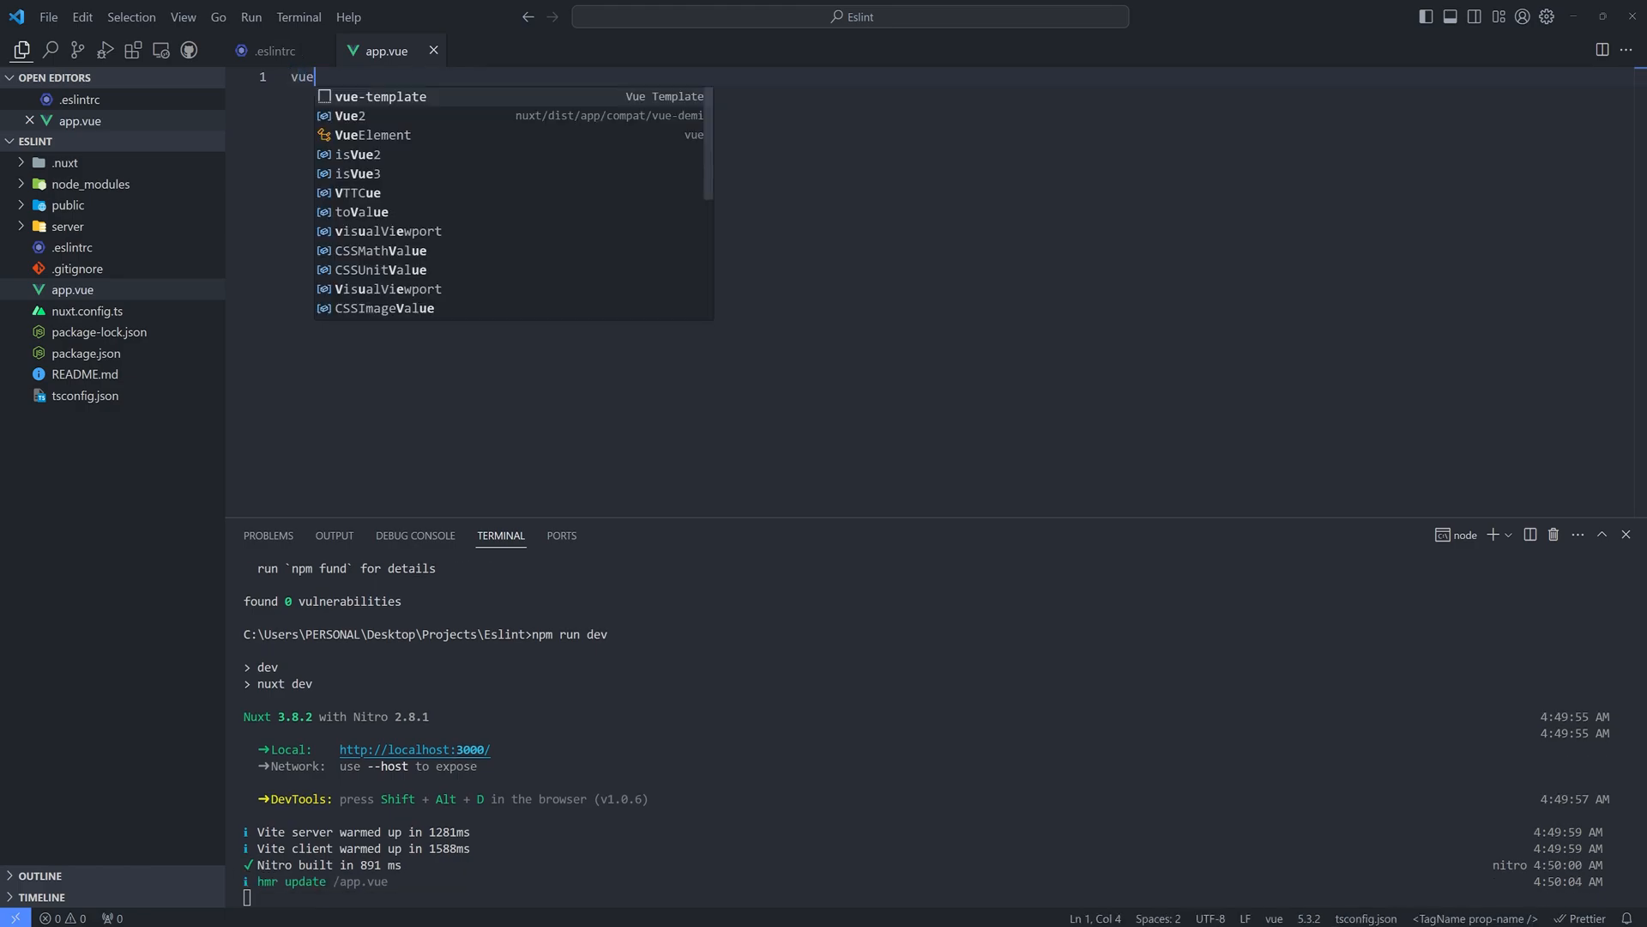
pyautogui.press('Enter')
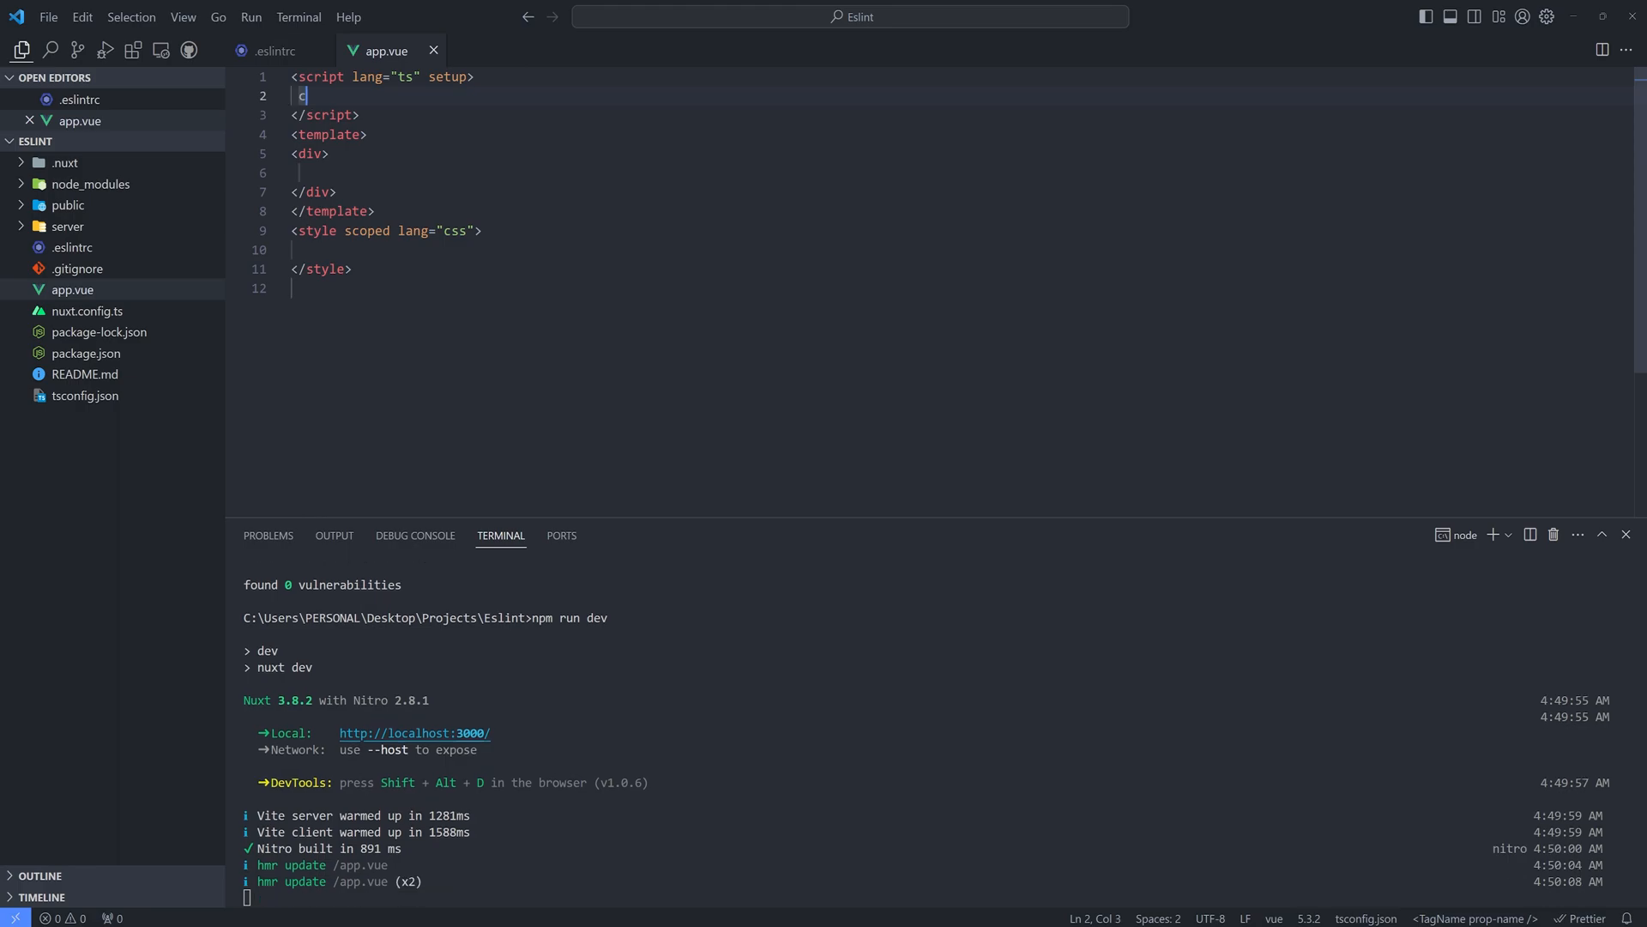
pyautogui.write('onst test = ref("Hello World')
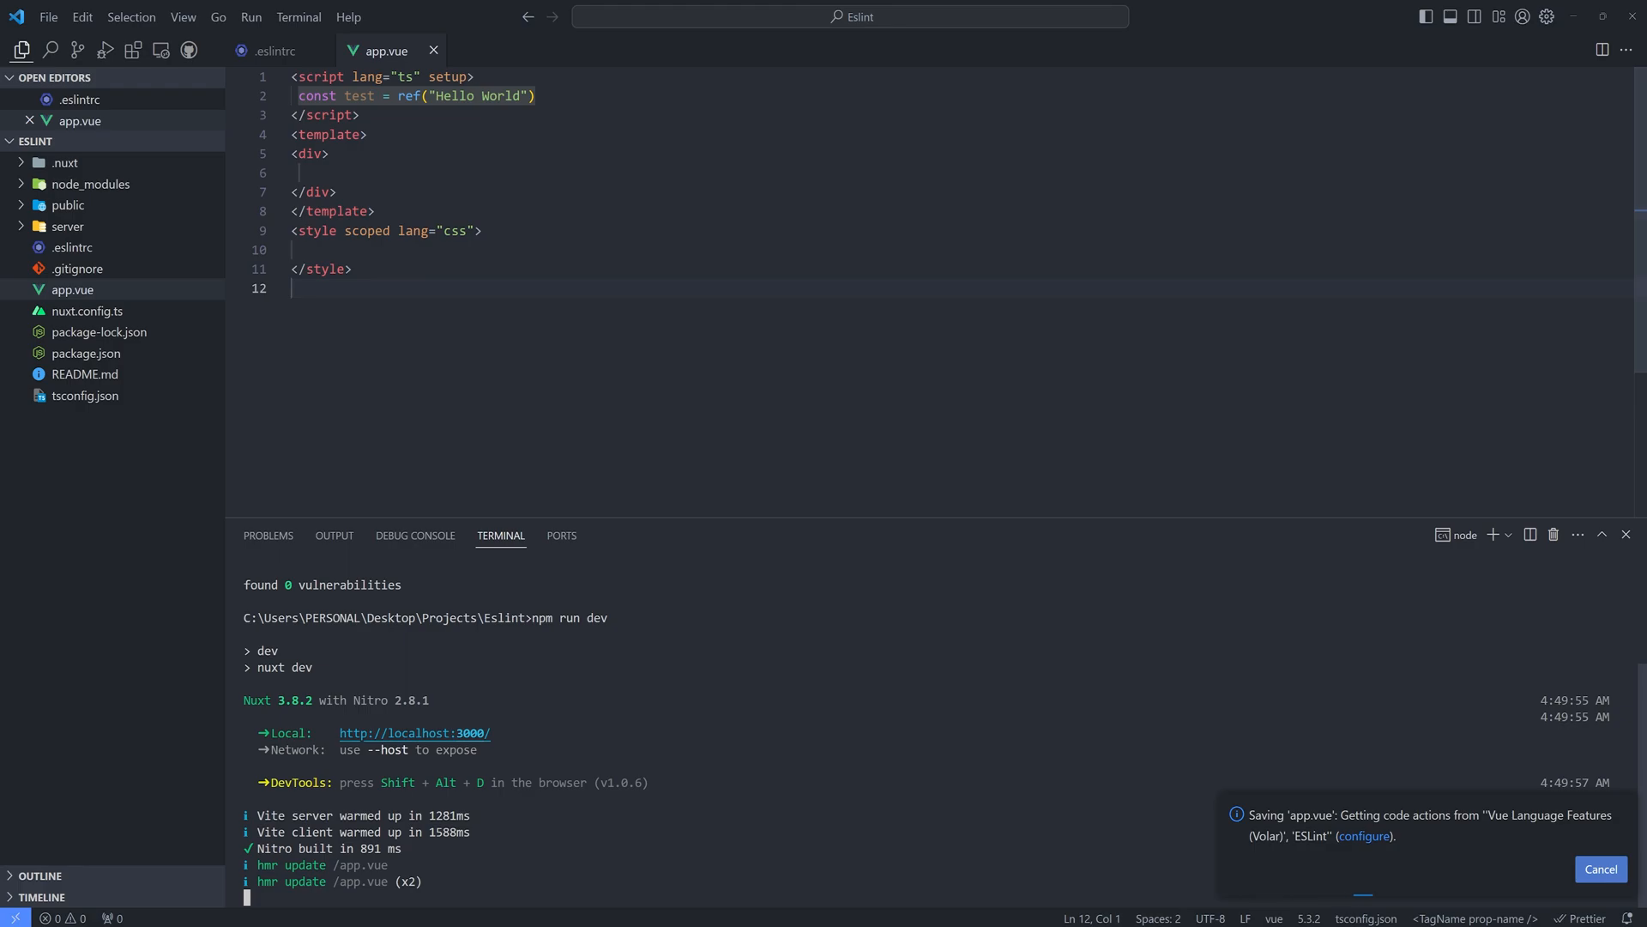
pyautogui.moveTo(1431, 865)
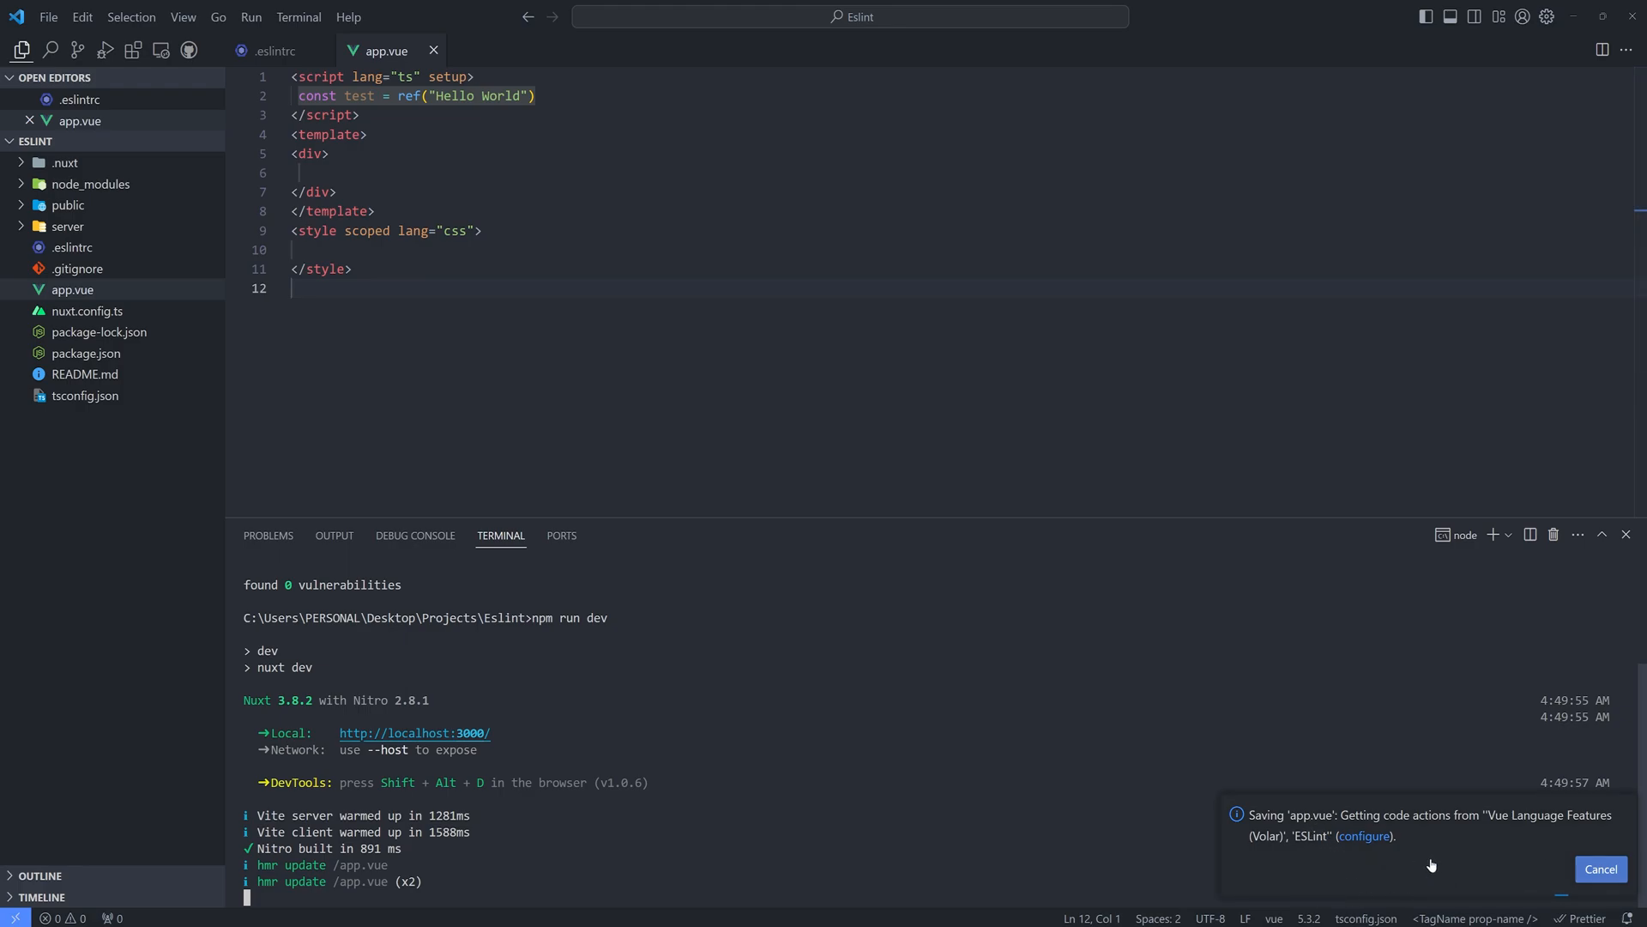
pyautogui.moveTo(1363, 869)
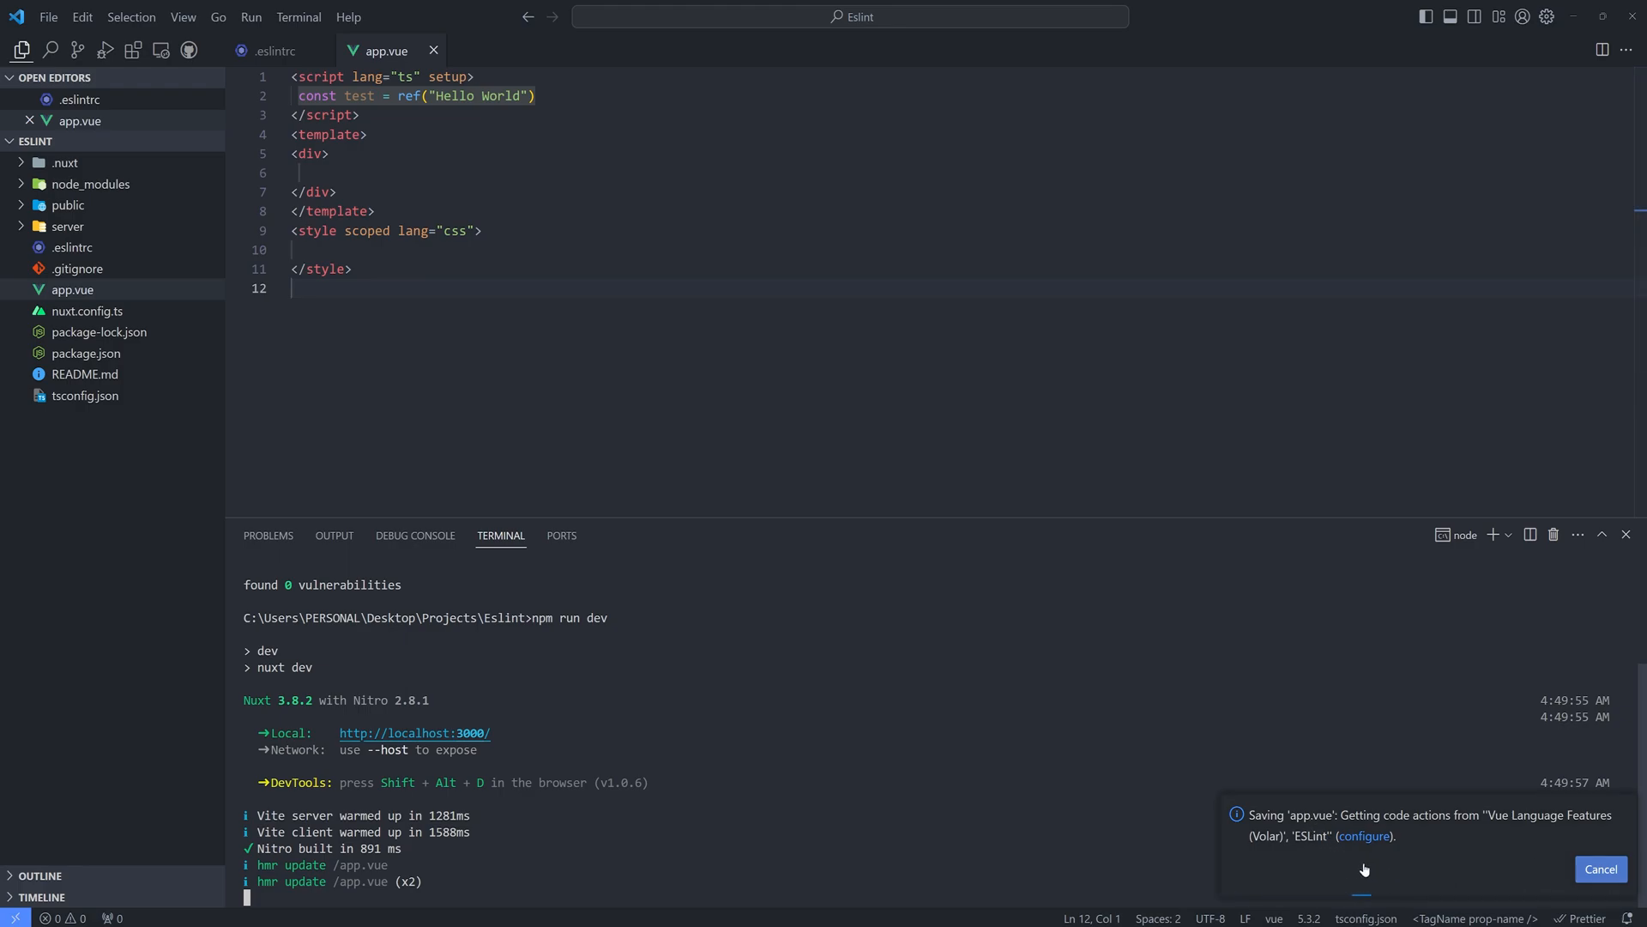
pyautogui.moveTo(1389, 857)
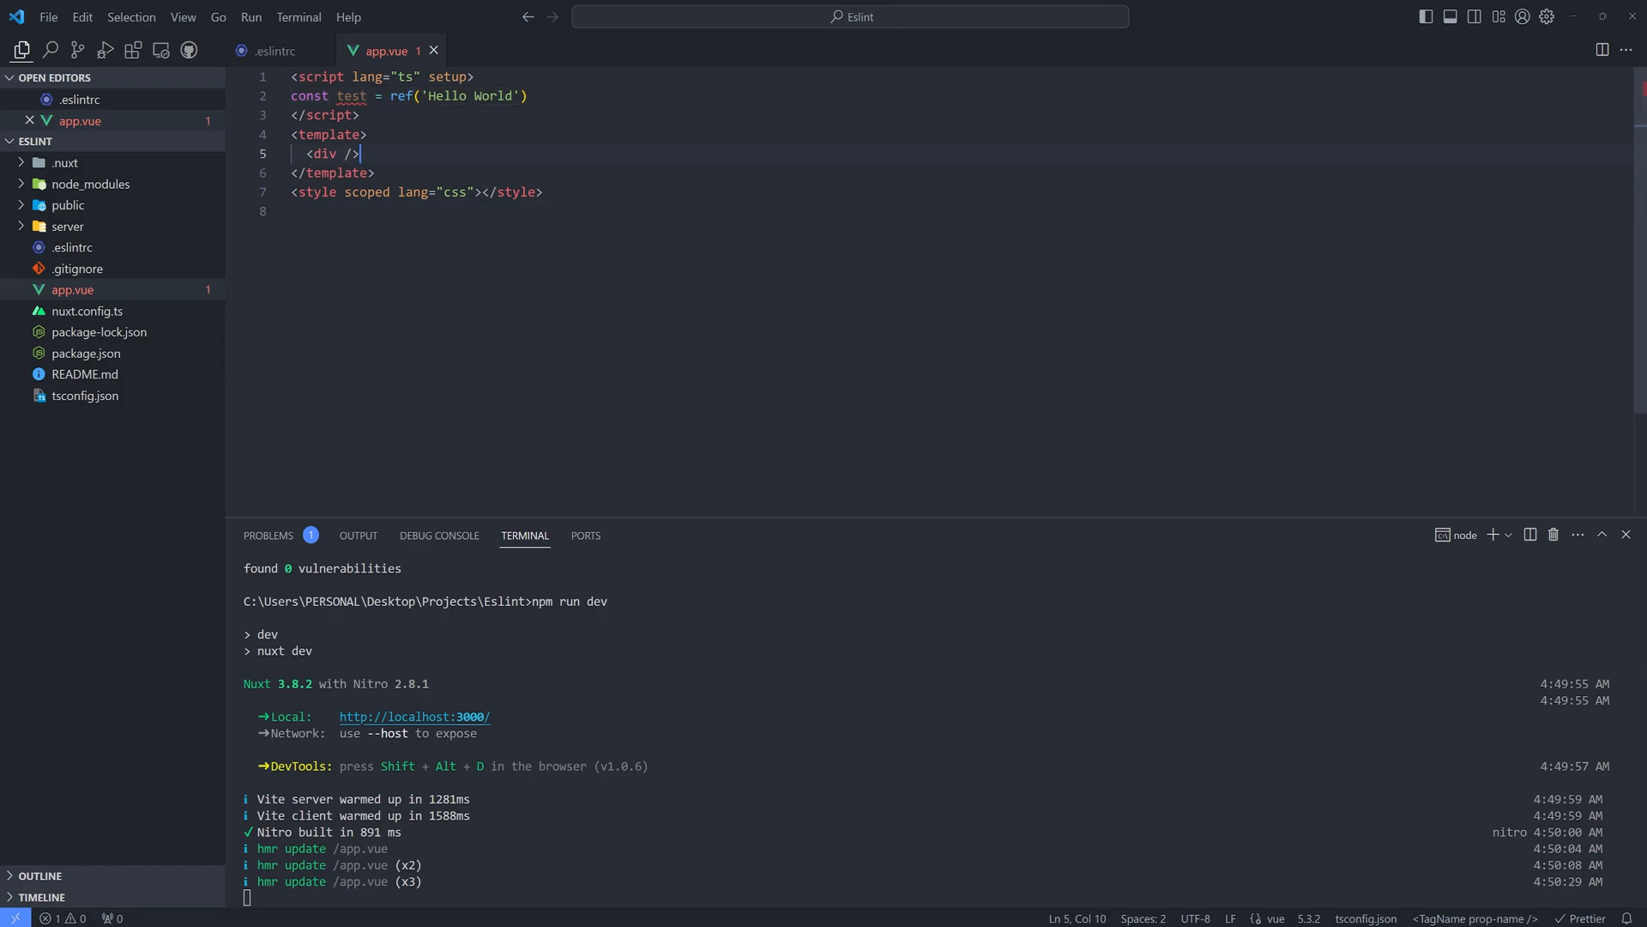
pyautogui.moveTo(351, 95)
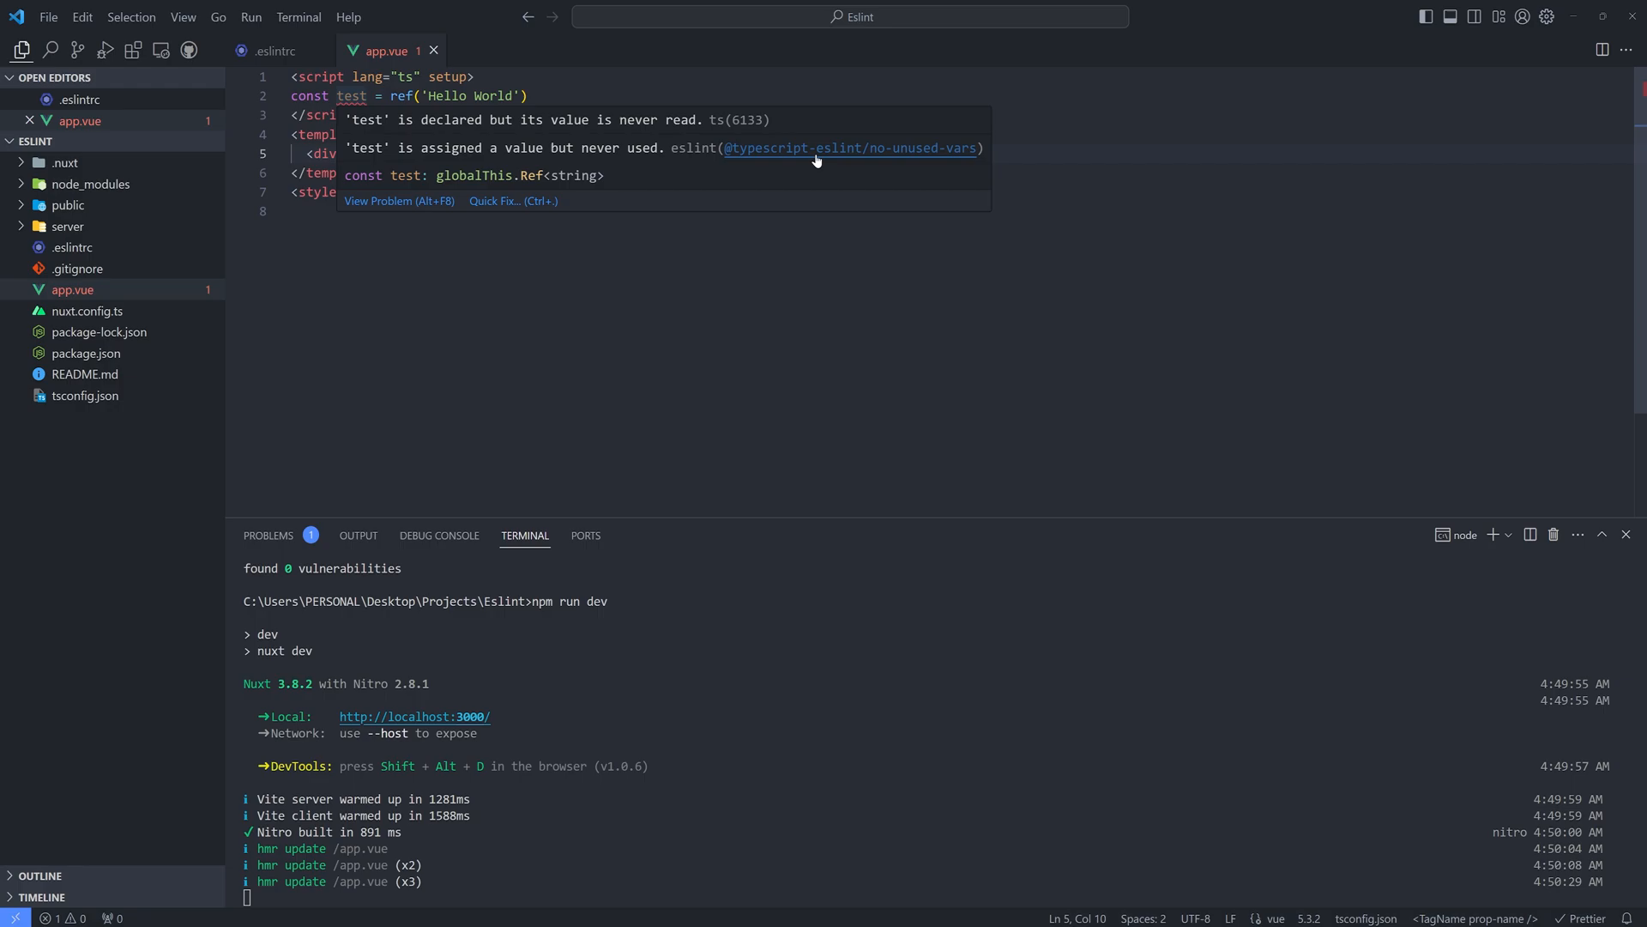
pyautogui.moveTo(614, 183)
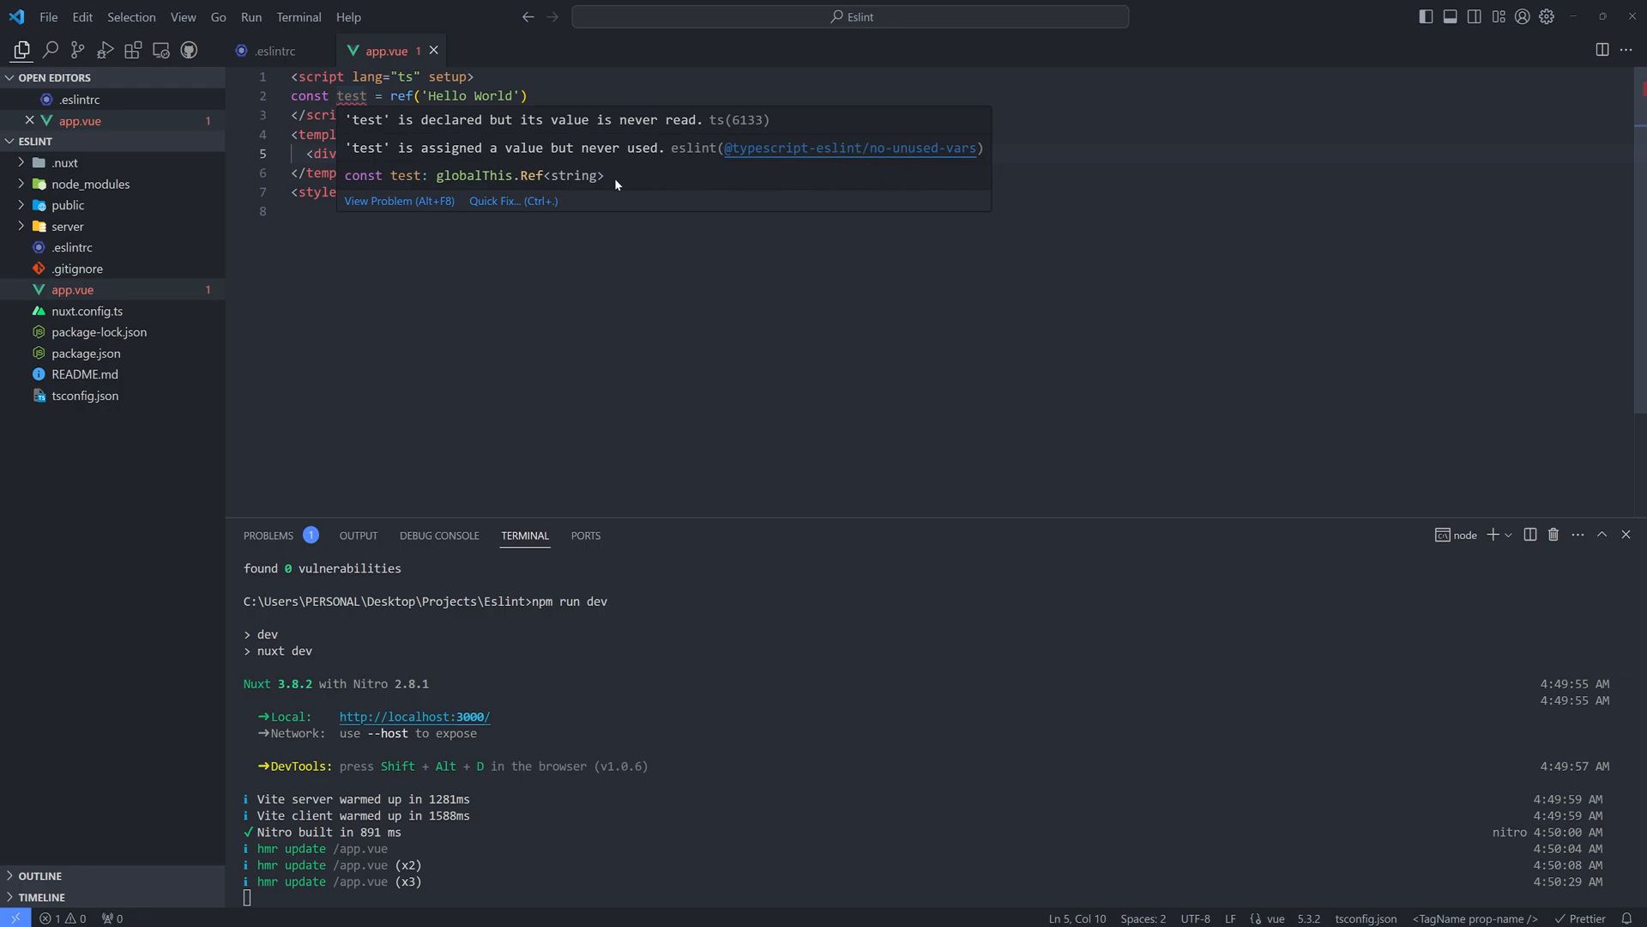
pyautogui.click(291, 211)
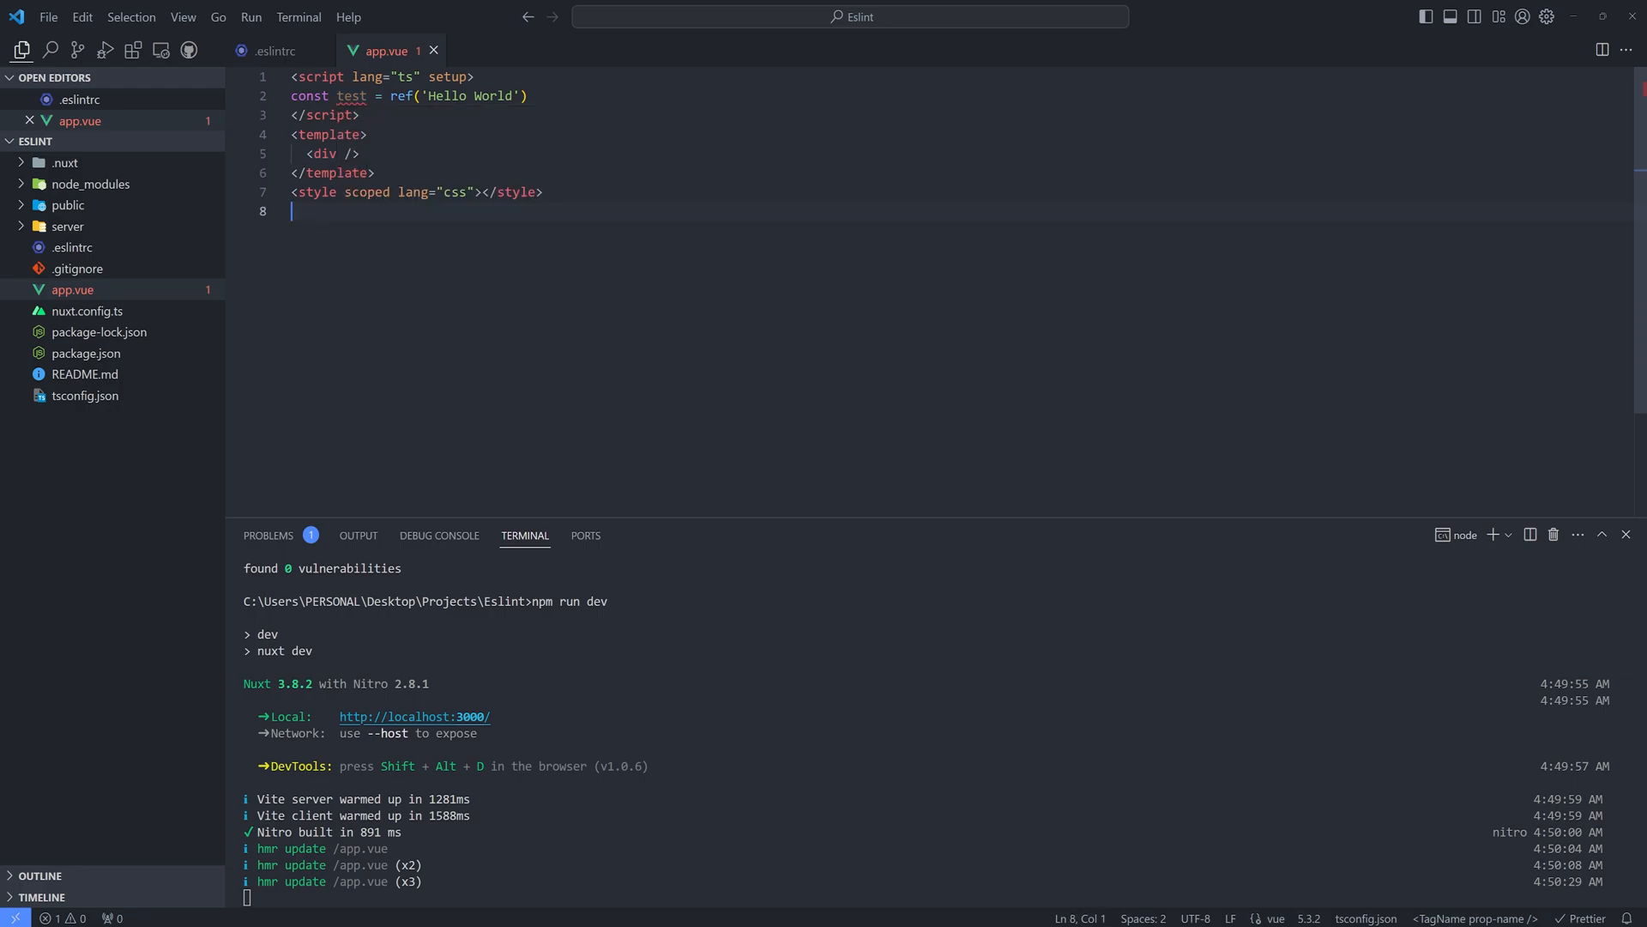
# Step: Create a components folder containing a new Test.vue file
pyautogui.click(167, 140)
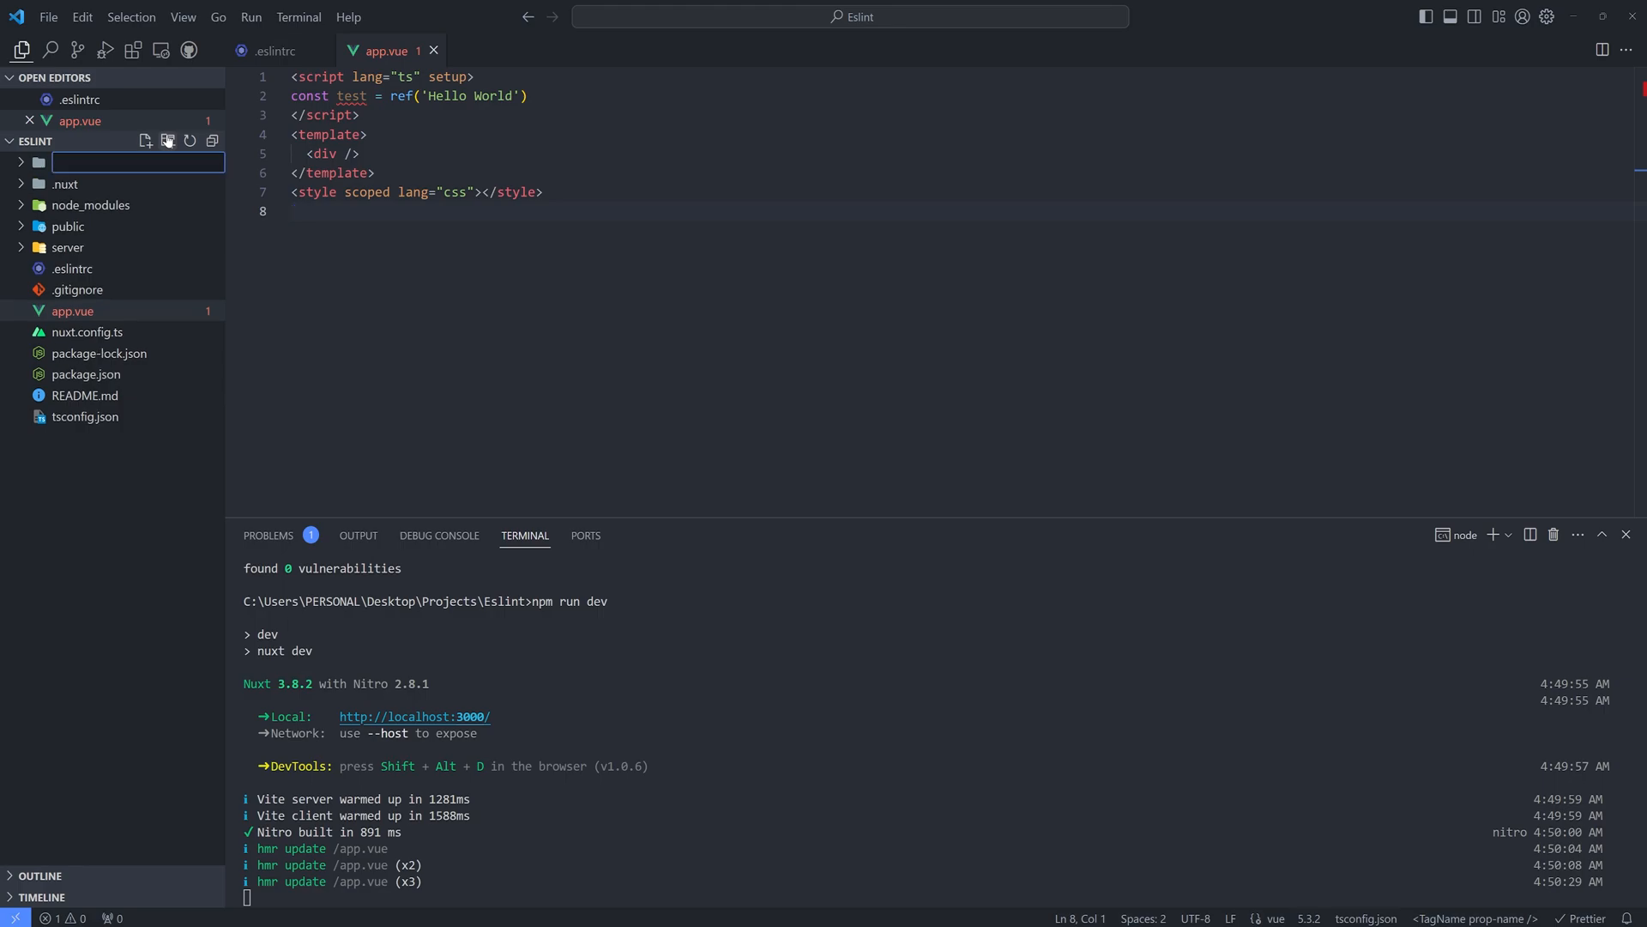
pyautogui.write('compoe')
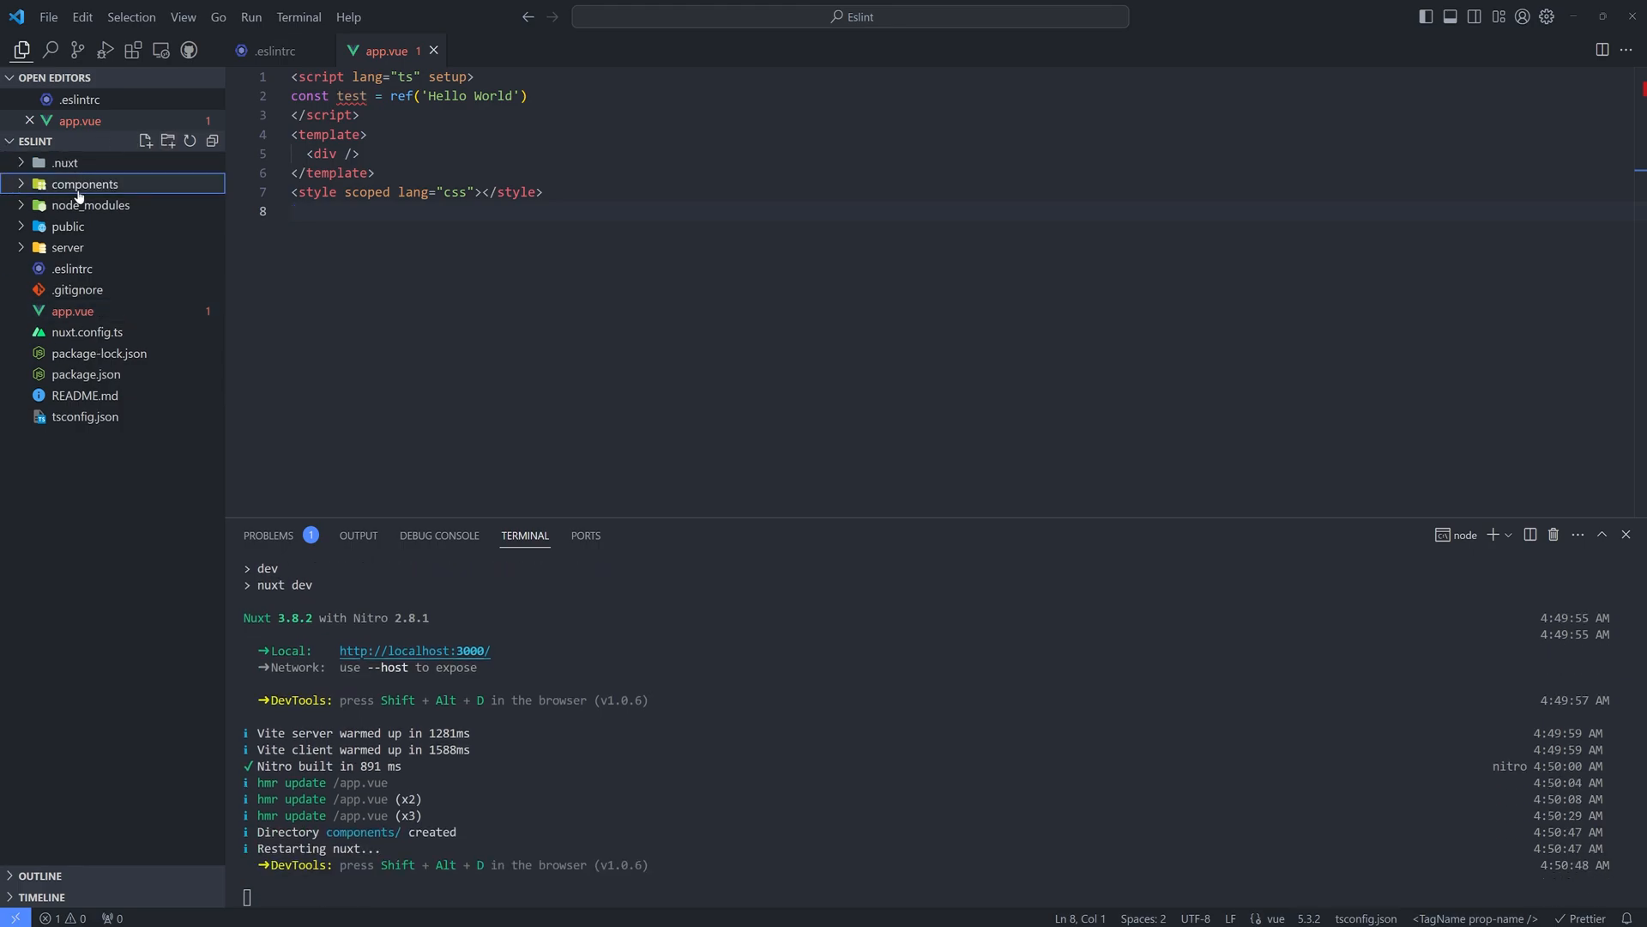
pyautogui.write('Tes')
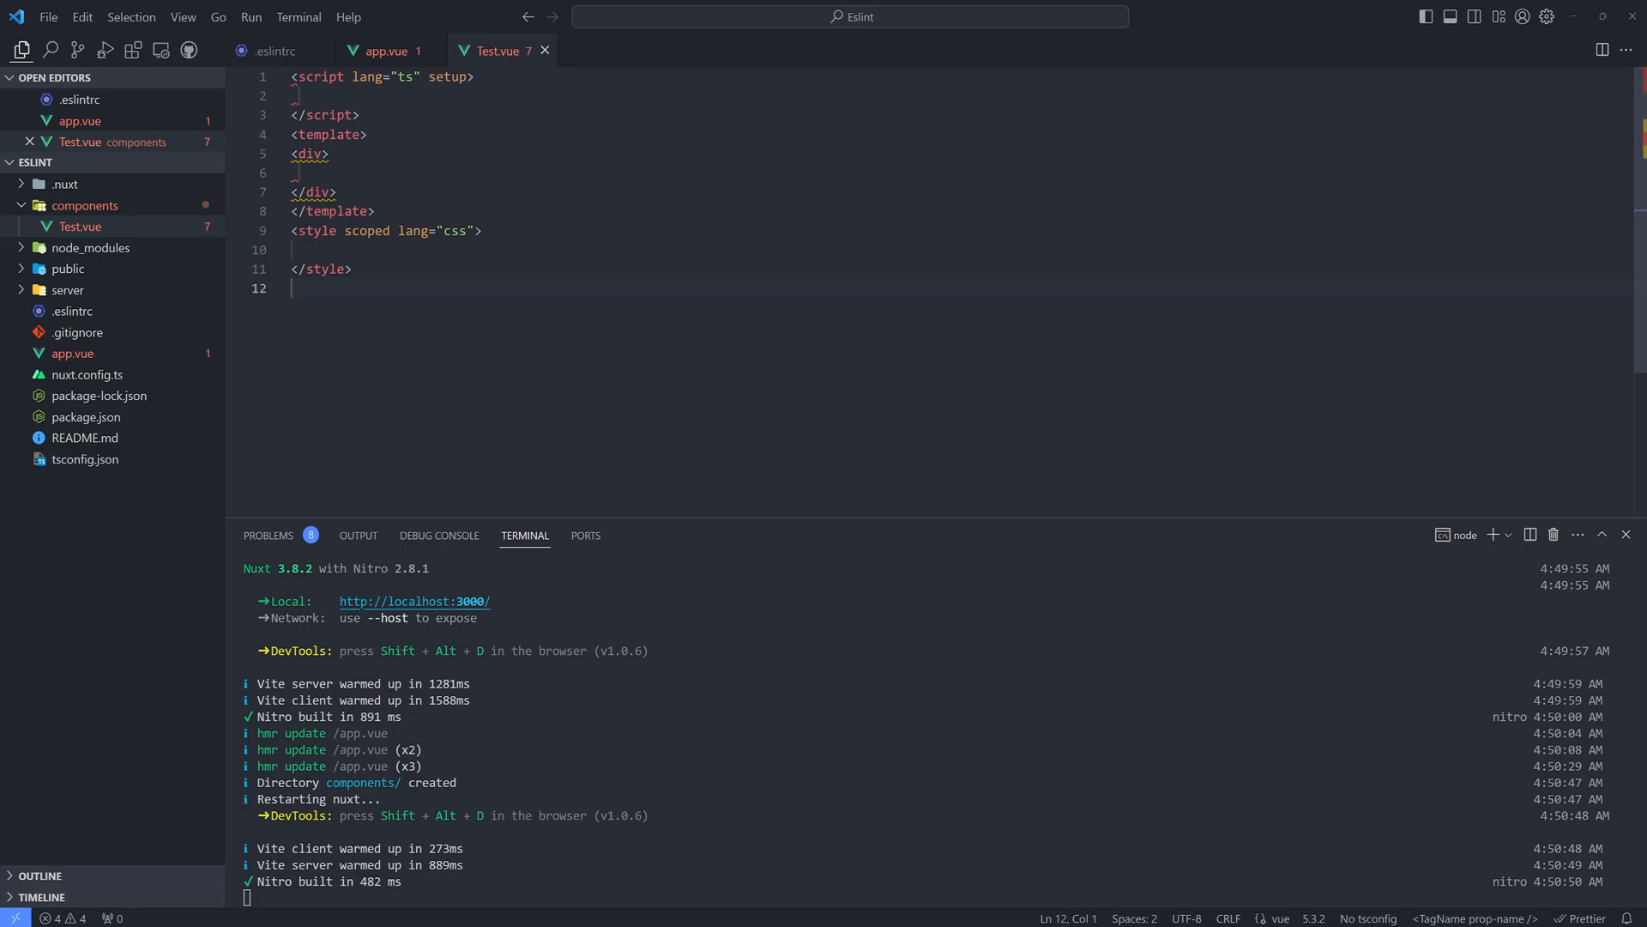
pyautogui.moveTo(326, 95)
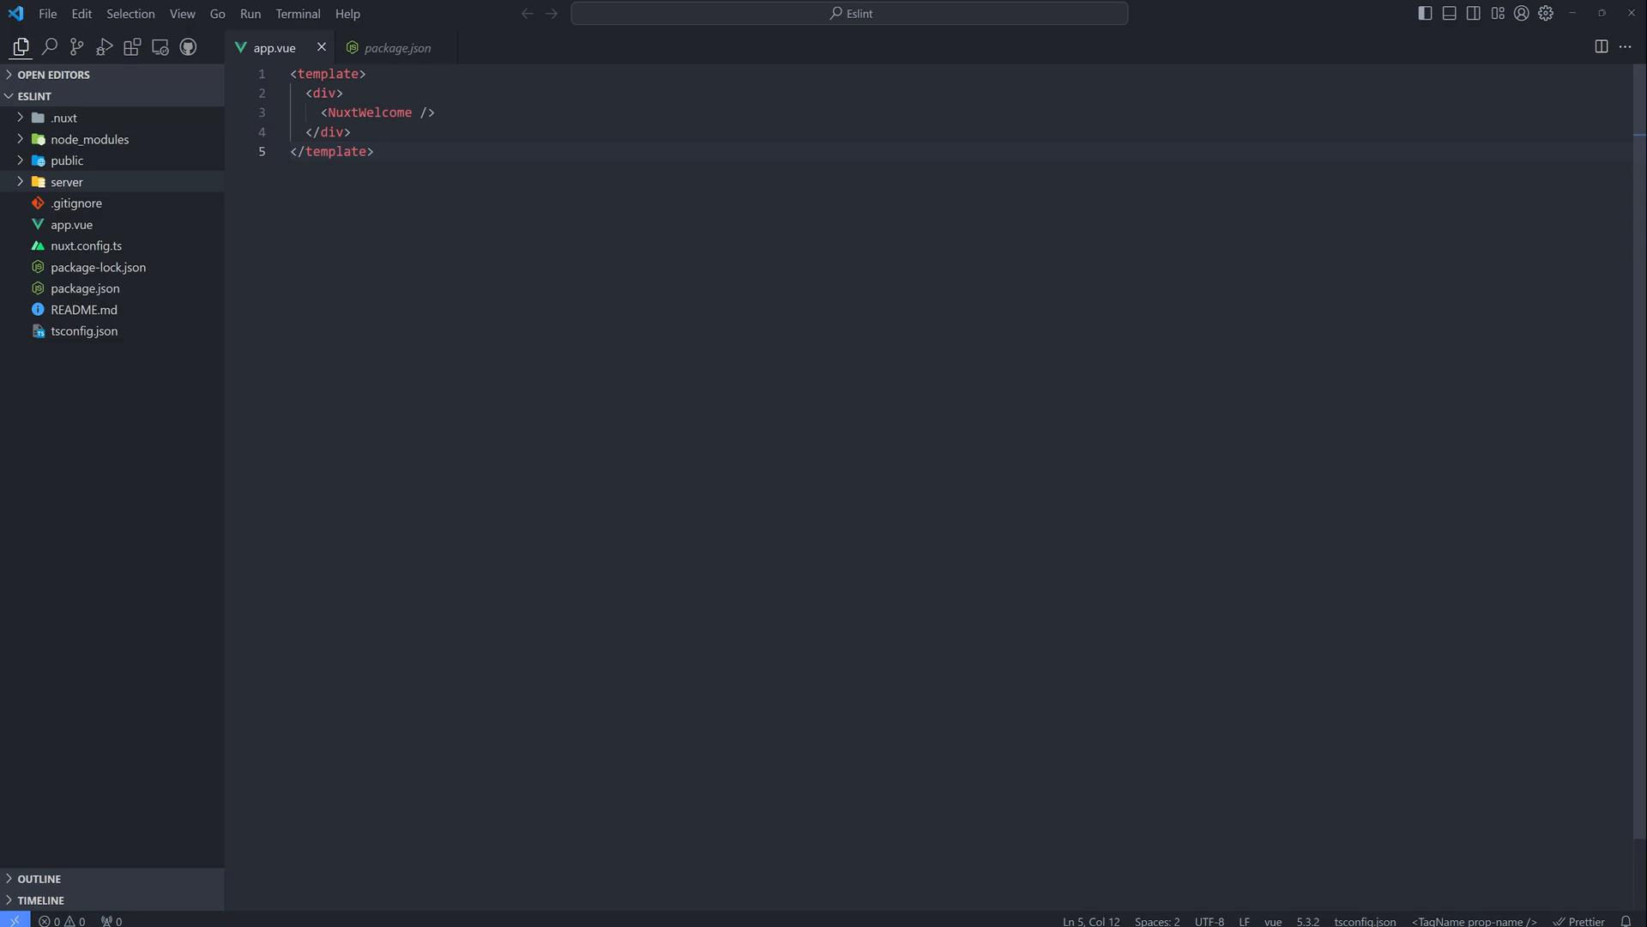
pyautogui.click(397, 48)
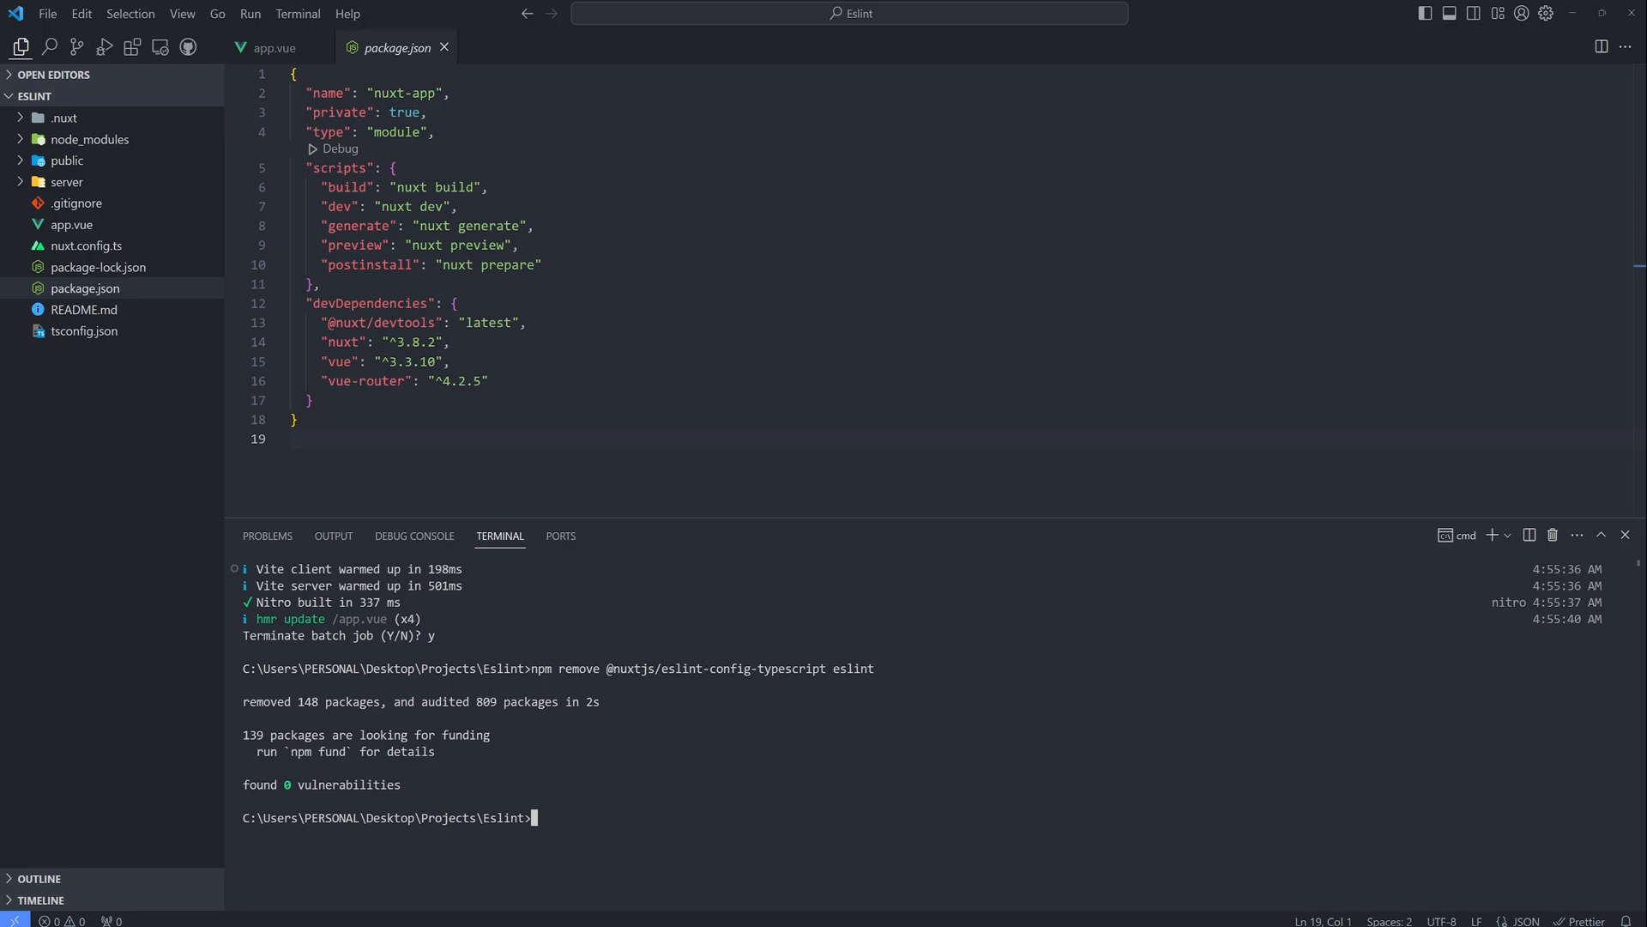
pyautogui.write('npm i -D @nuxtjs/eslint-config-typescript eslint')
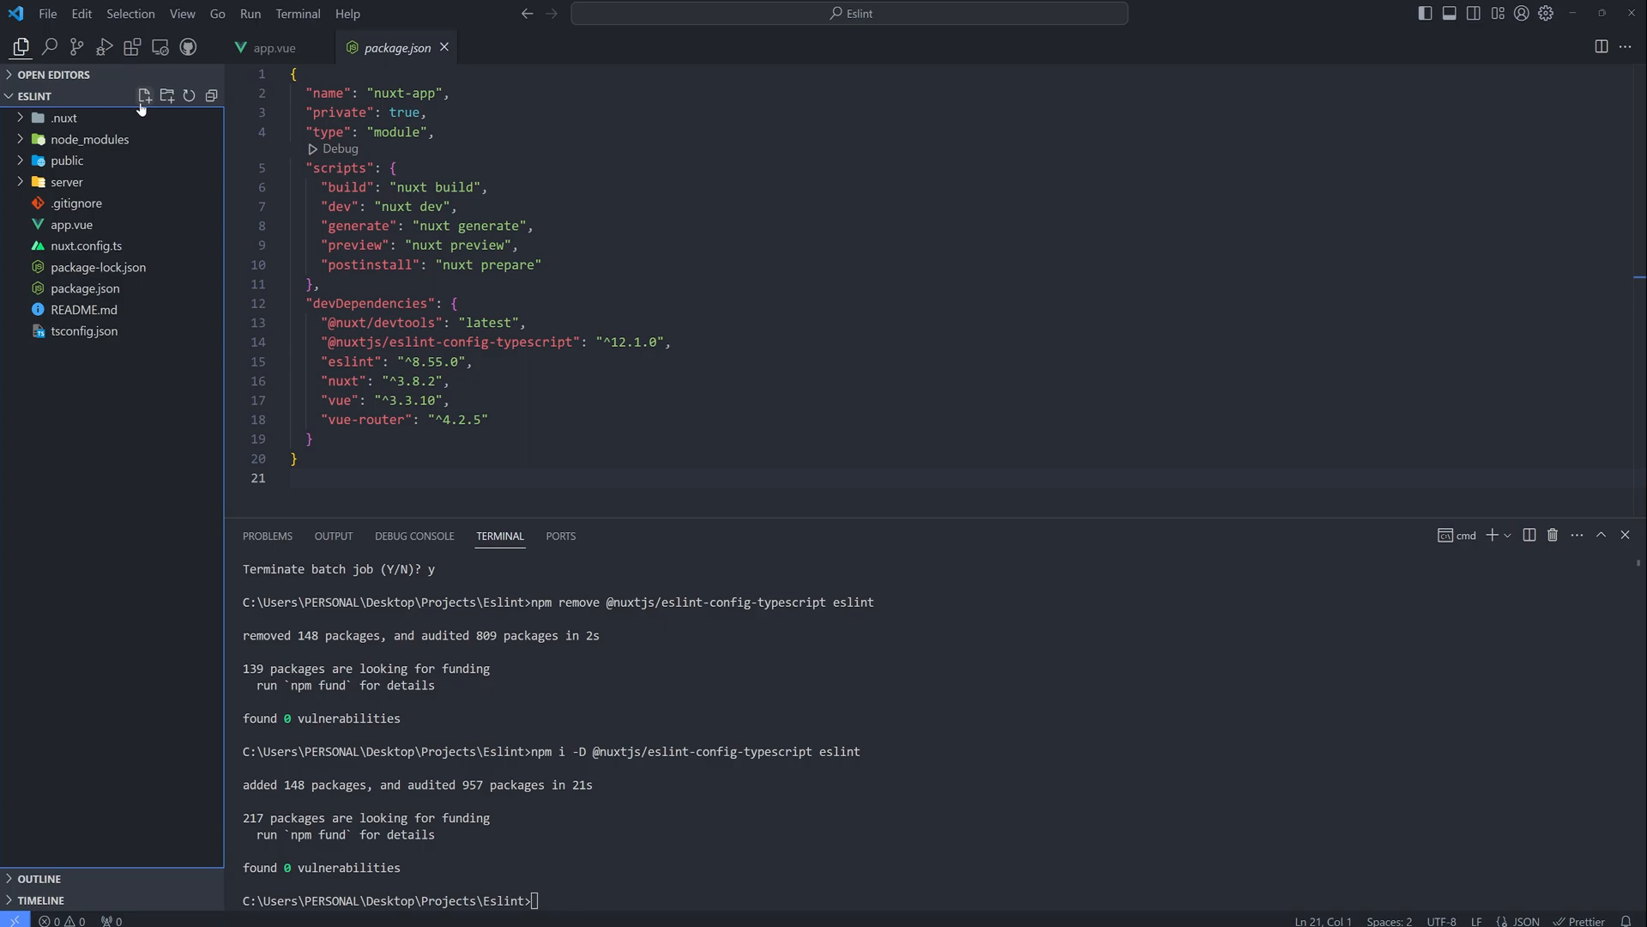
pyautogui.write('.eslintrc')
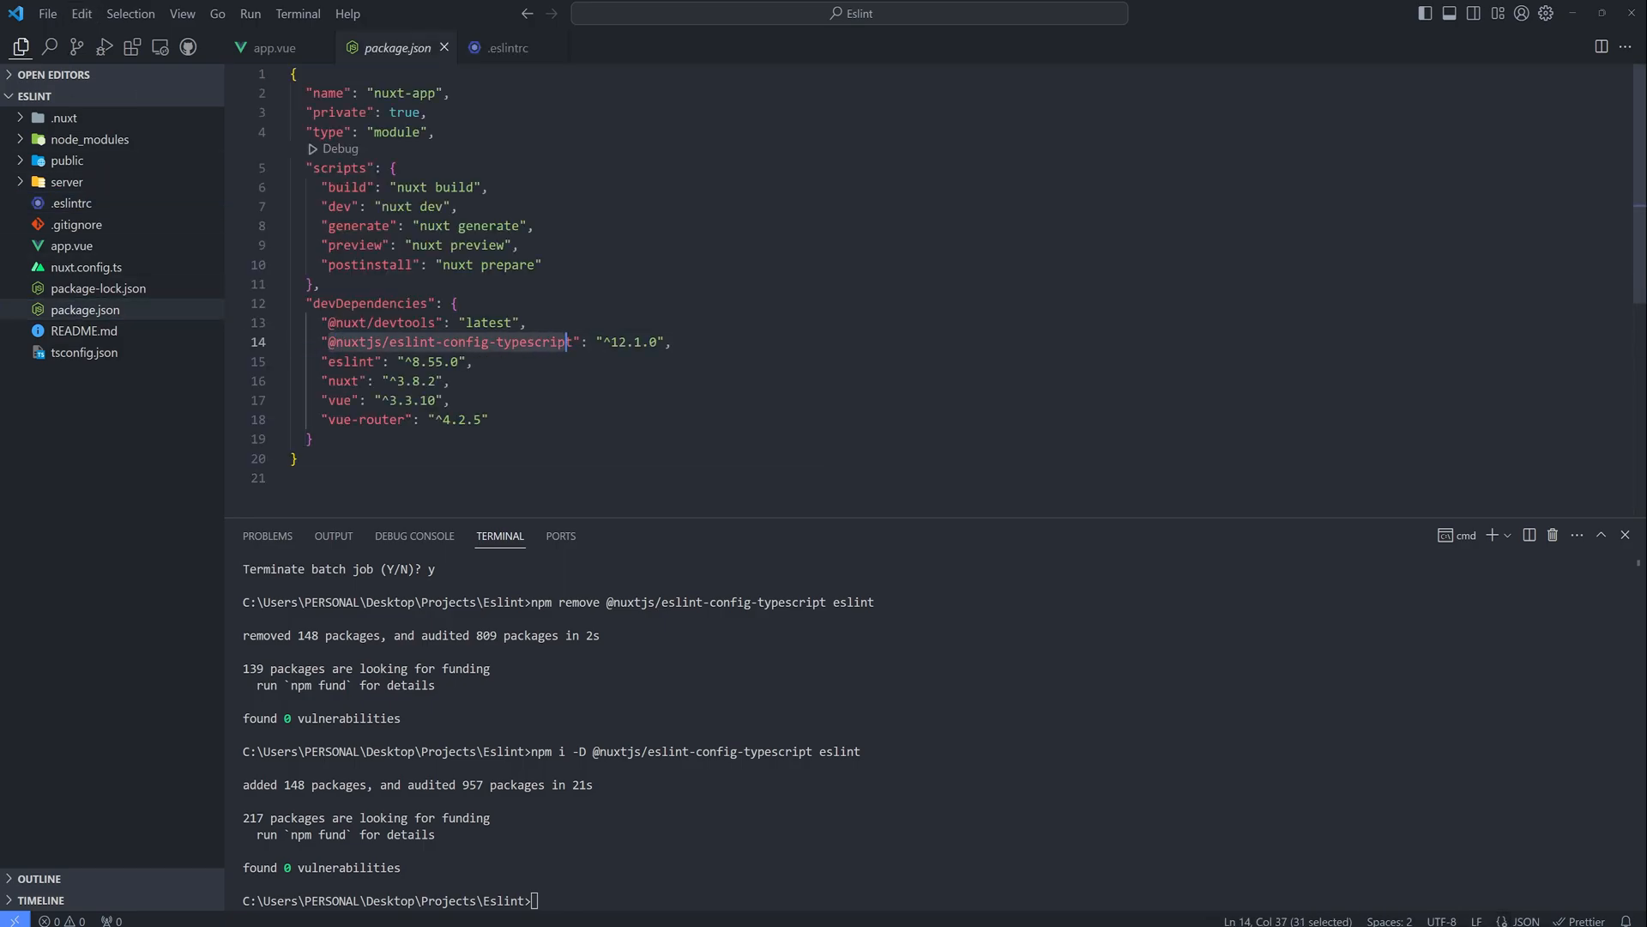
pyautogui.click(507, 47)
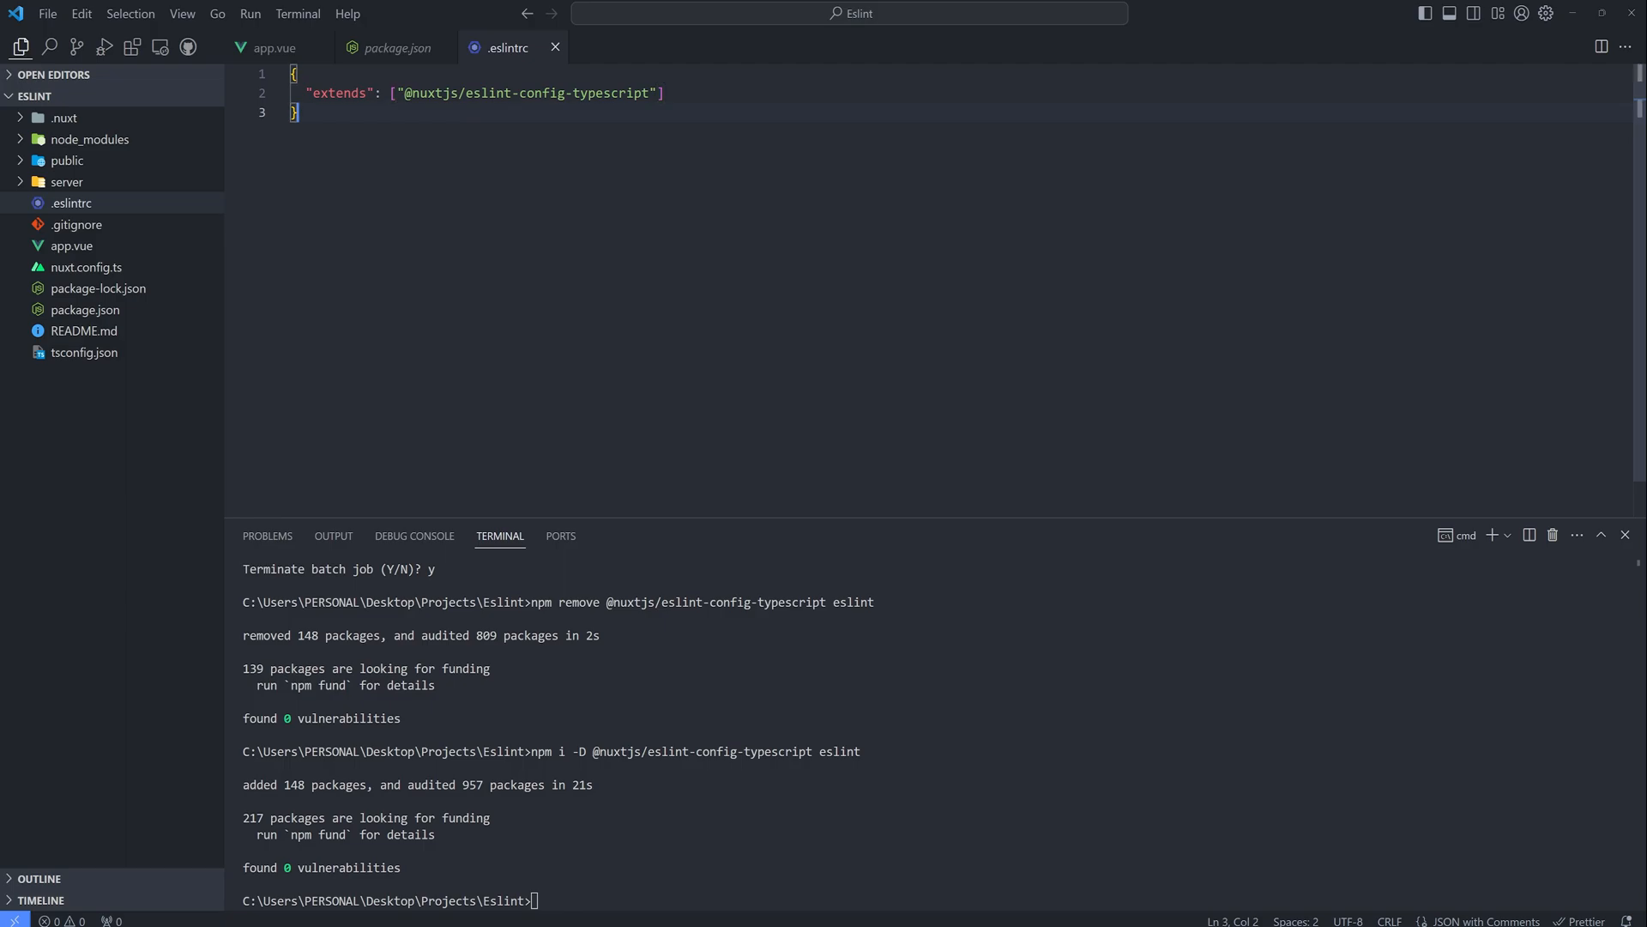
# Step: Run npm run dev and add const test = ref('Hello World') to app.vue's script
pyautogui.write('npm run dev')
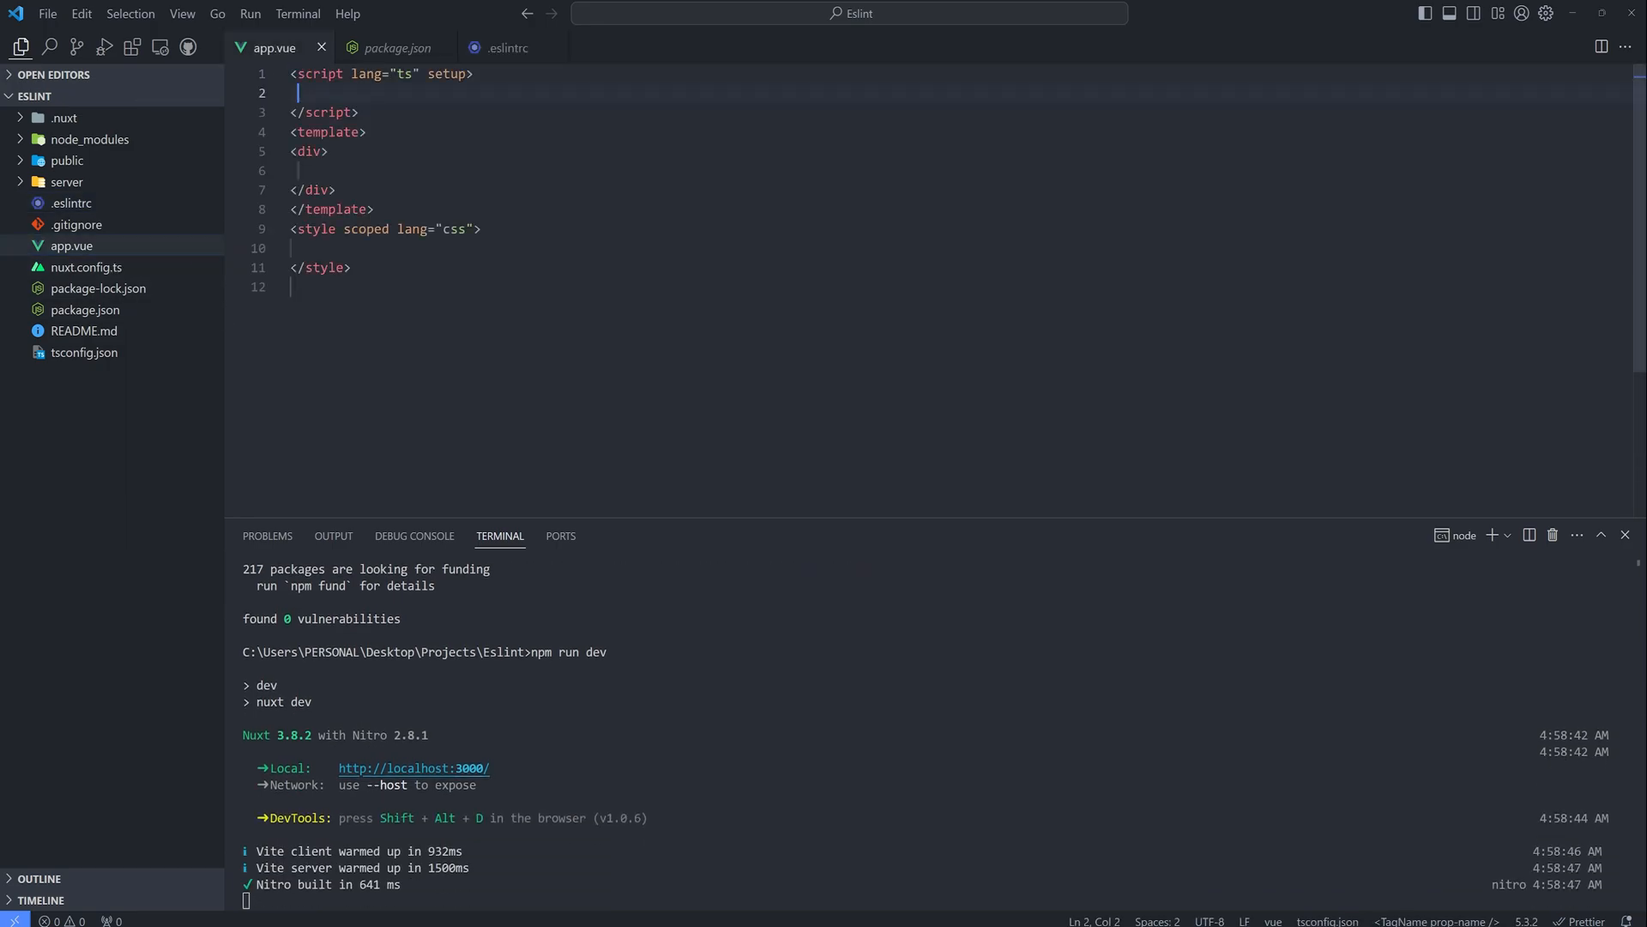
pyautogui.write('cosn')
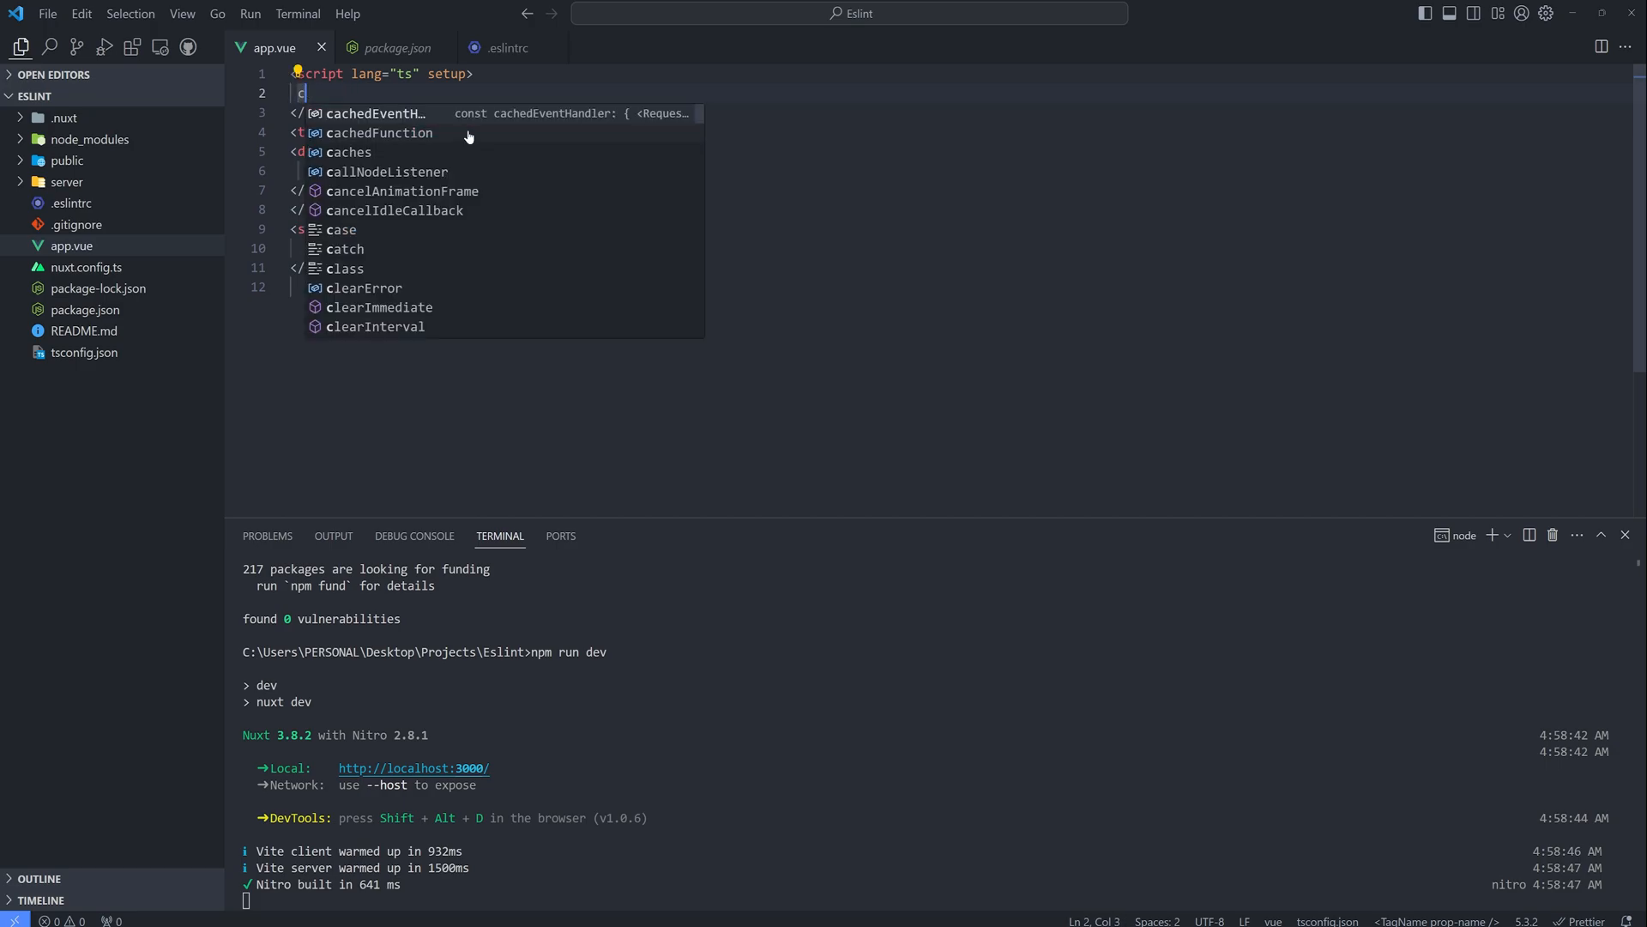
pyautogui.write('onst test')
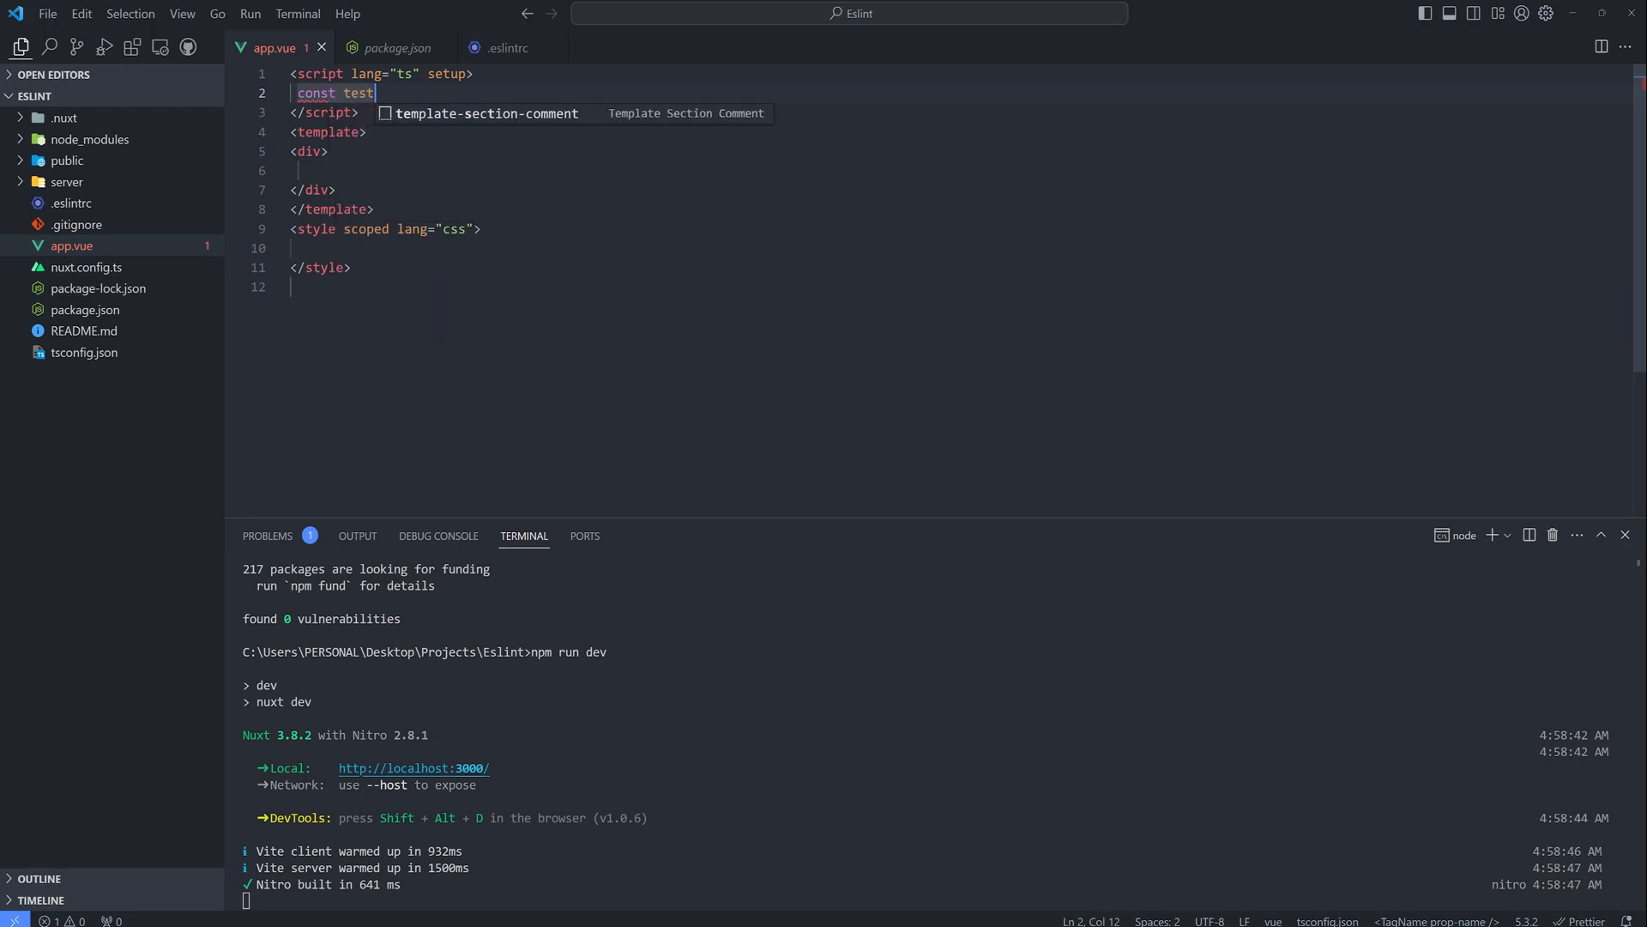
pyautogui.write("= ref('H')")
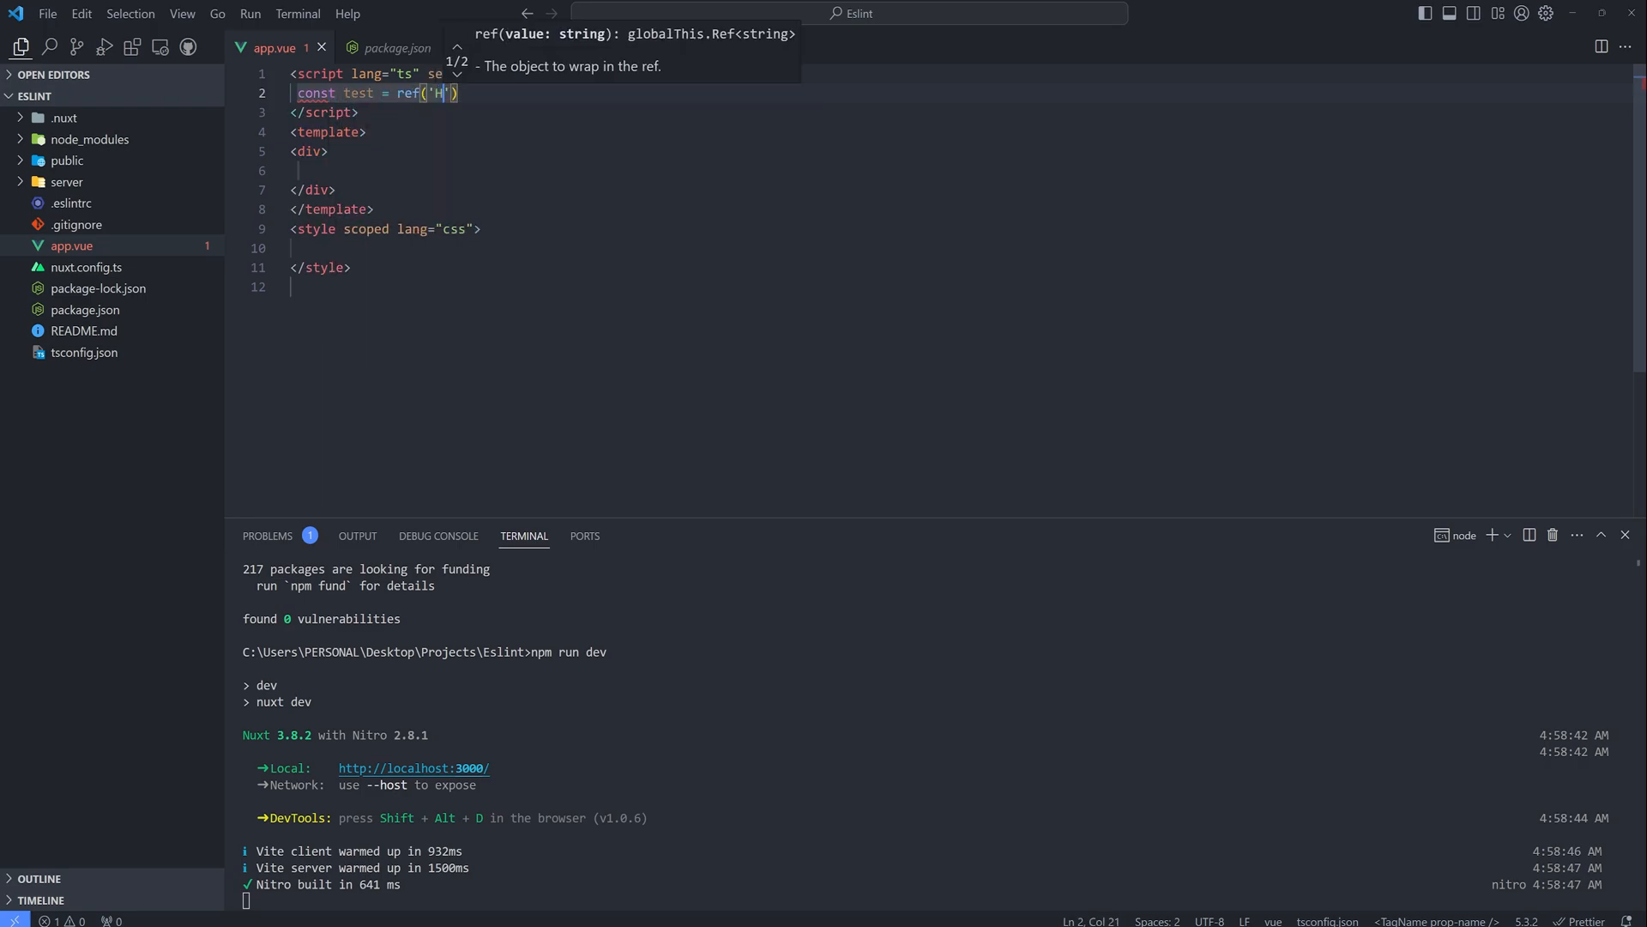
pyautogui.write('ello World')
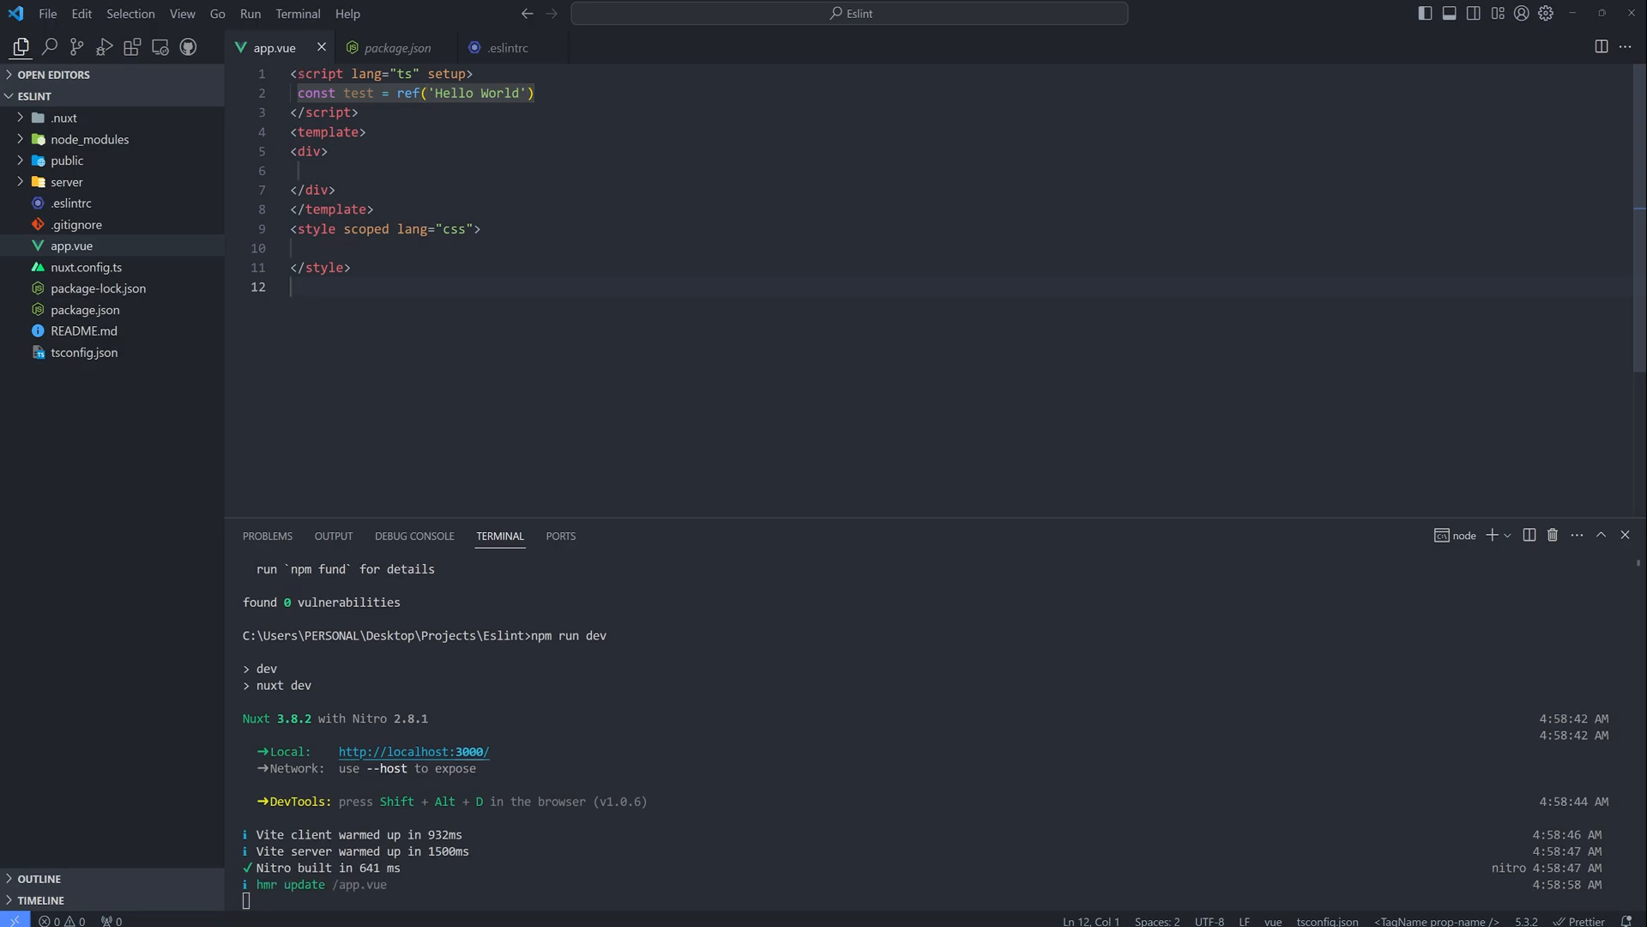
pyautogui.moveTo(152, 318)
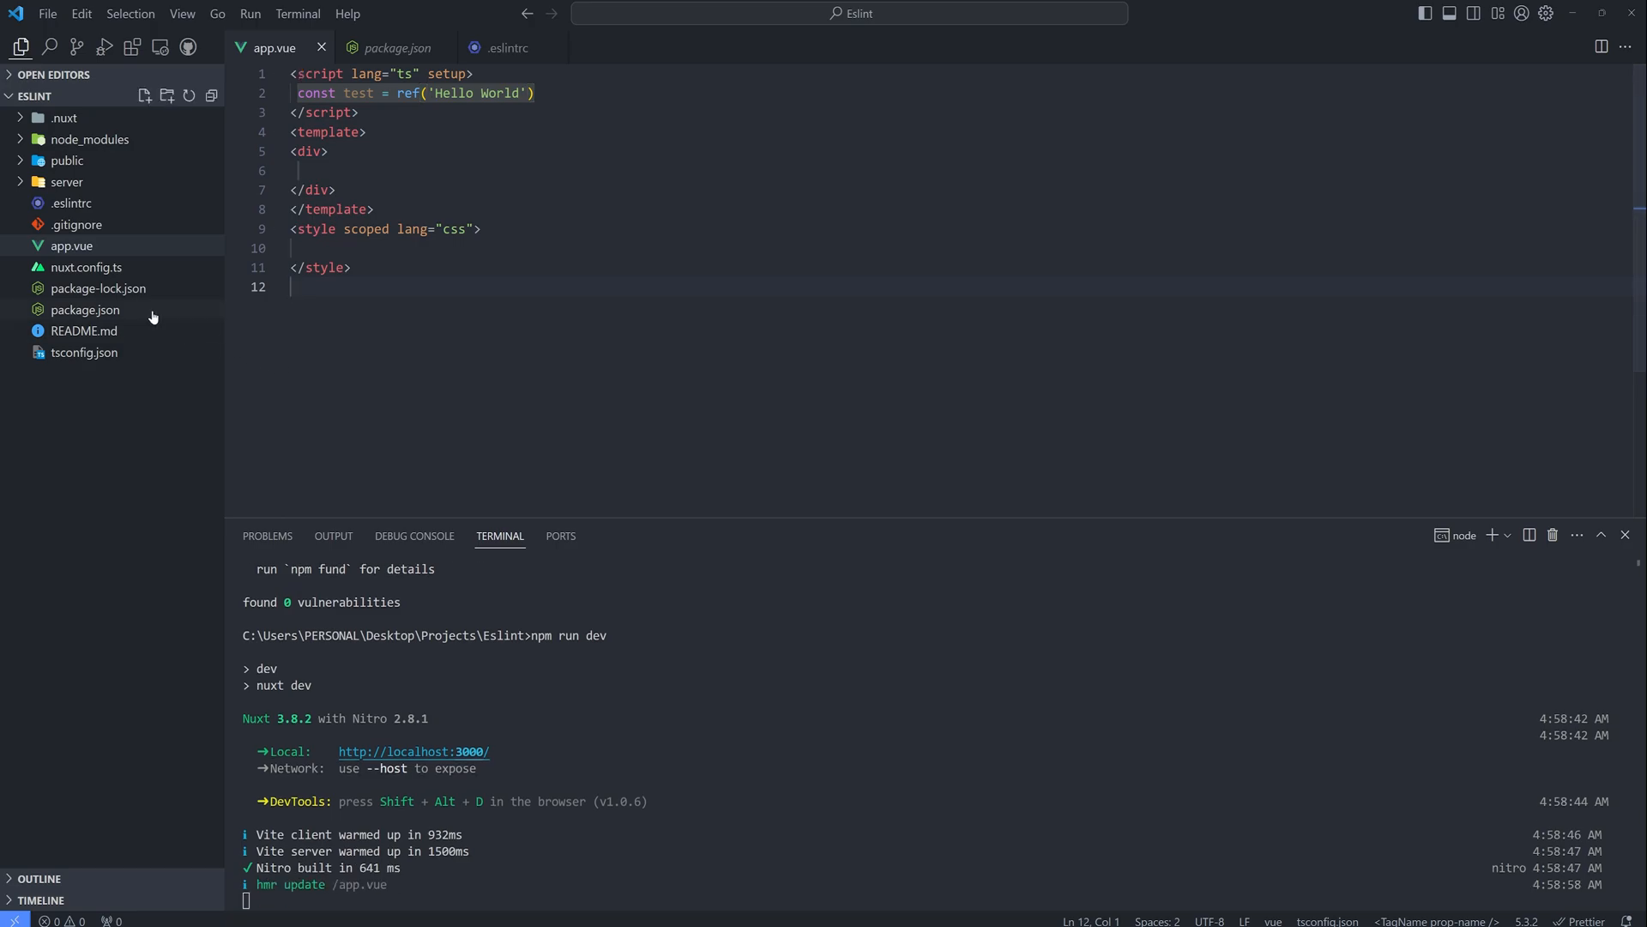
# Step: Add "lint": "eslint ." to package.json scripts and run npm run lint
pyautogui.click(397, 47)
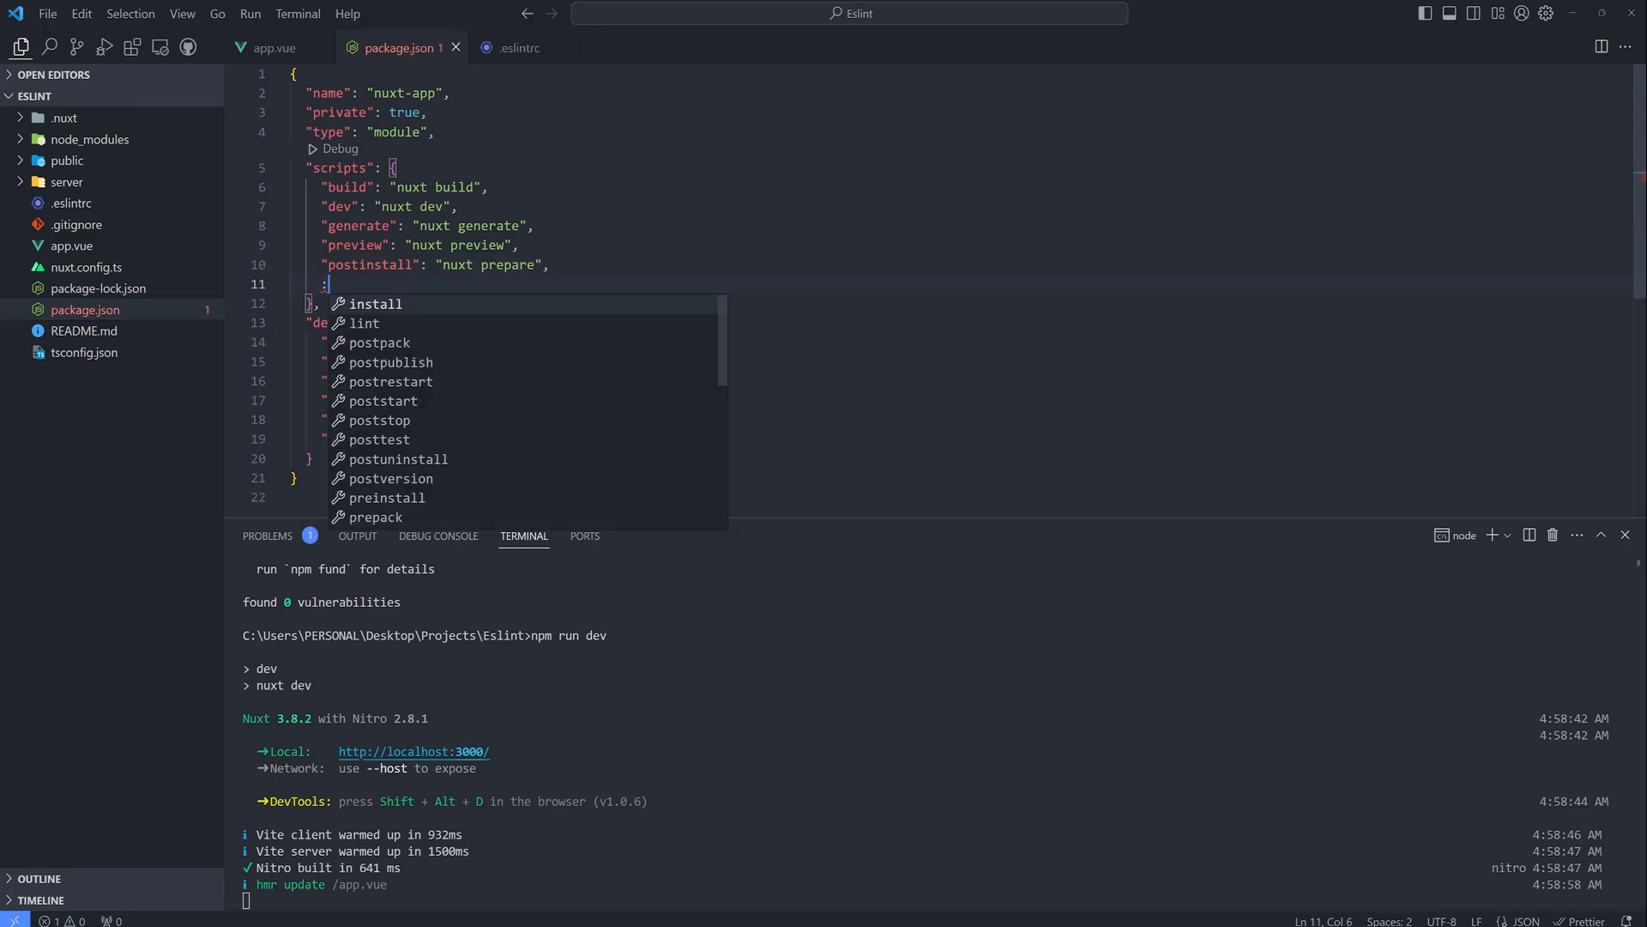
pyautogui.write('"lint": ""')
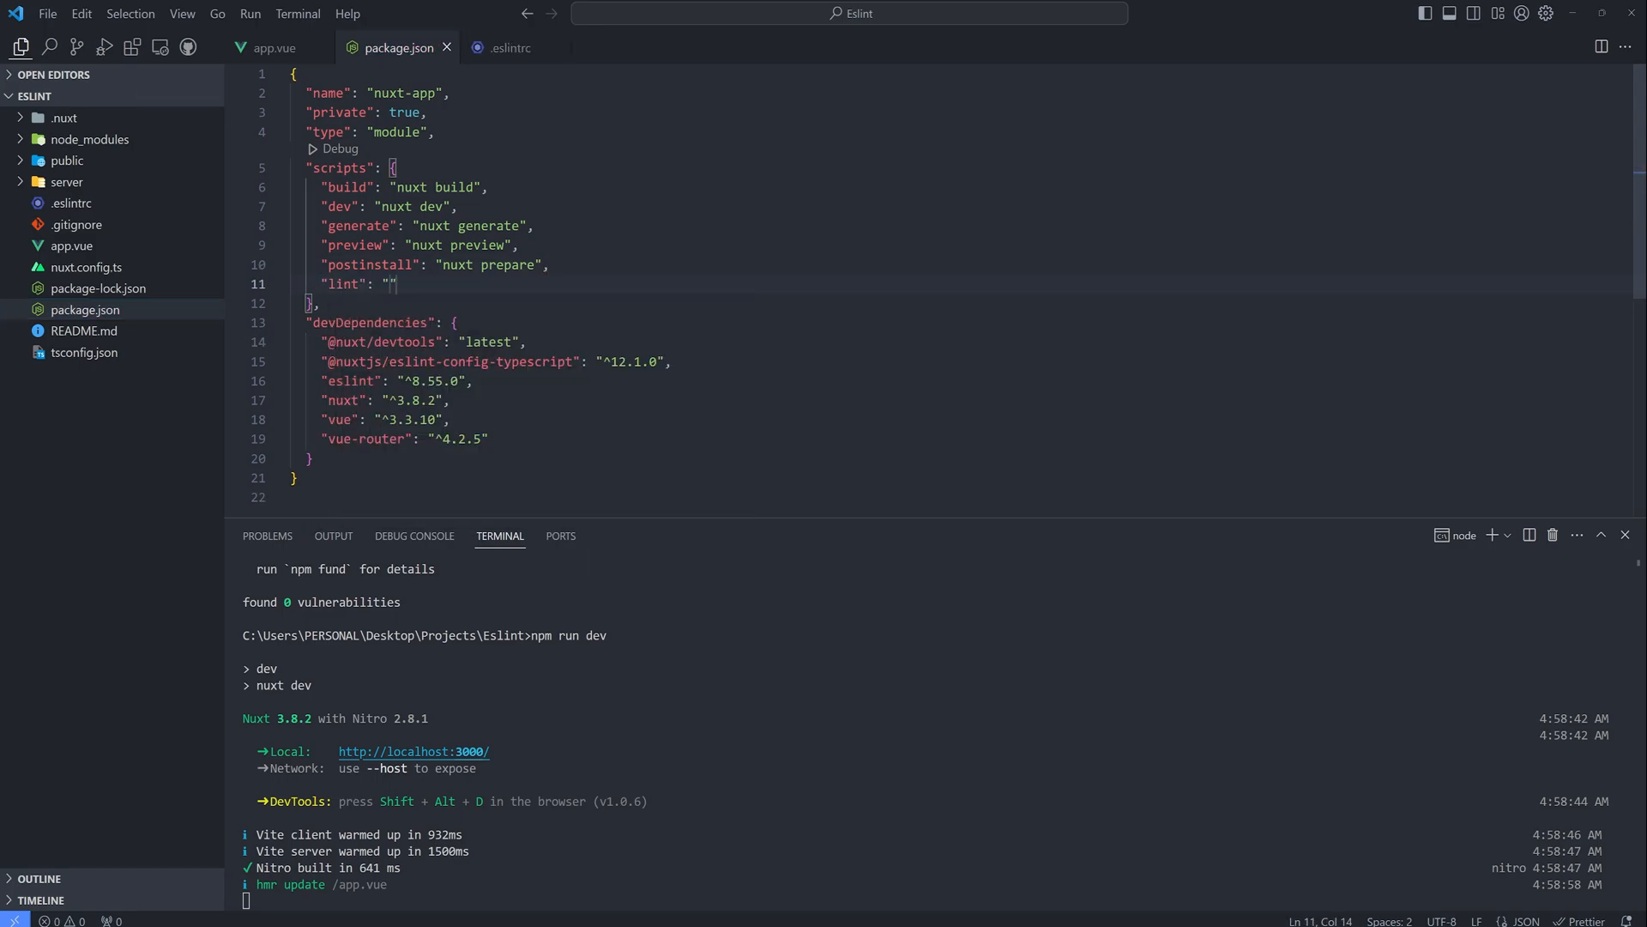
pyautogui.write('eslint .')
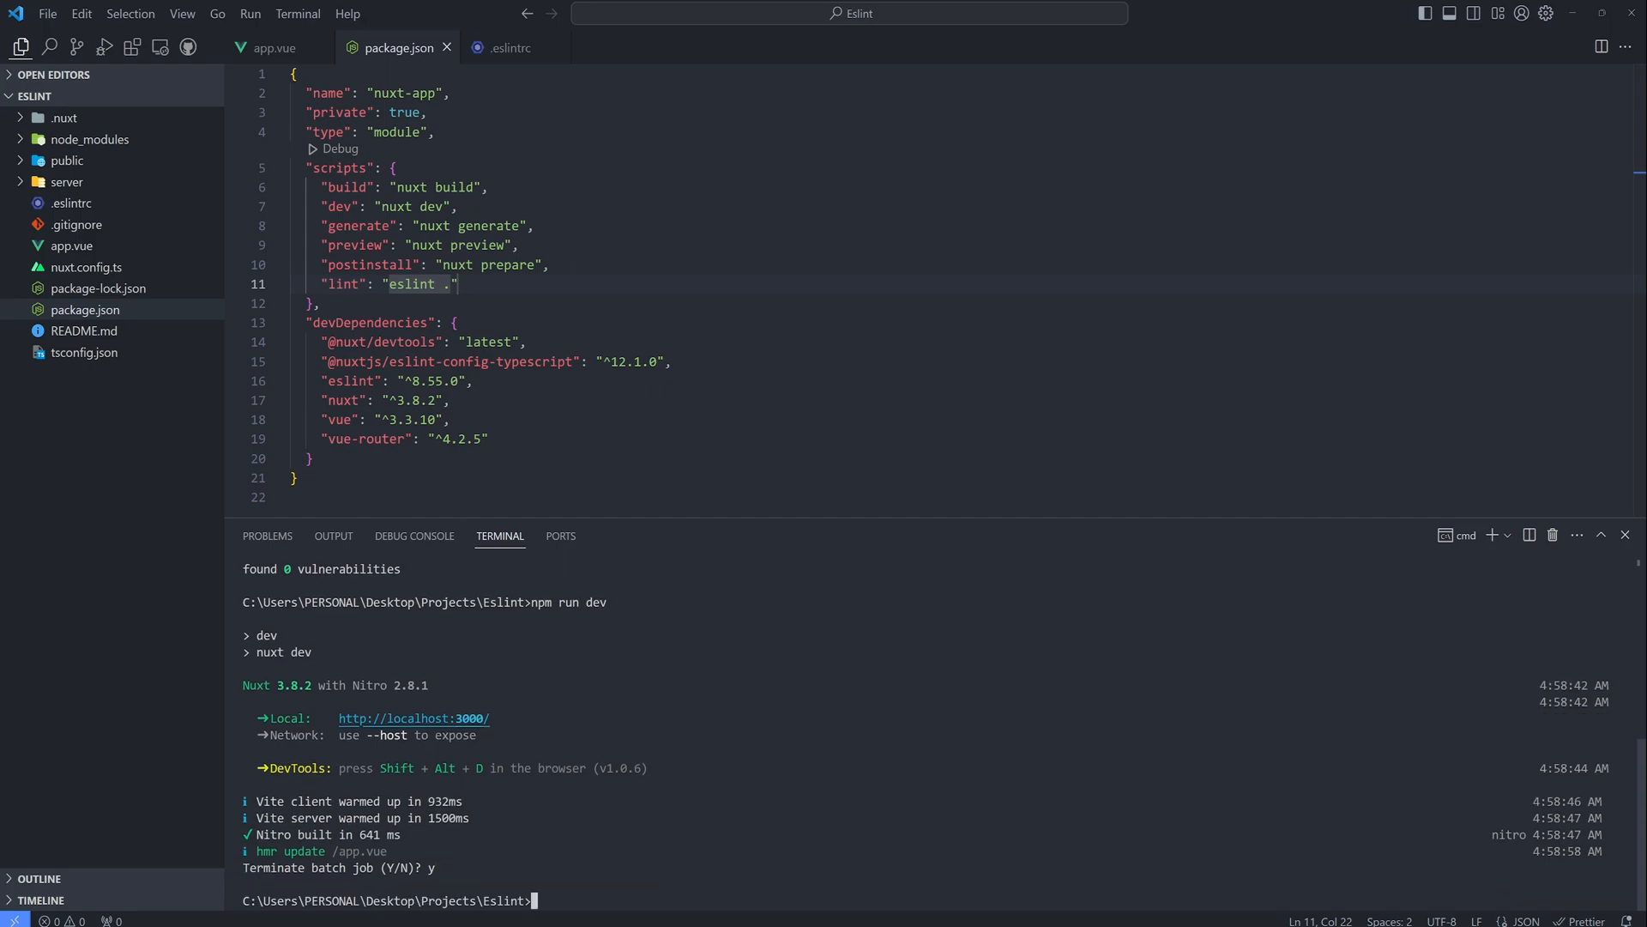
pyautogui.write('npm run lint')
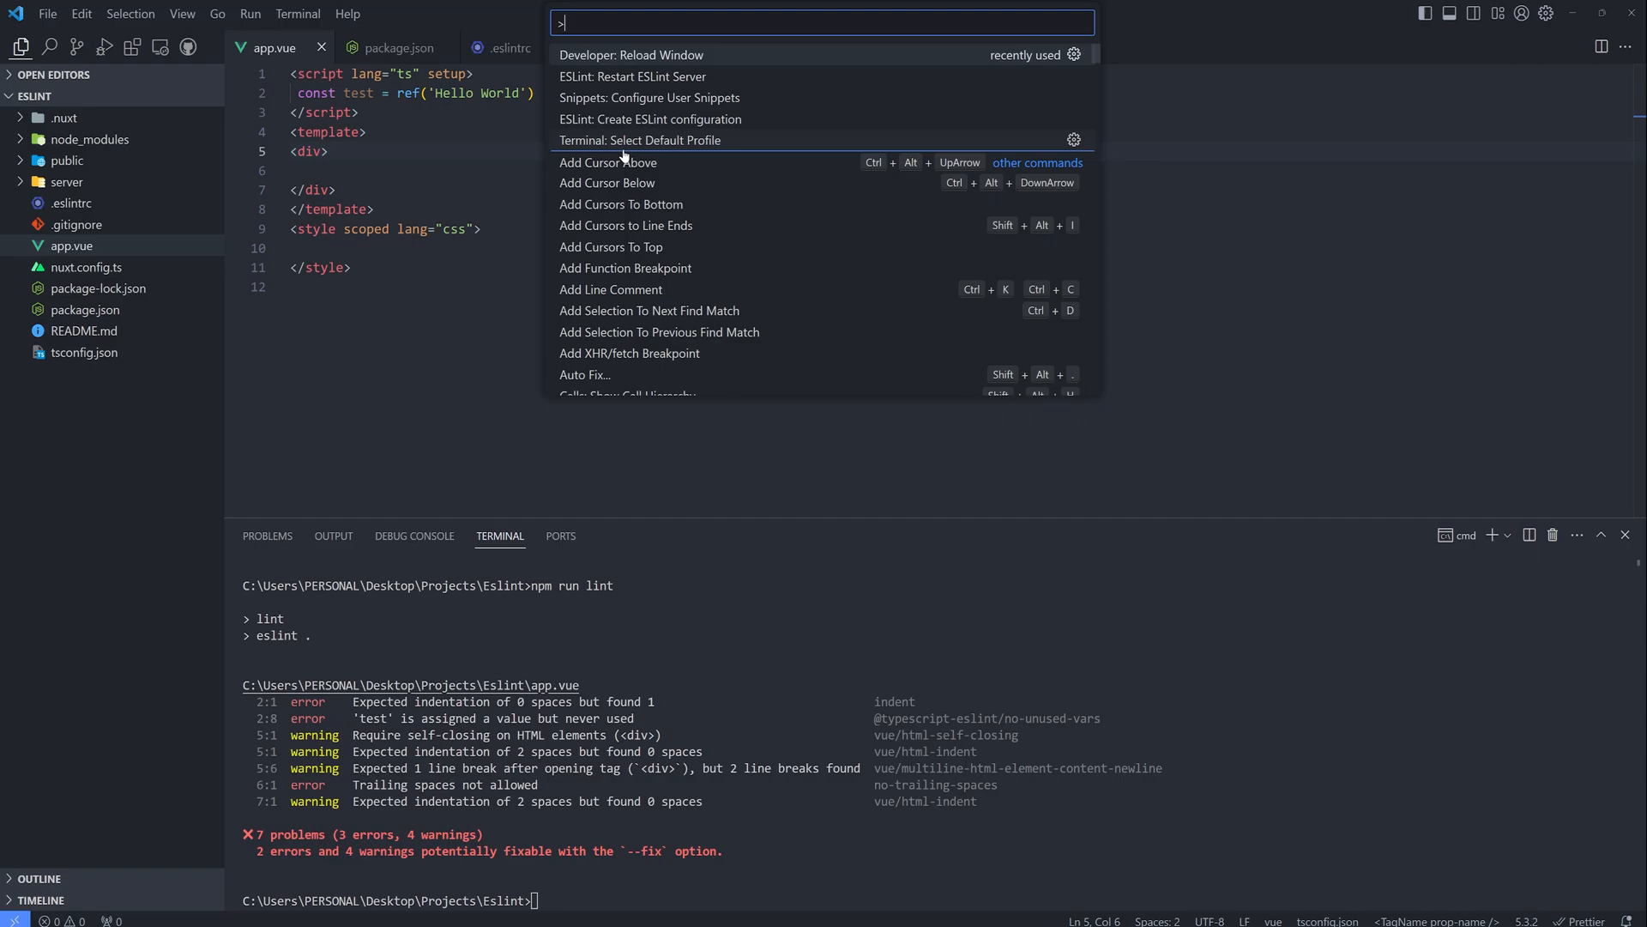
# Step: Reload the window, rerun npm run lint, restart the dev server, and inspect app.vue's squiggles
pyautogui.press('Escape')
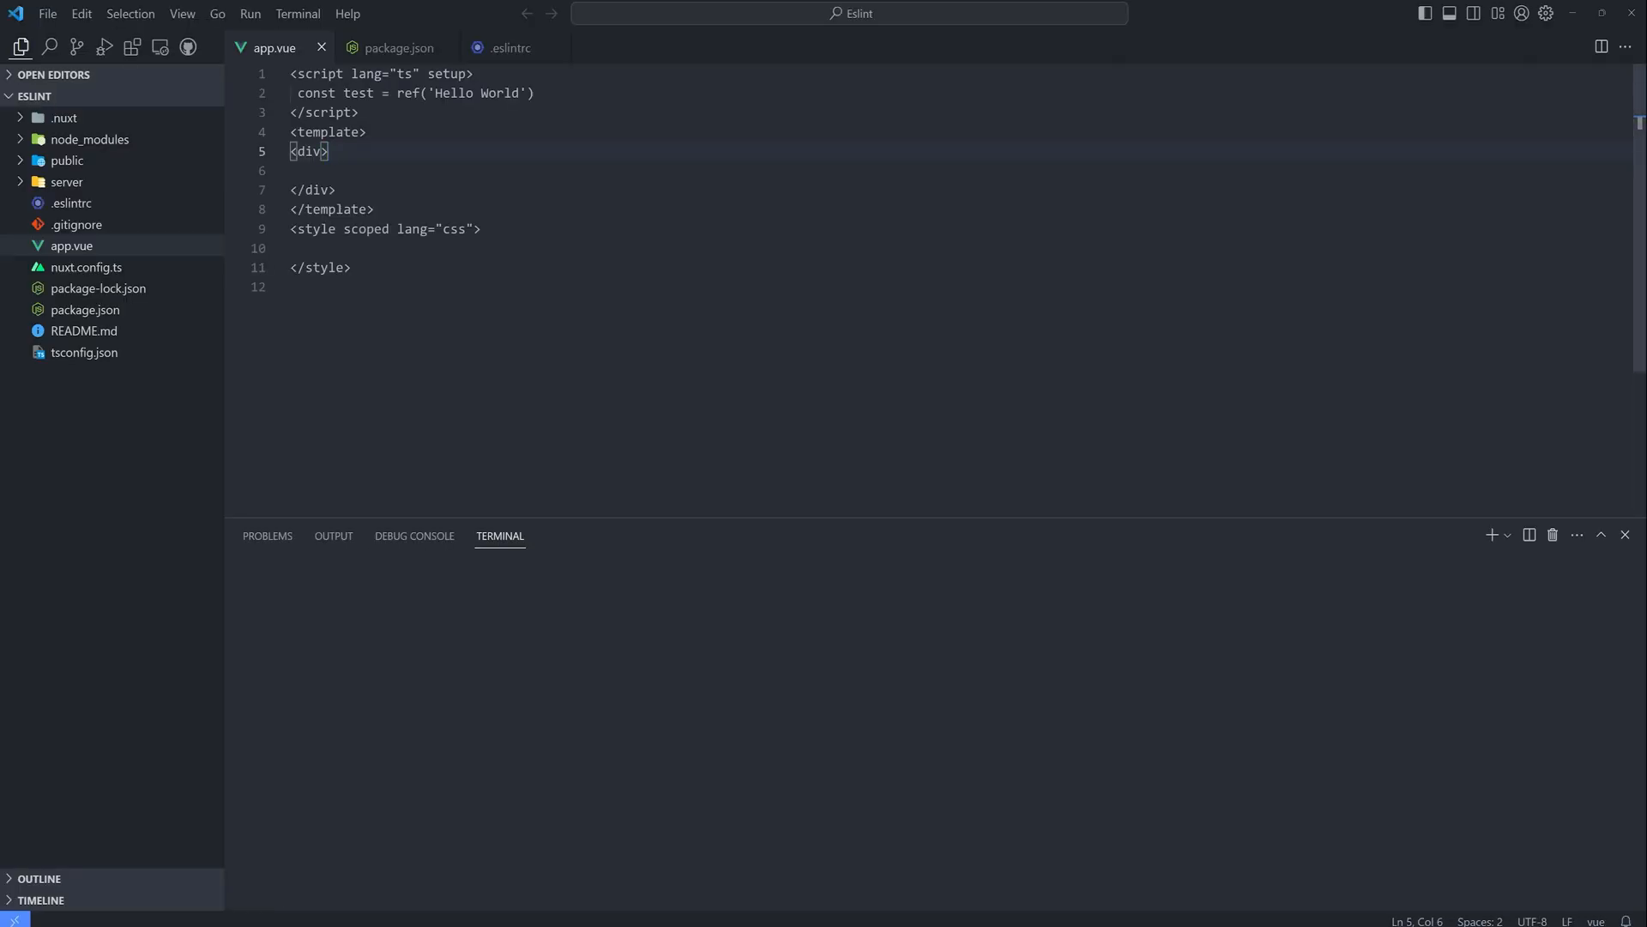
pyautogui.write('npm run lint')
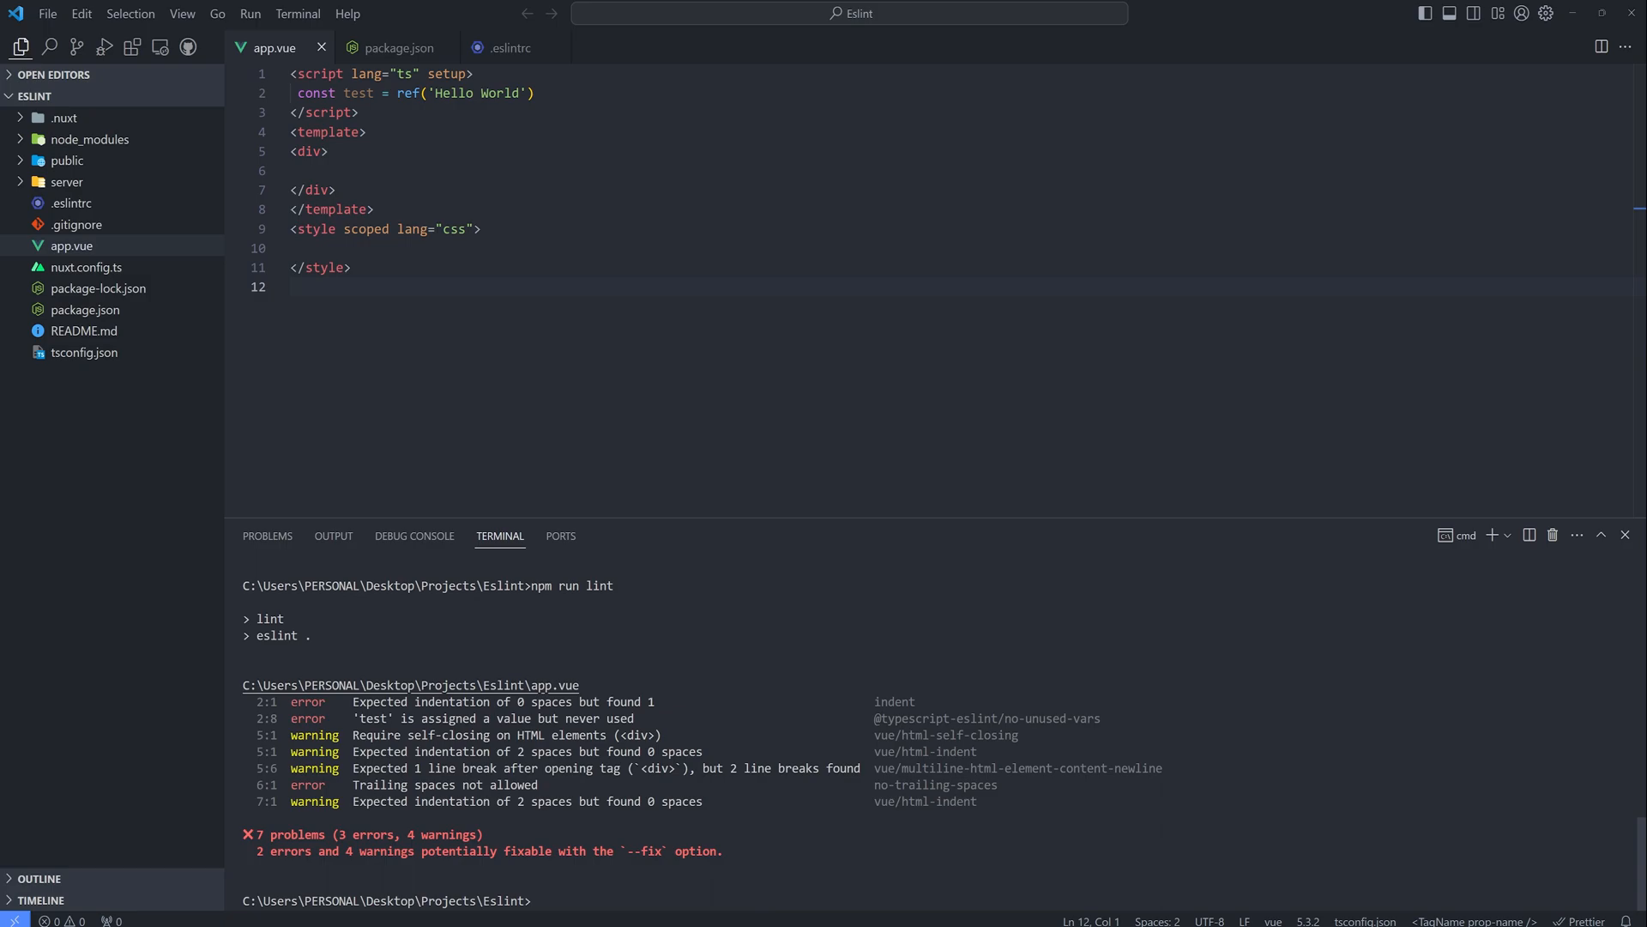
pyautogui.write('npm run dev')
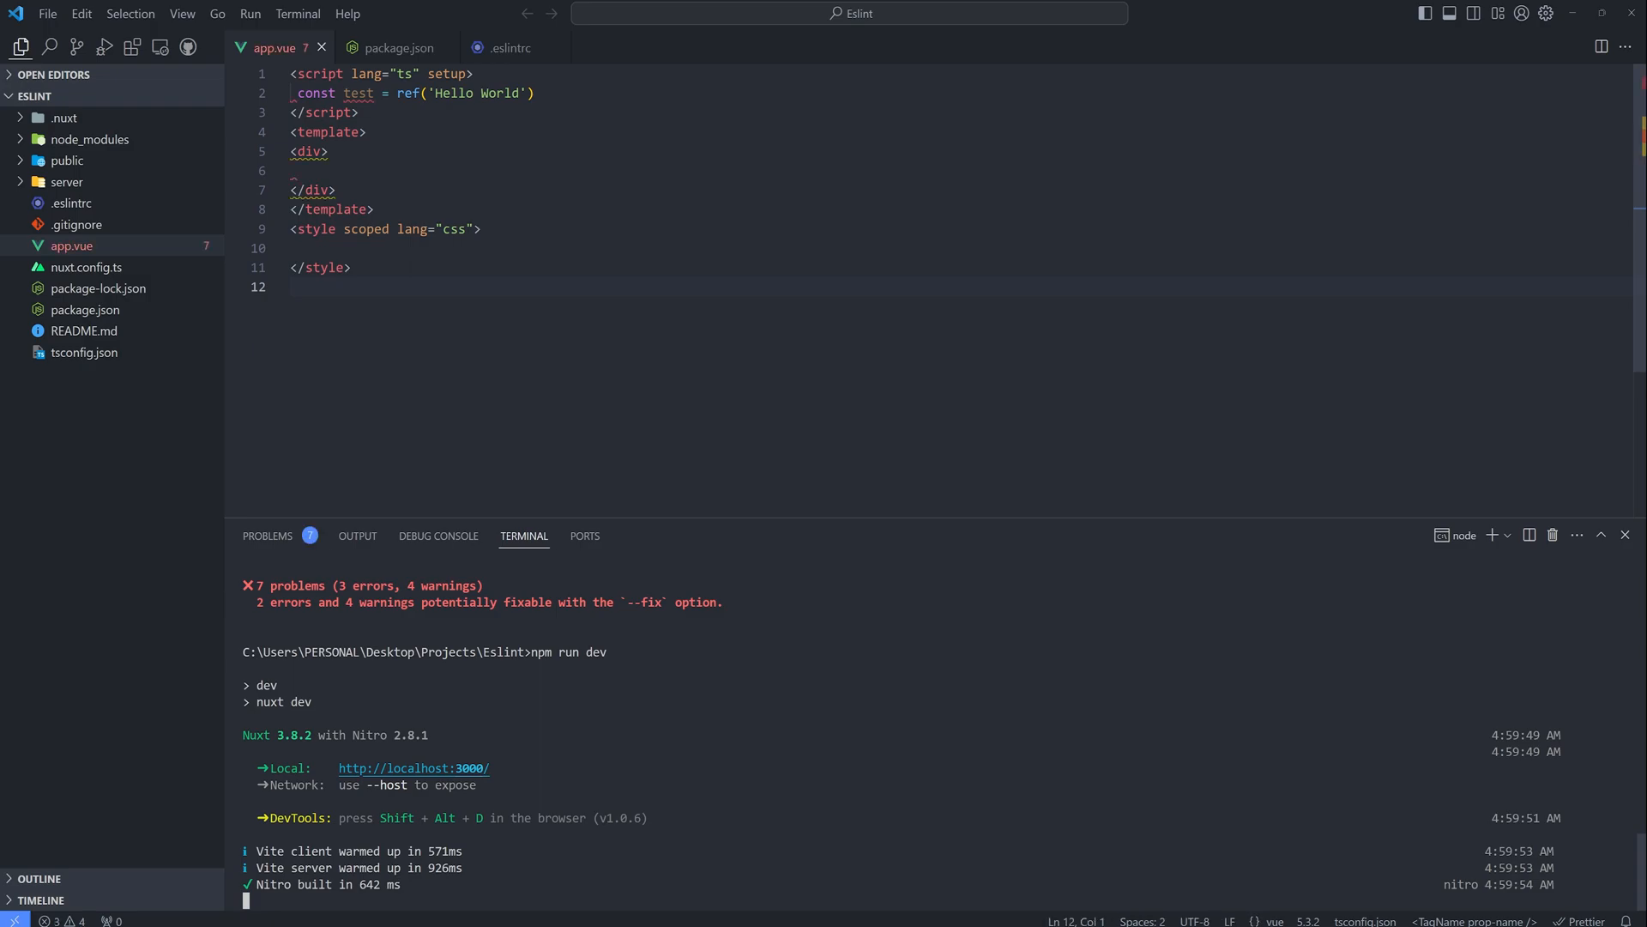
pyautogui.moveTo(359, 93)
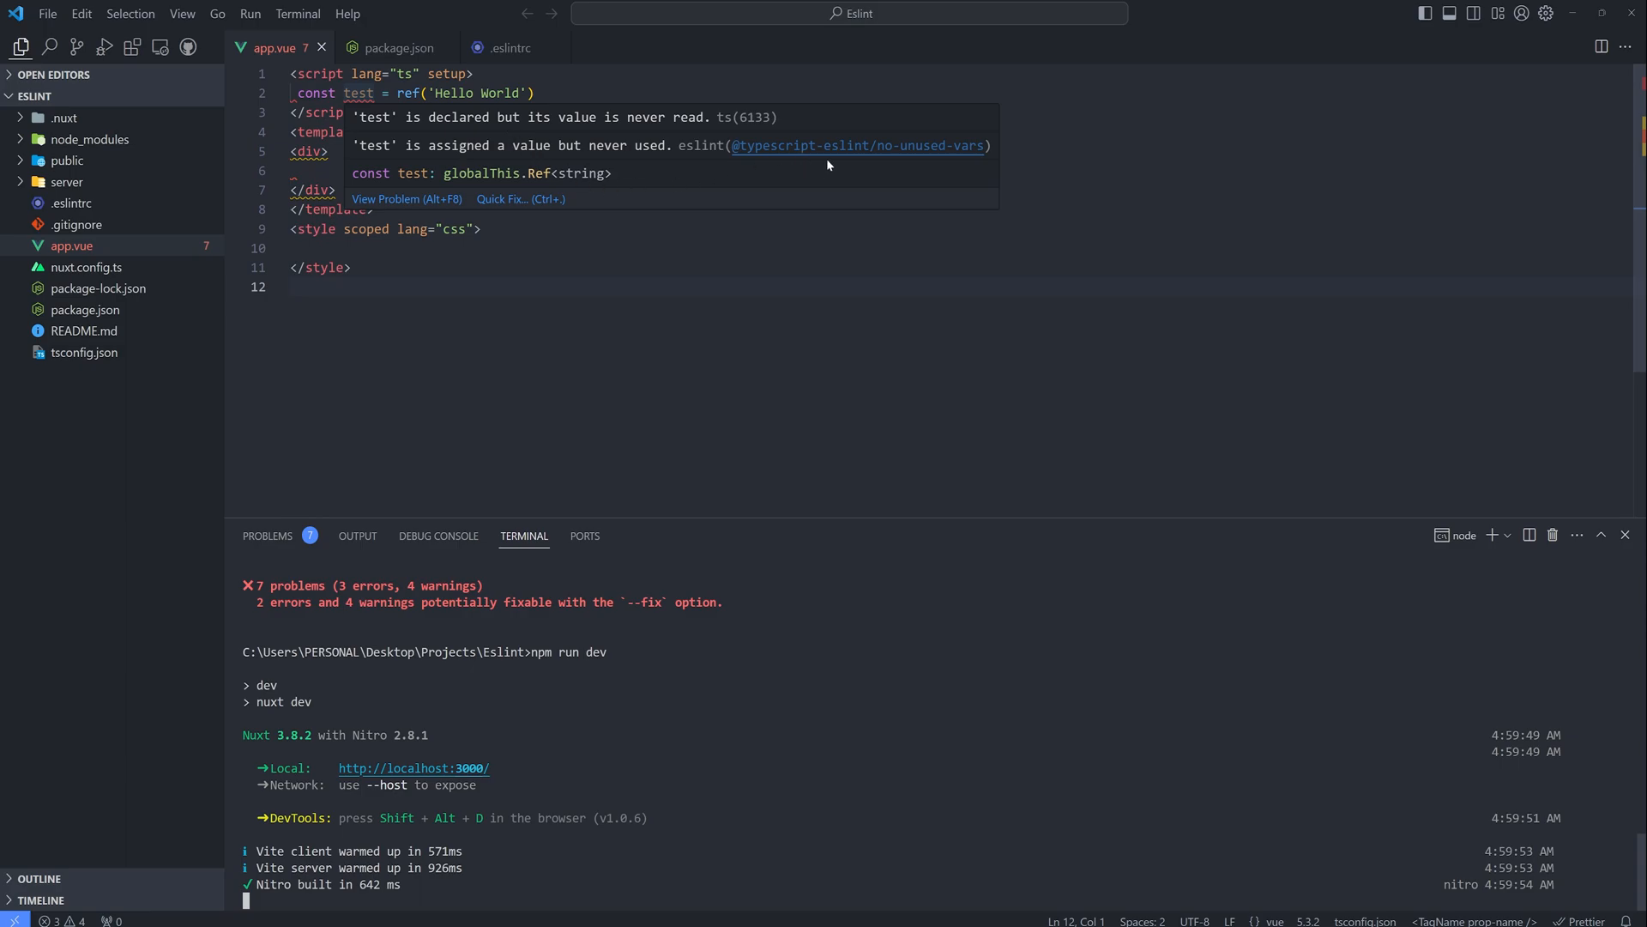
pyautogui.click(305, 287)
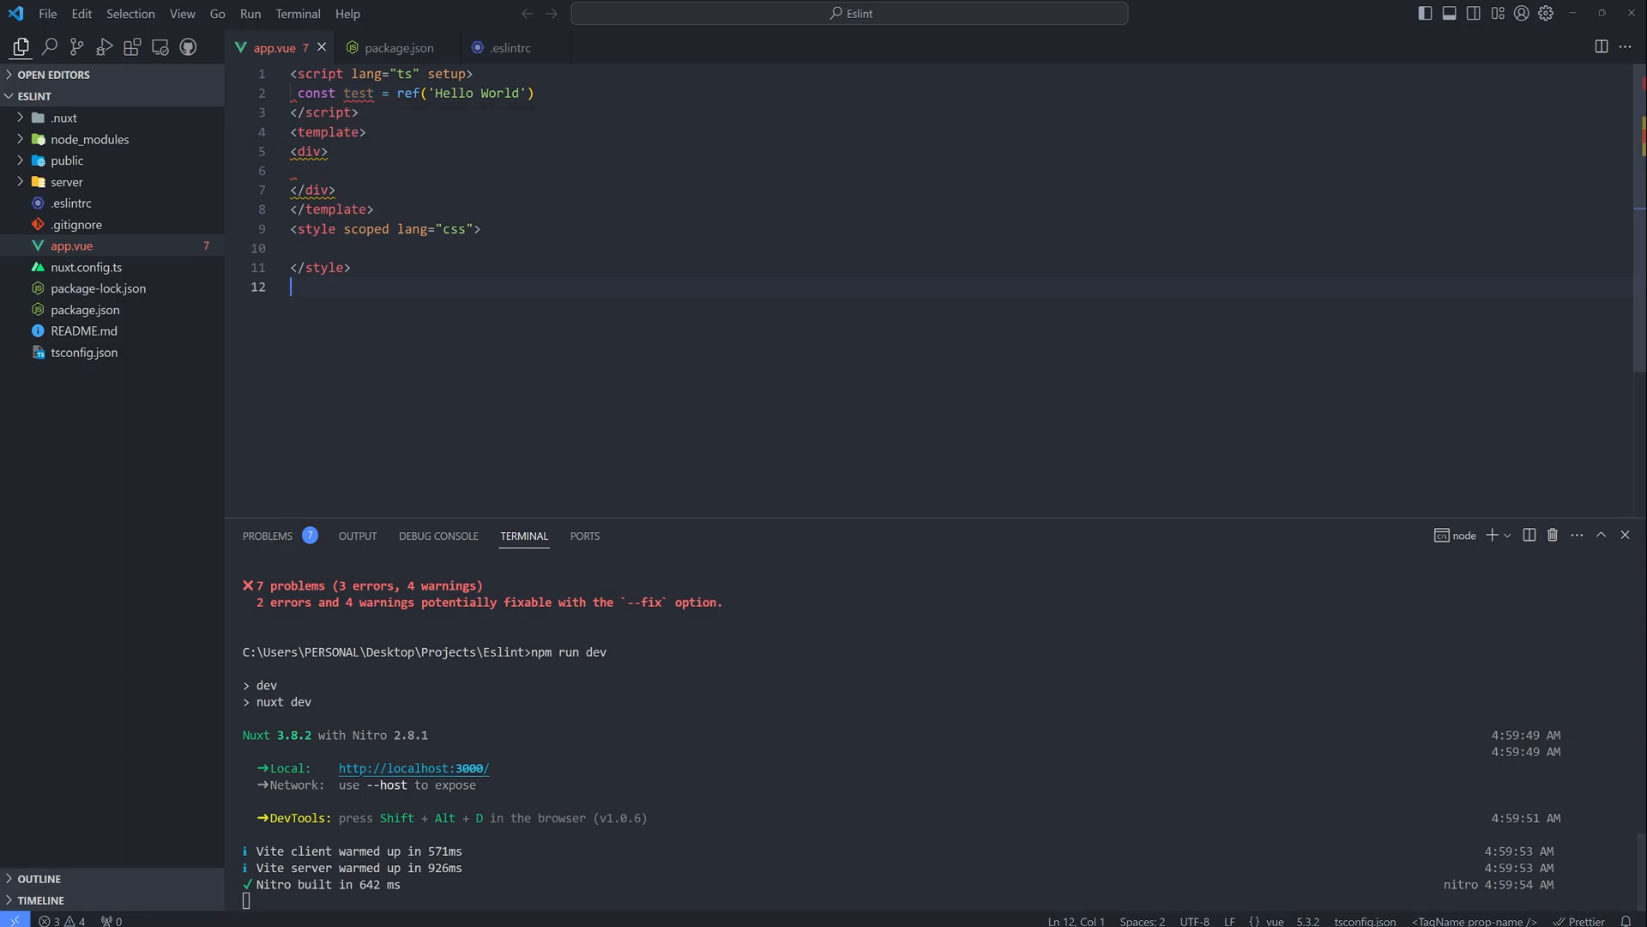